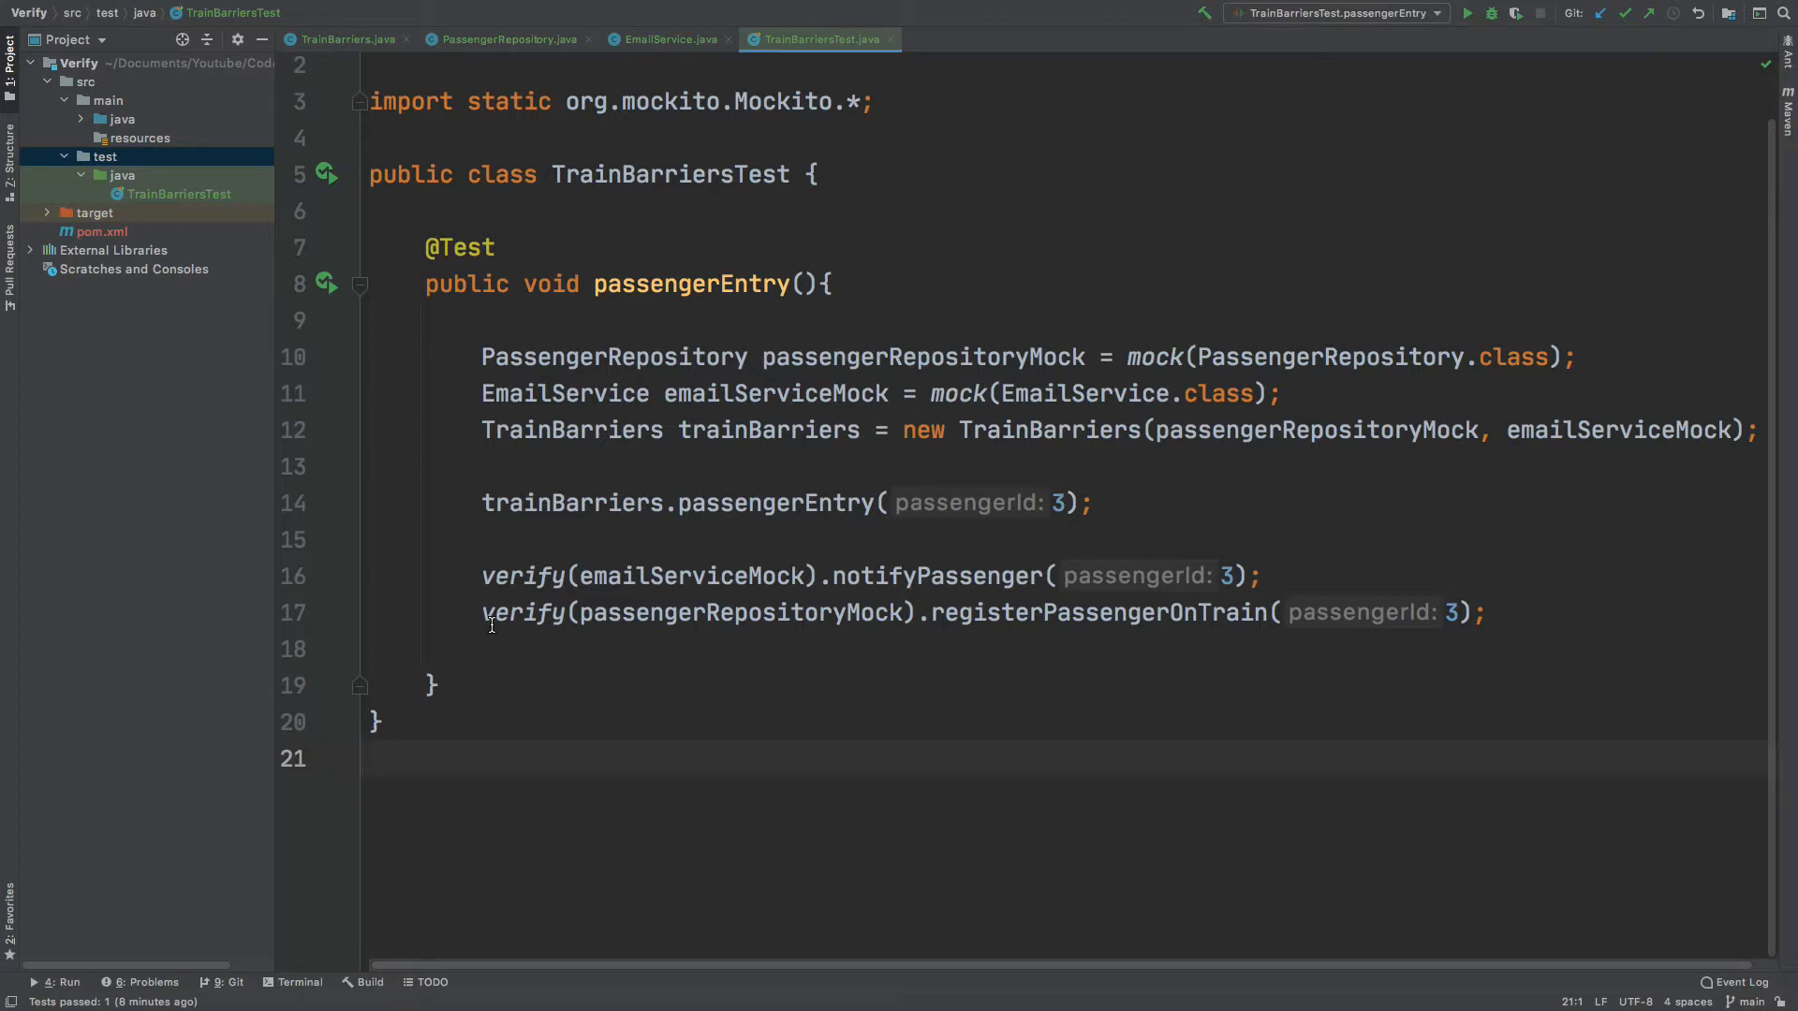
Highlight the registerPassengerOnTrain verify call, then switch to the TrainBarriers class under test.
double_click(522, 612)
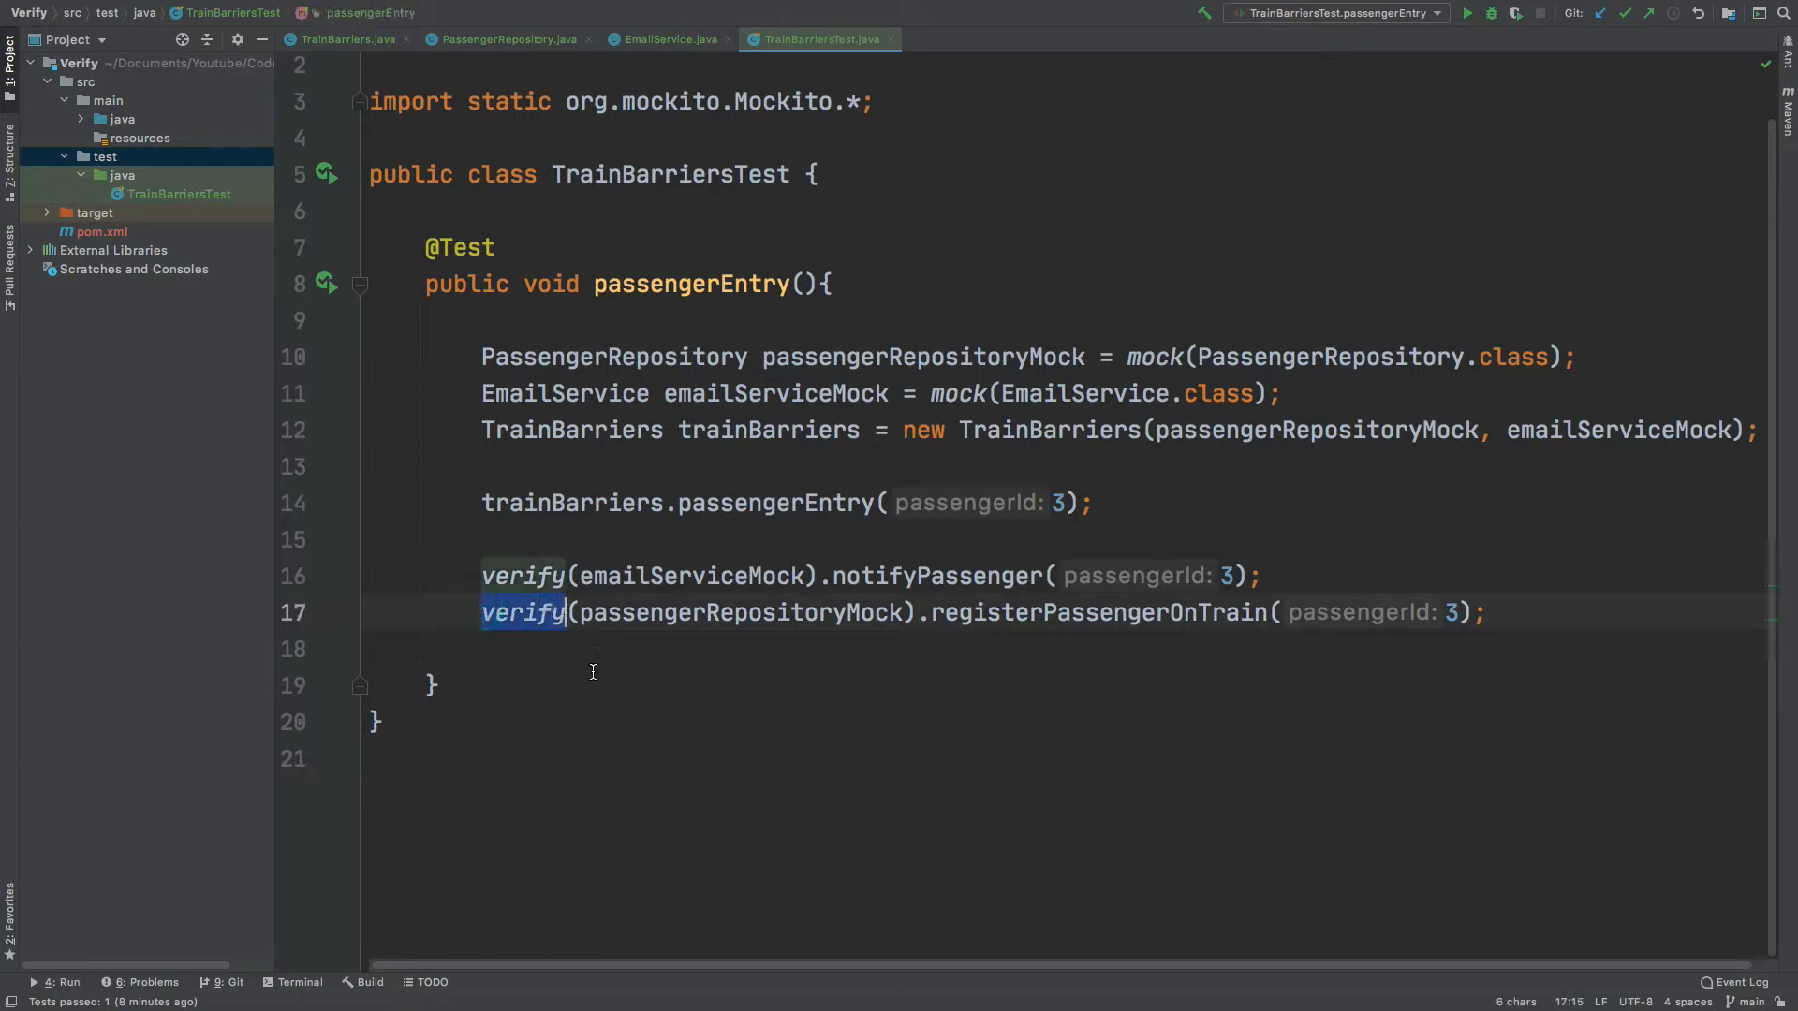
left_click(345, 39)
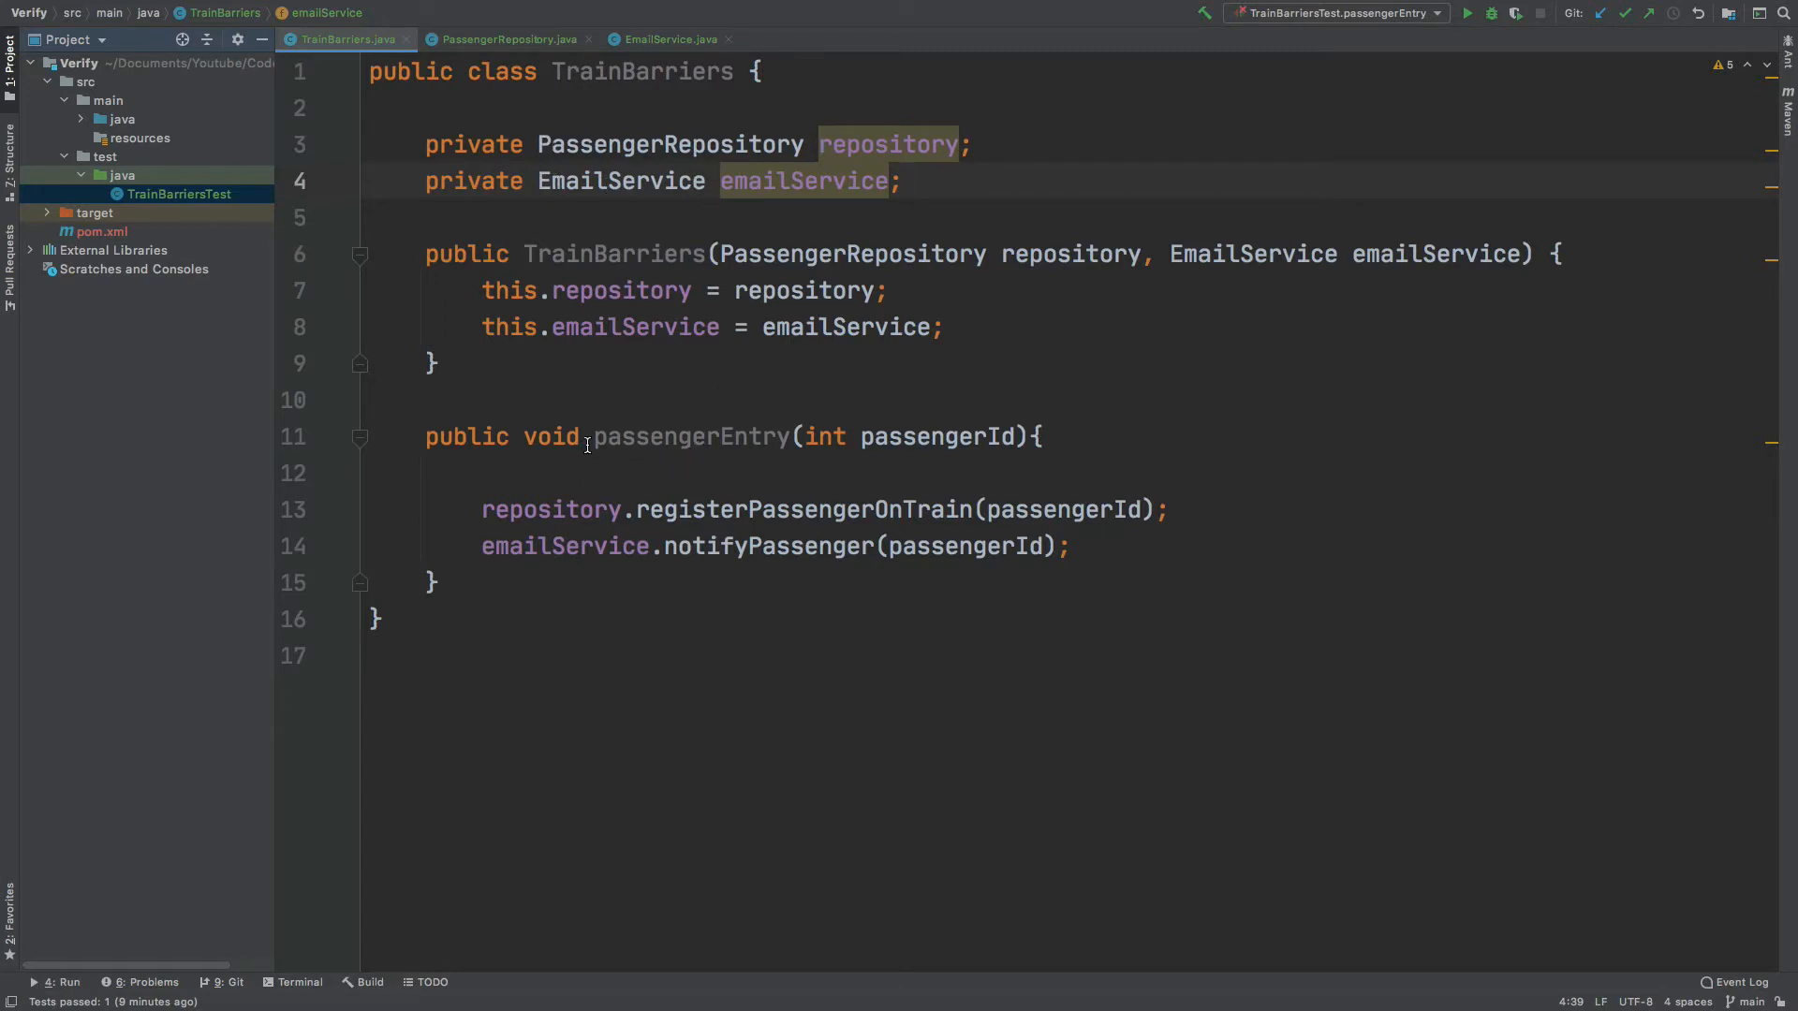
double_click(691, 436)
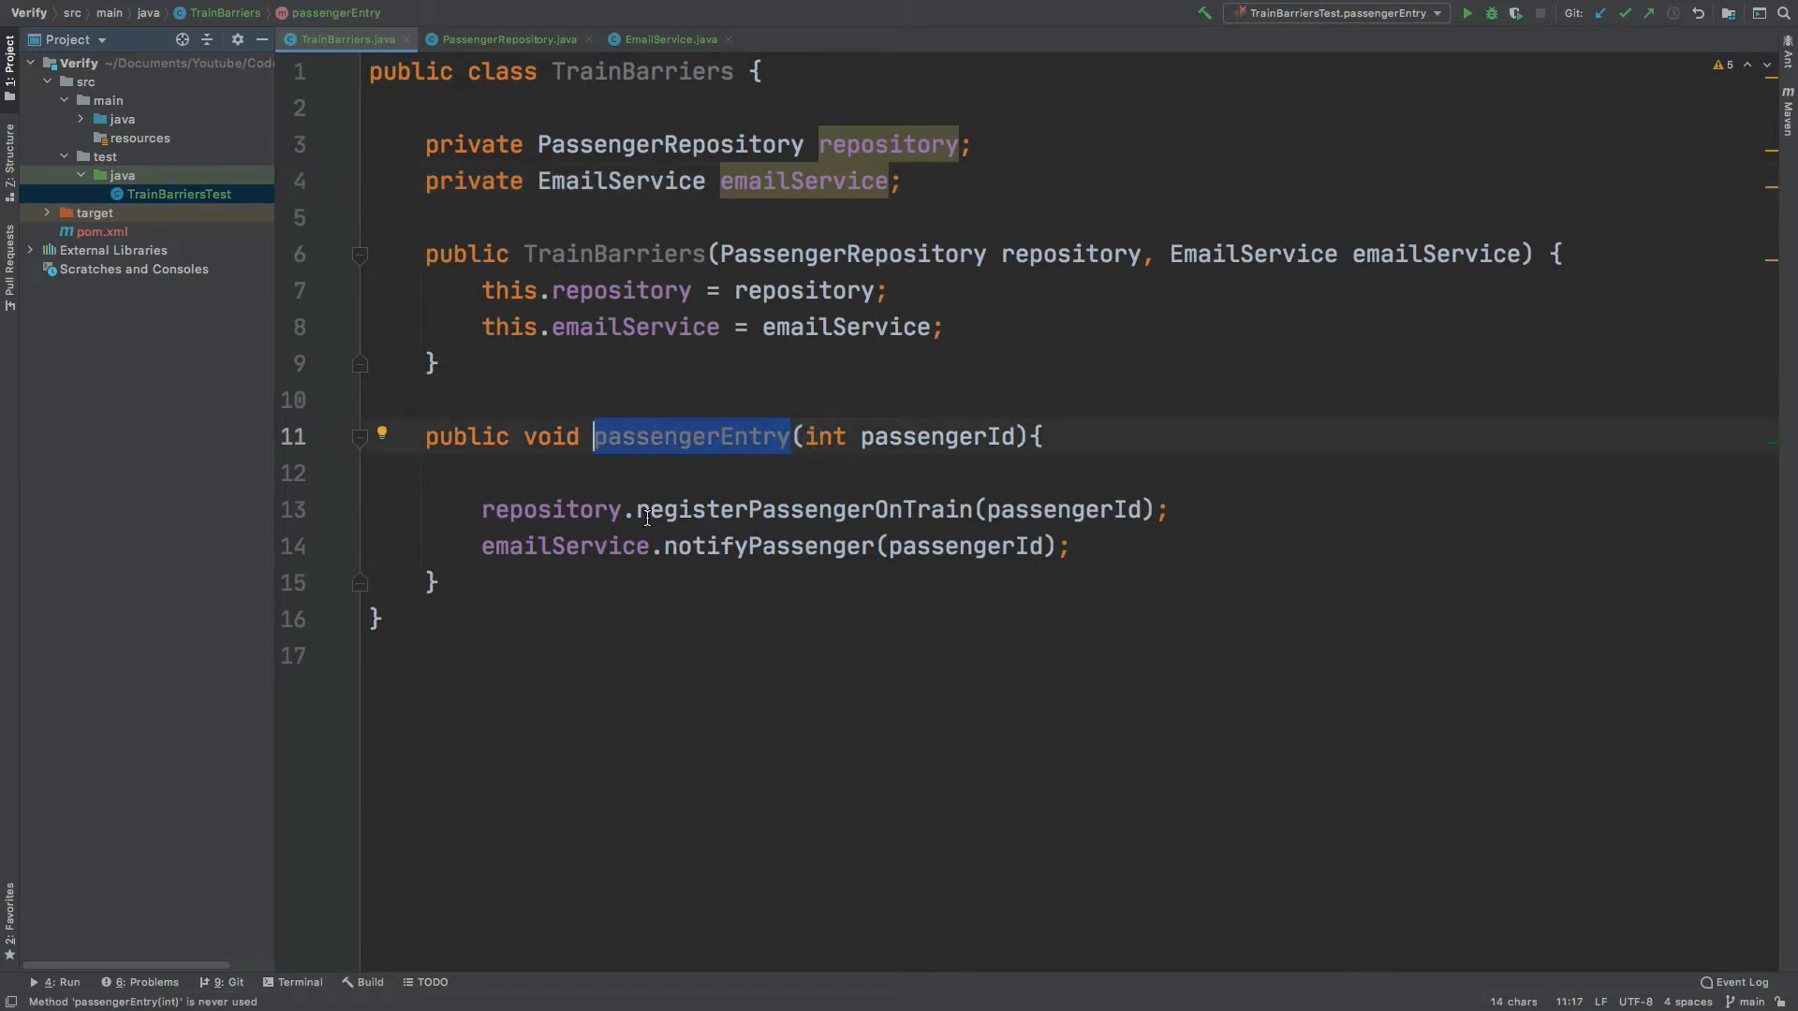
double_click(804, 509)
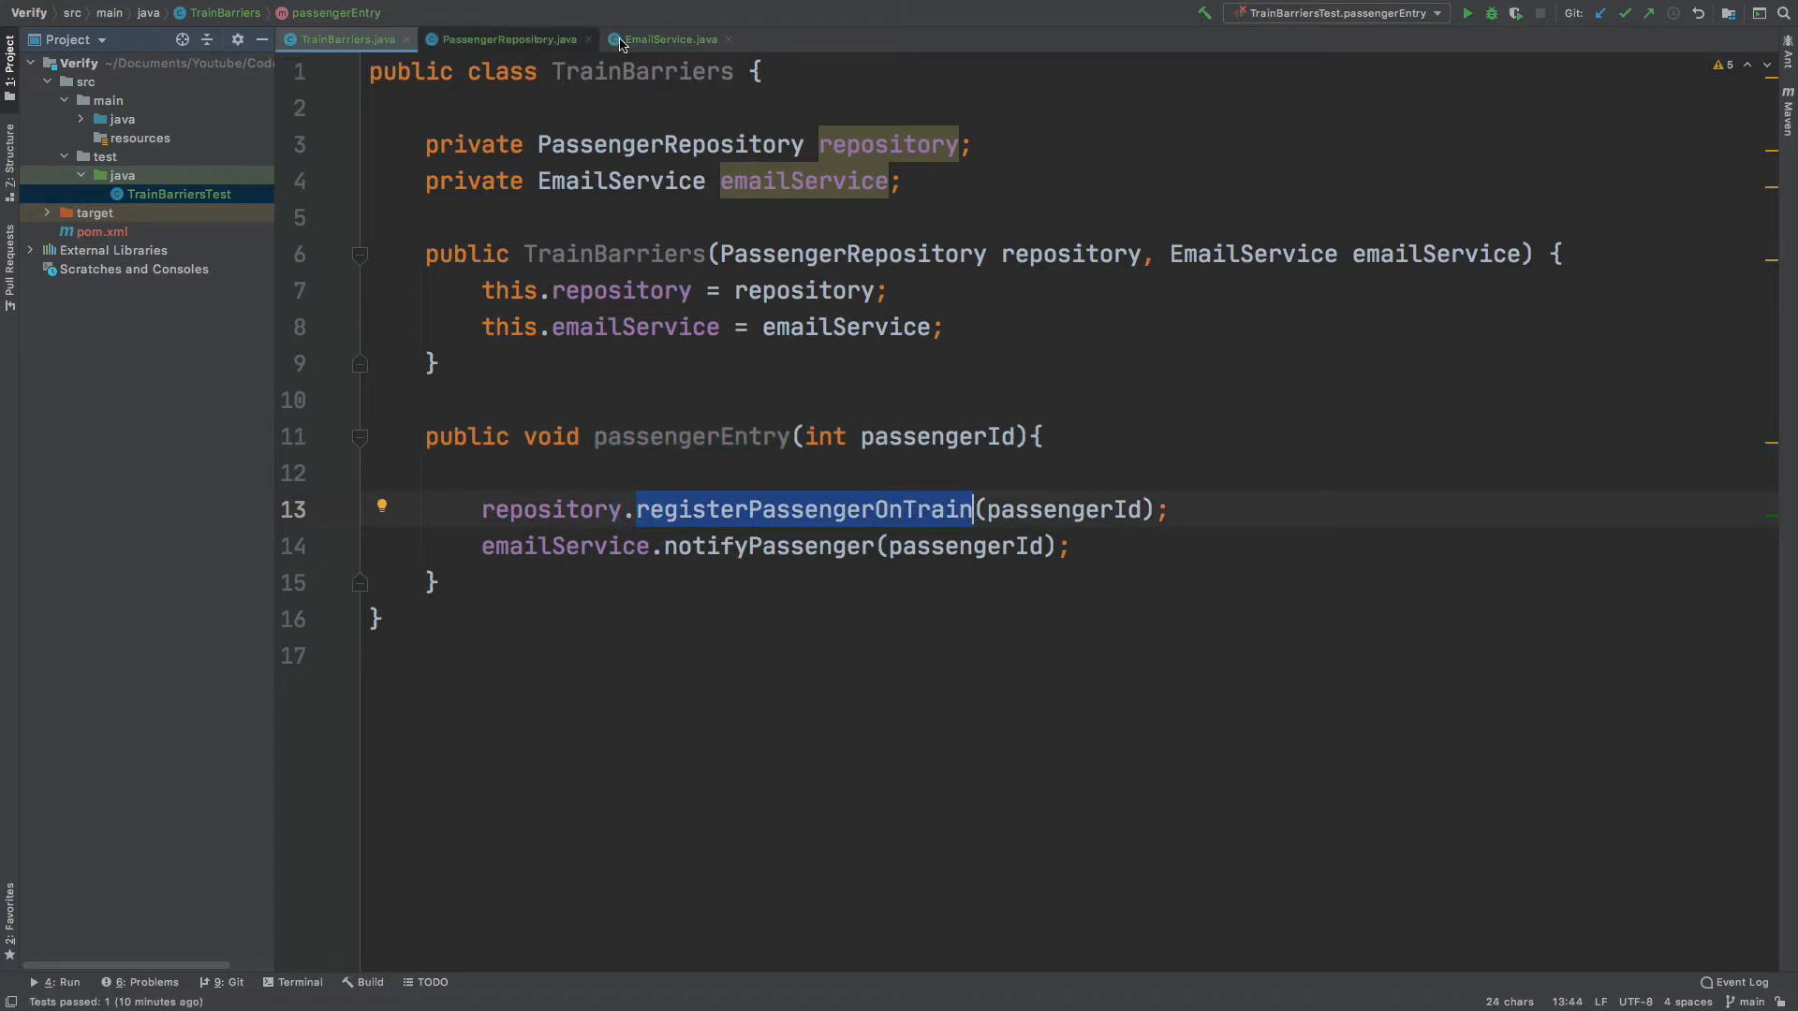
left_click(508, 37)
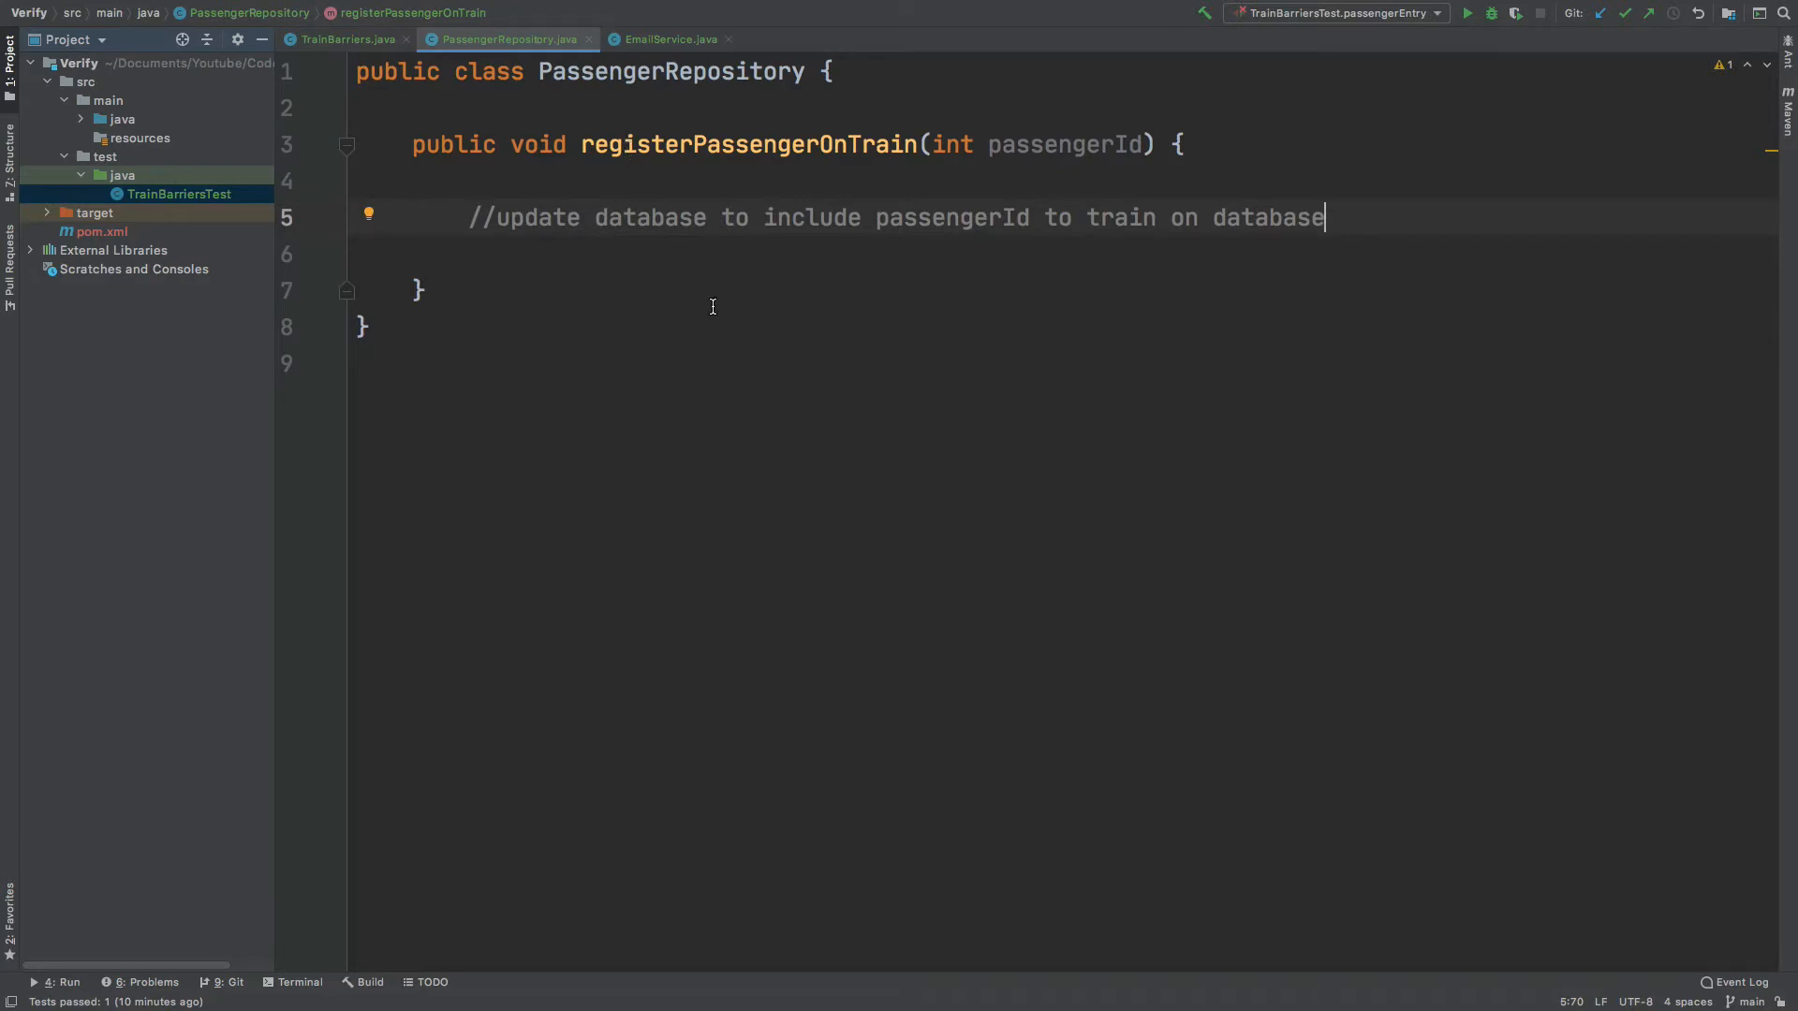
mouse_move(1021, 235)
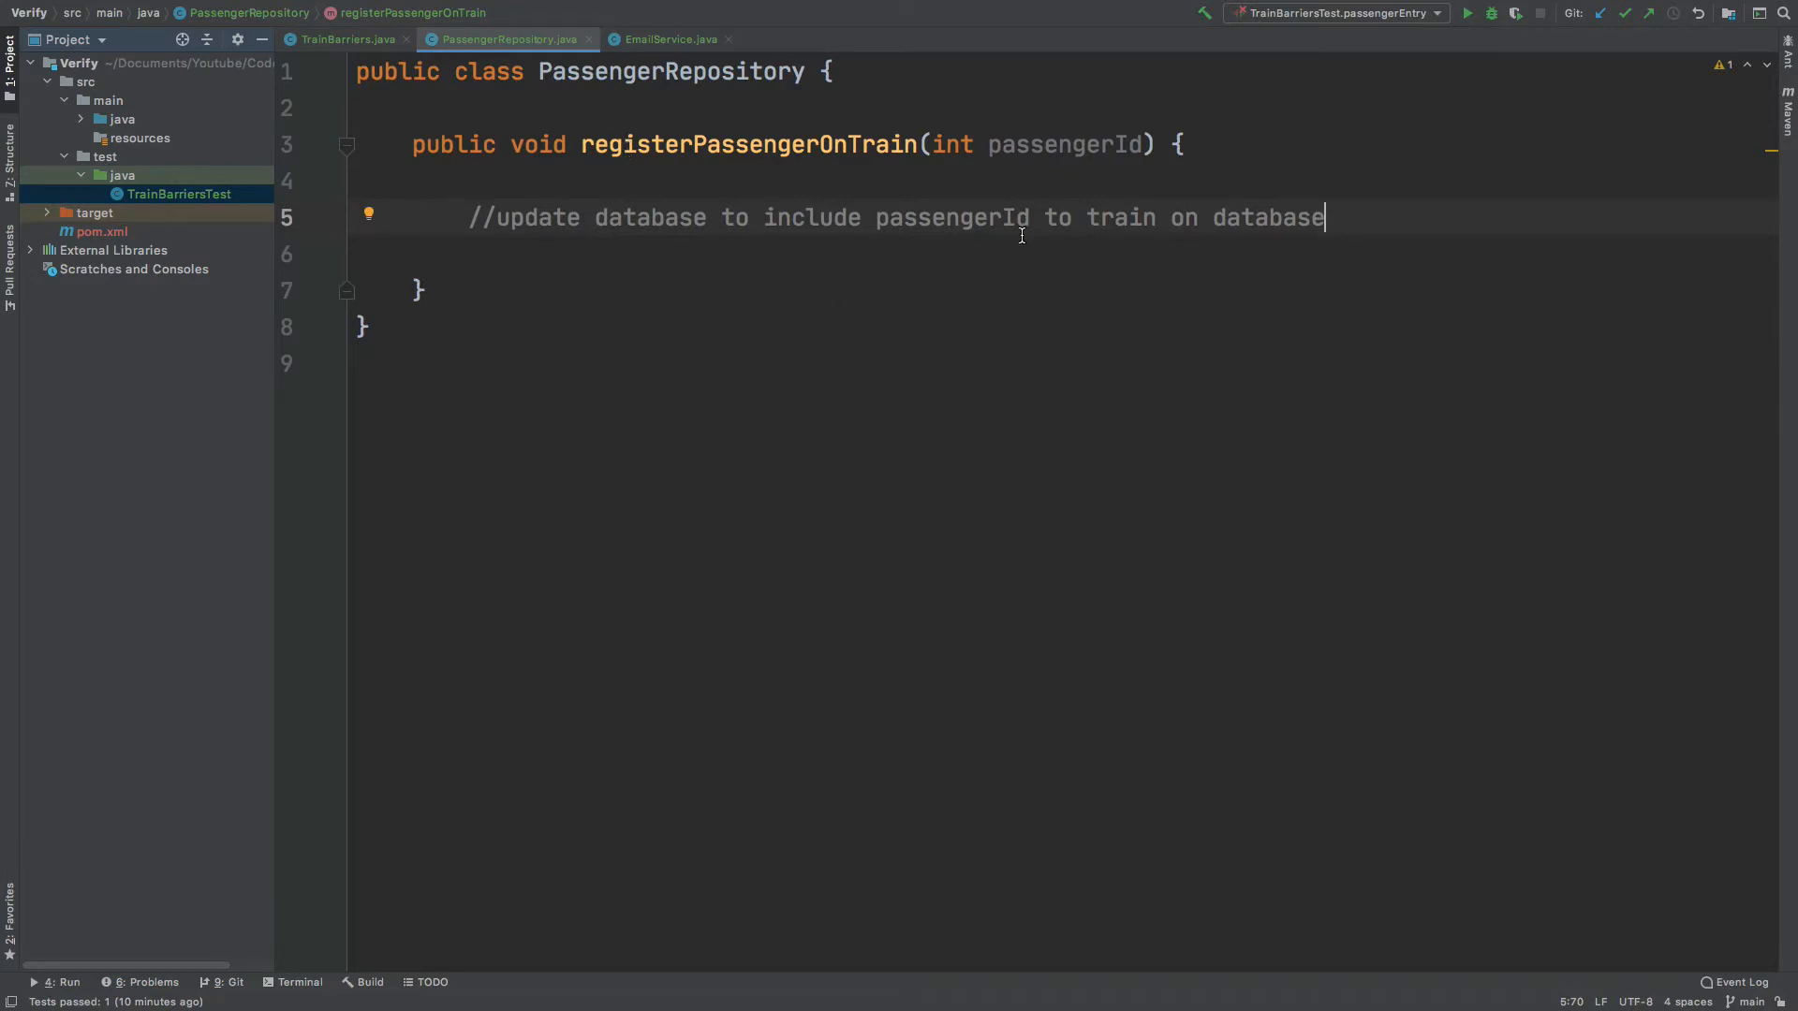
left_click(344, 40)
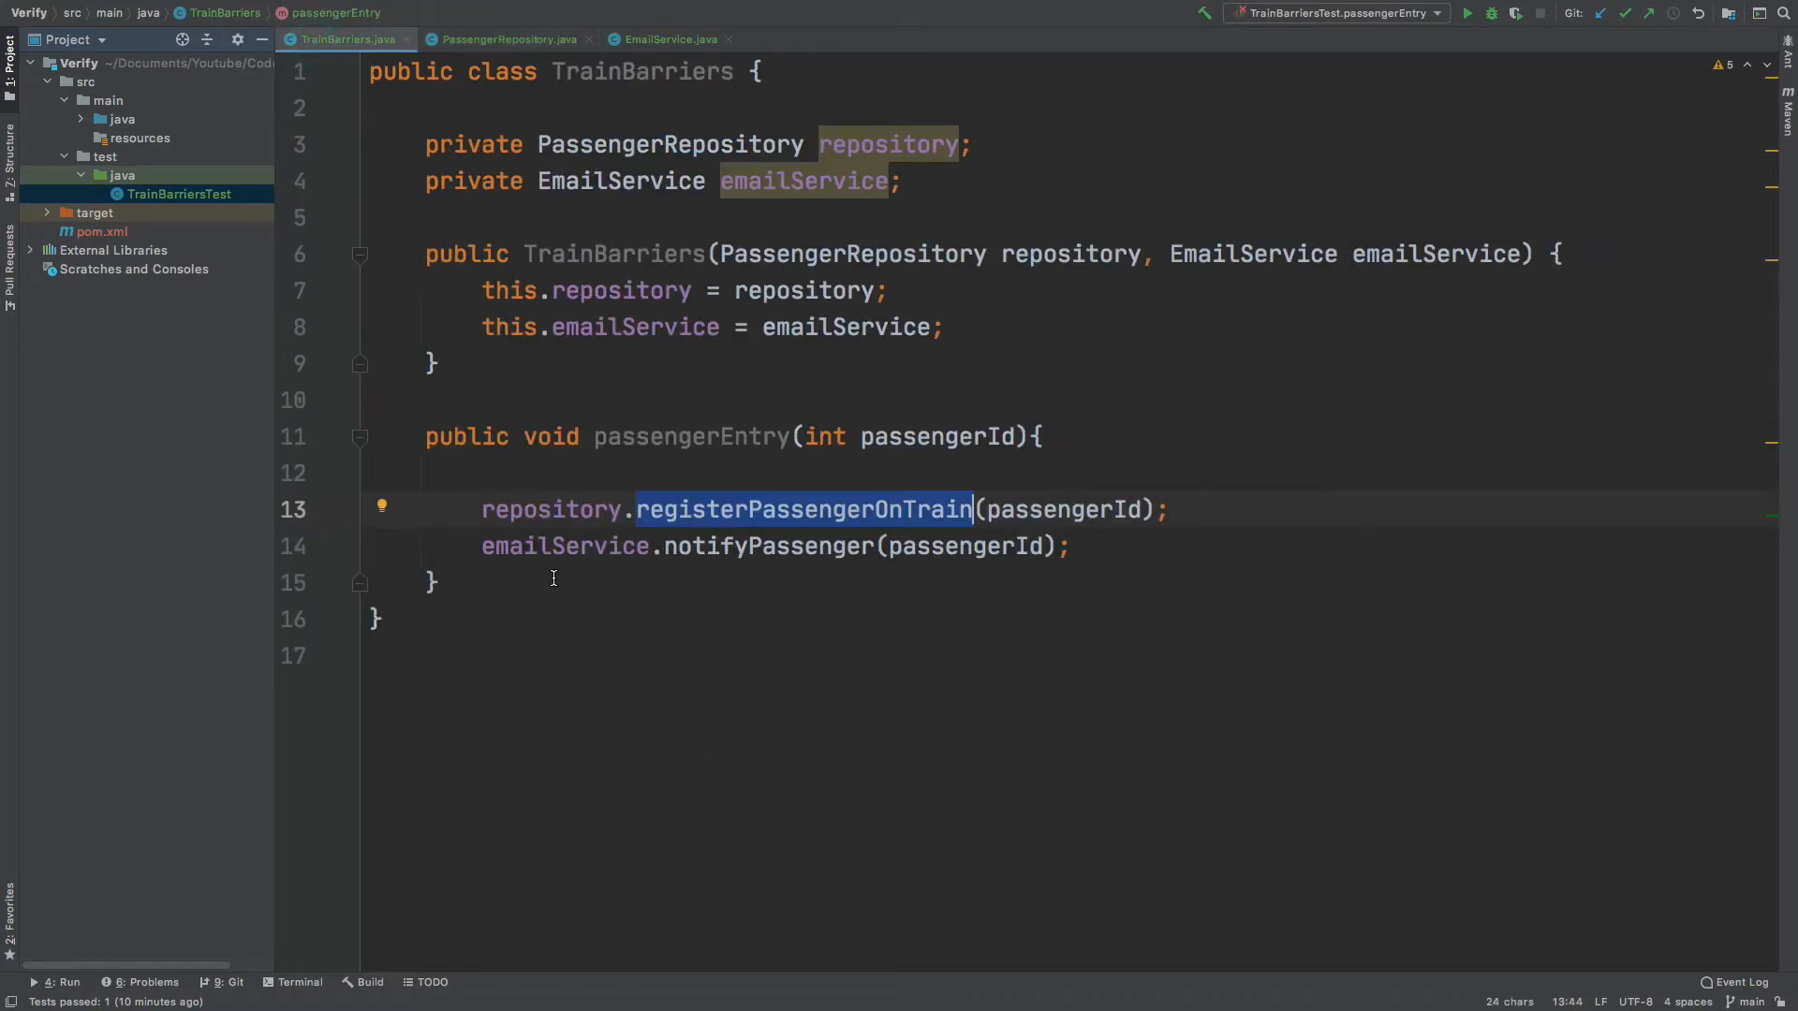
left_click(667, 545)
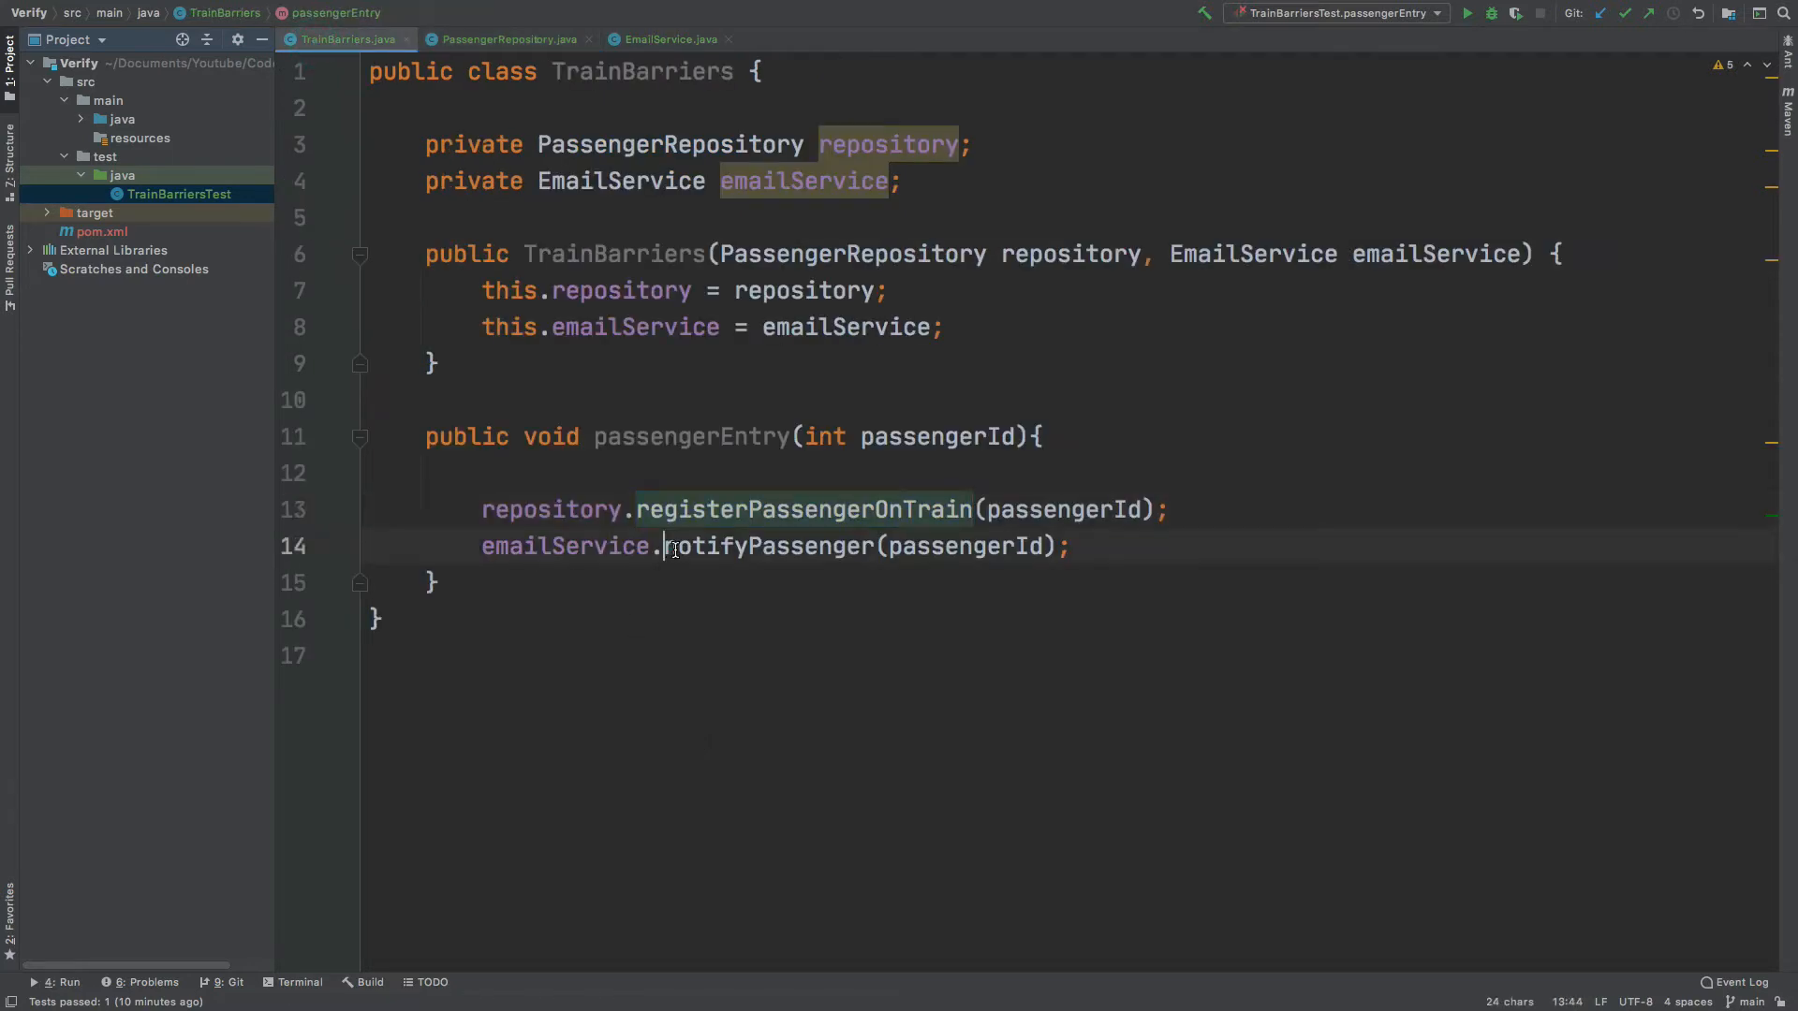
double_click(768, 546)
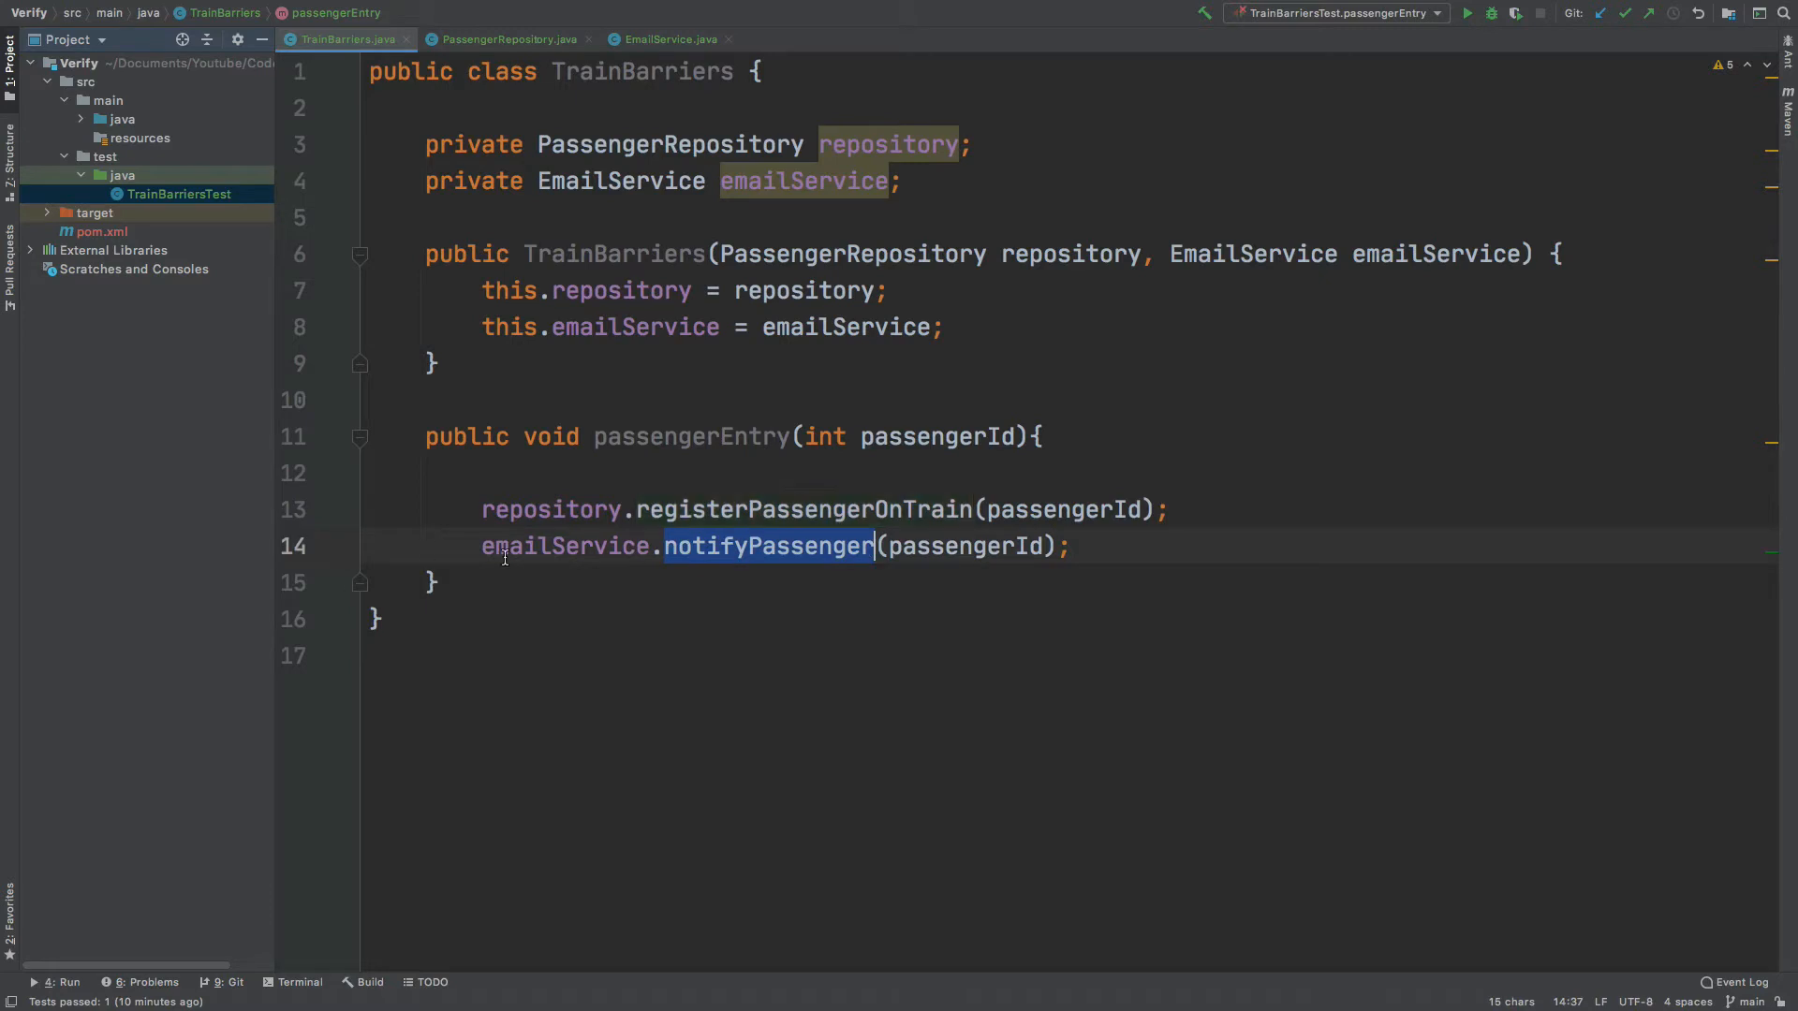
left_click(665, 39)
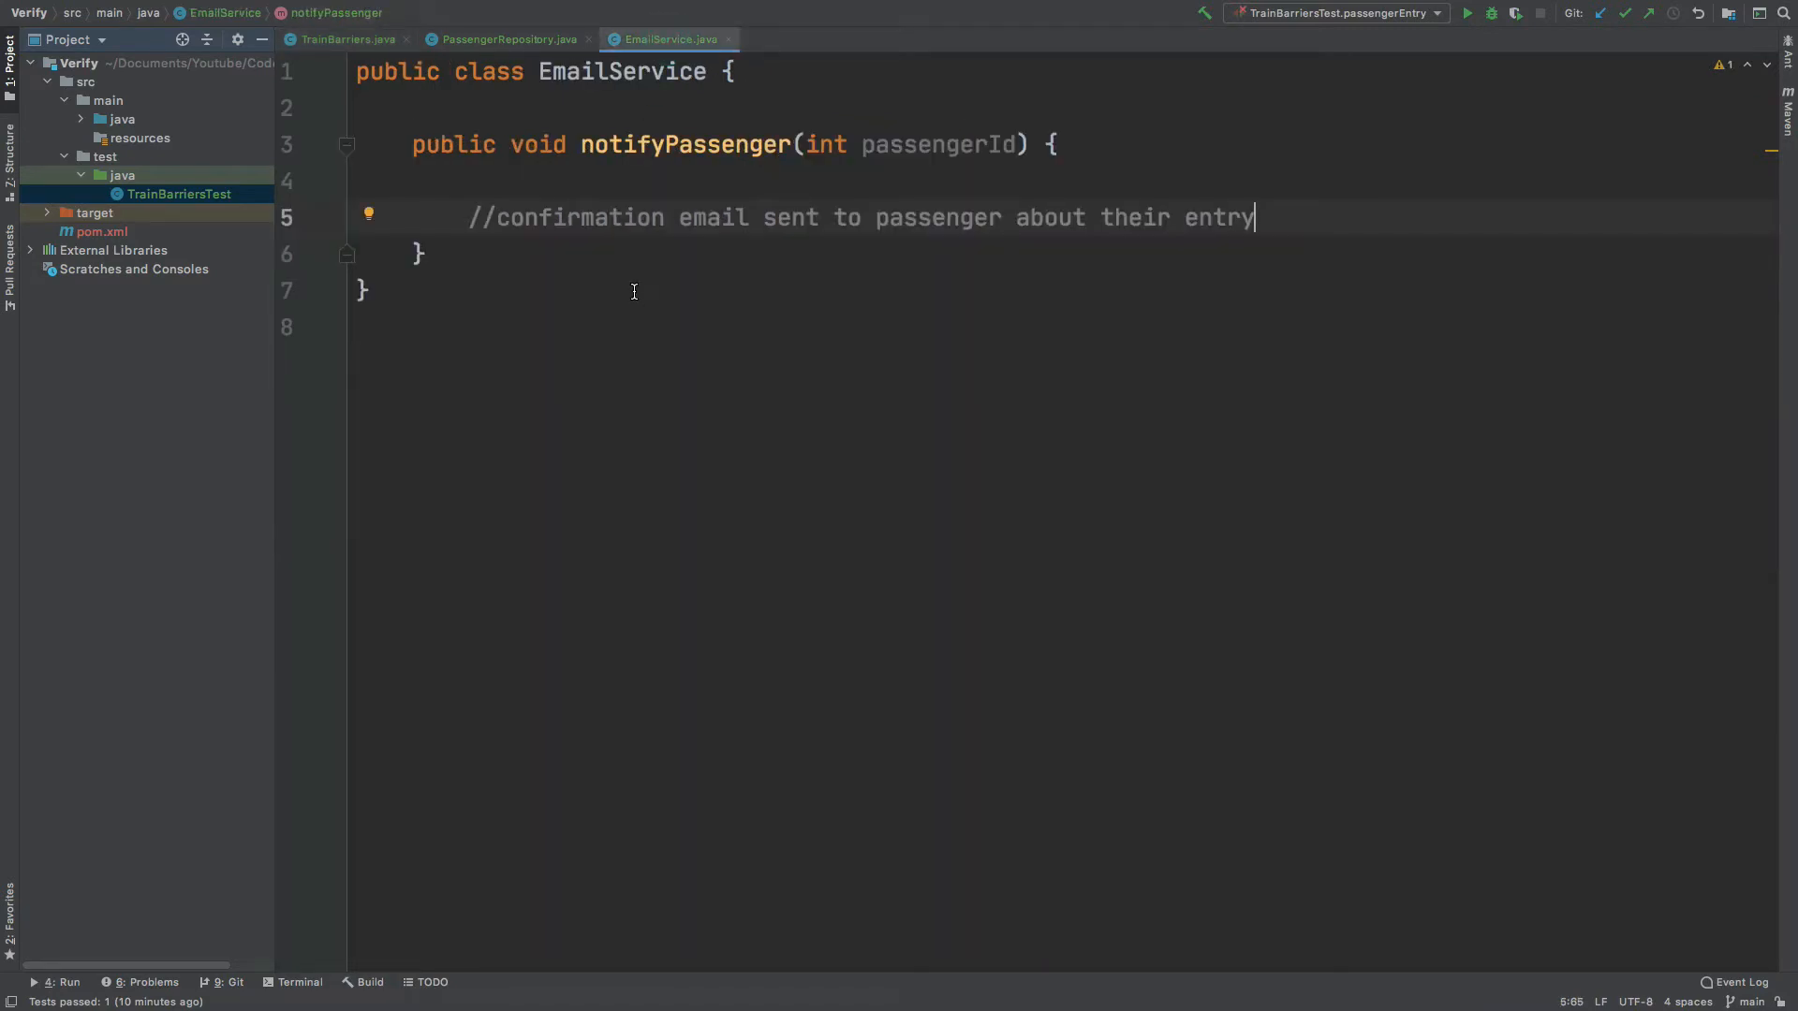
mouse_move(712, 370)
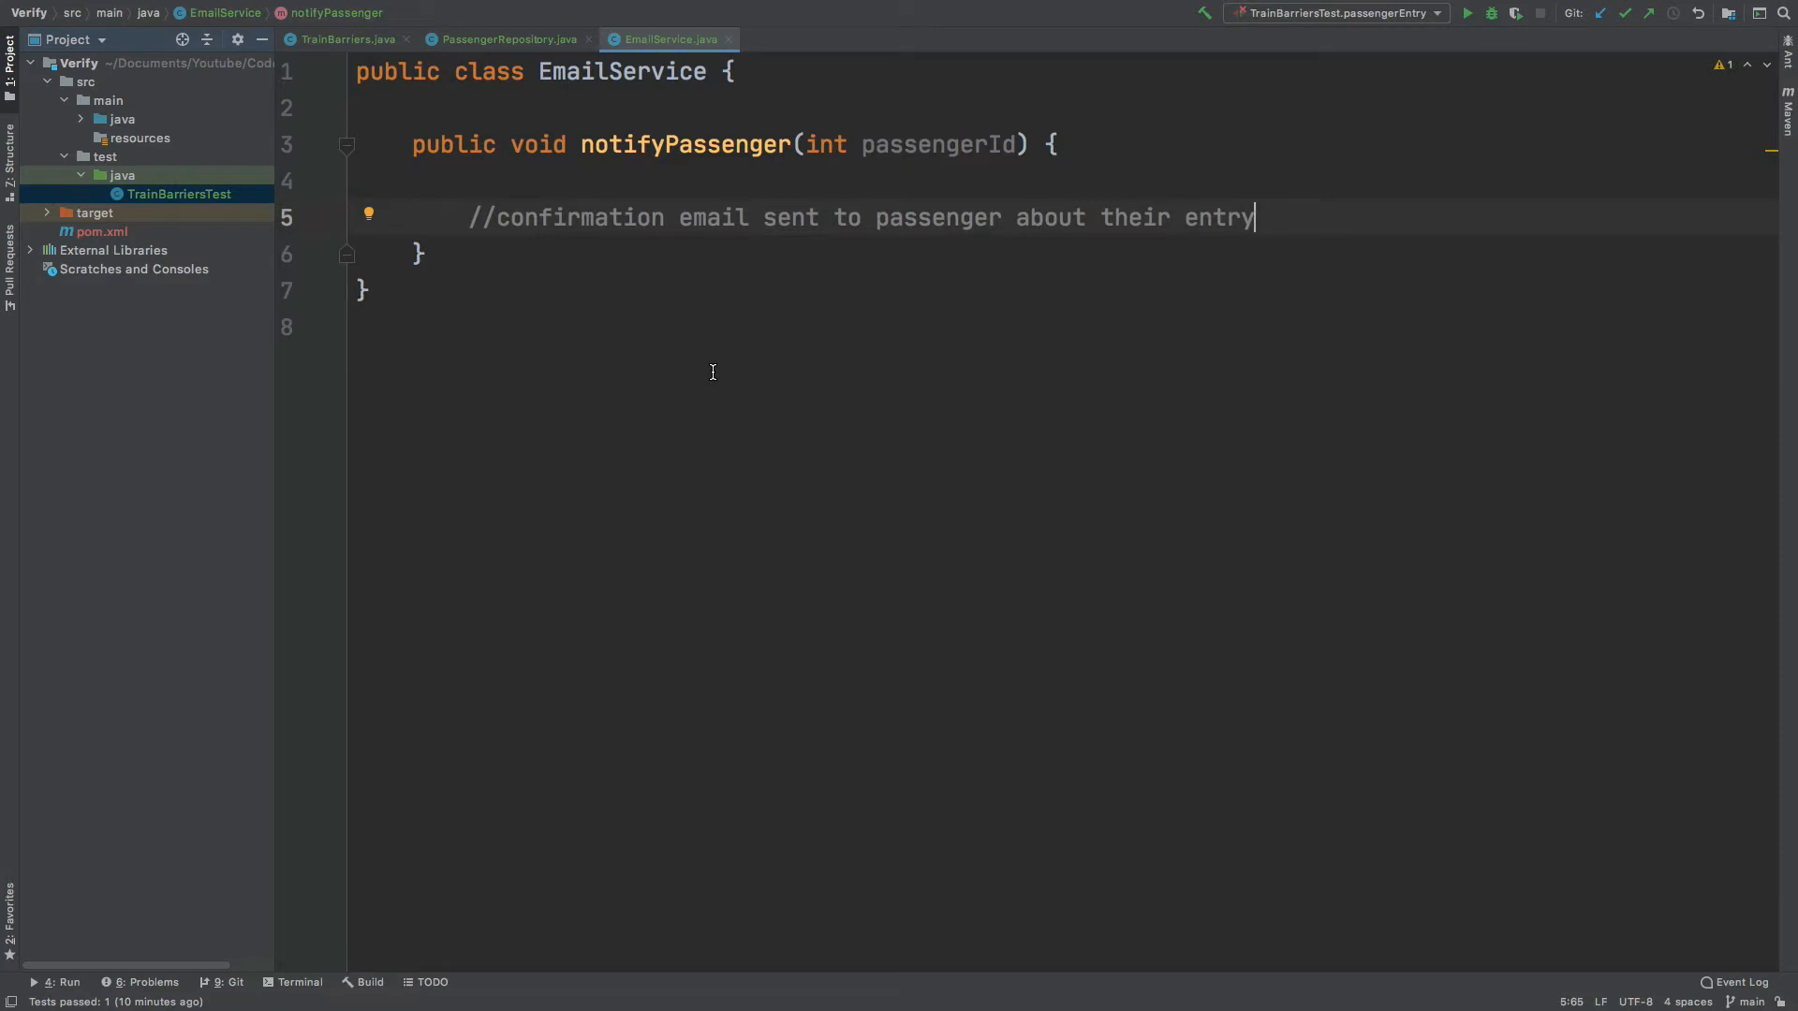
mouse_move(560, 135)
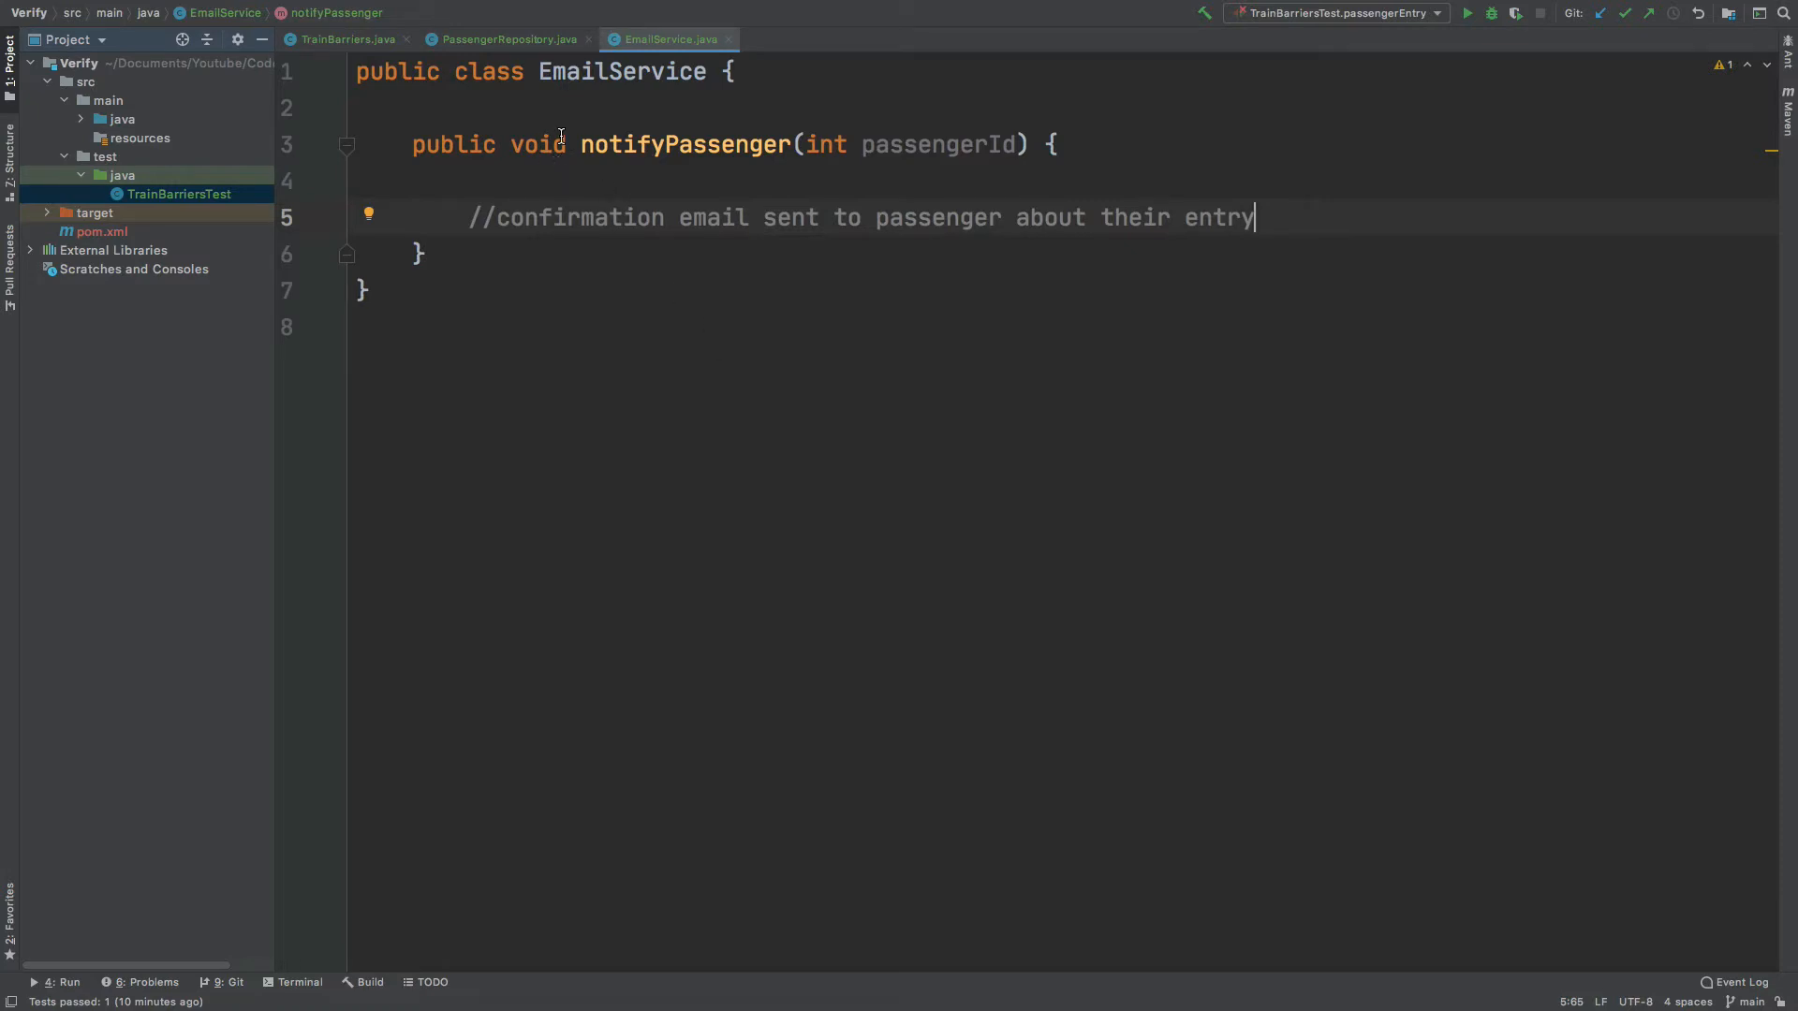
left_click(345, 40)
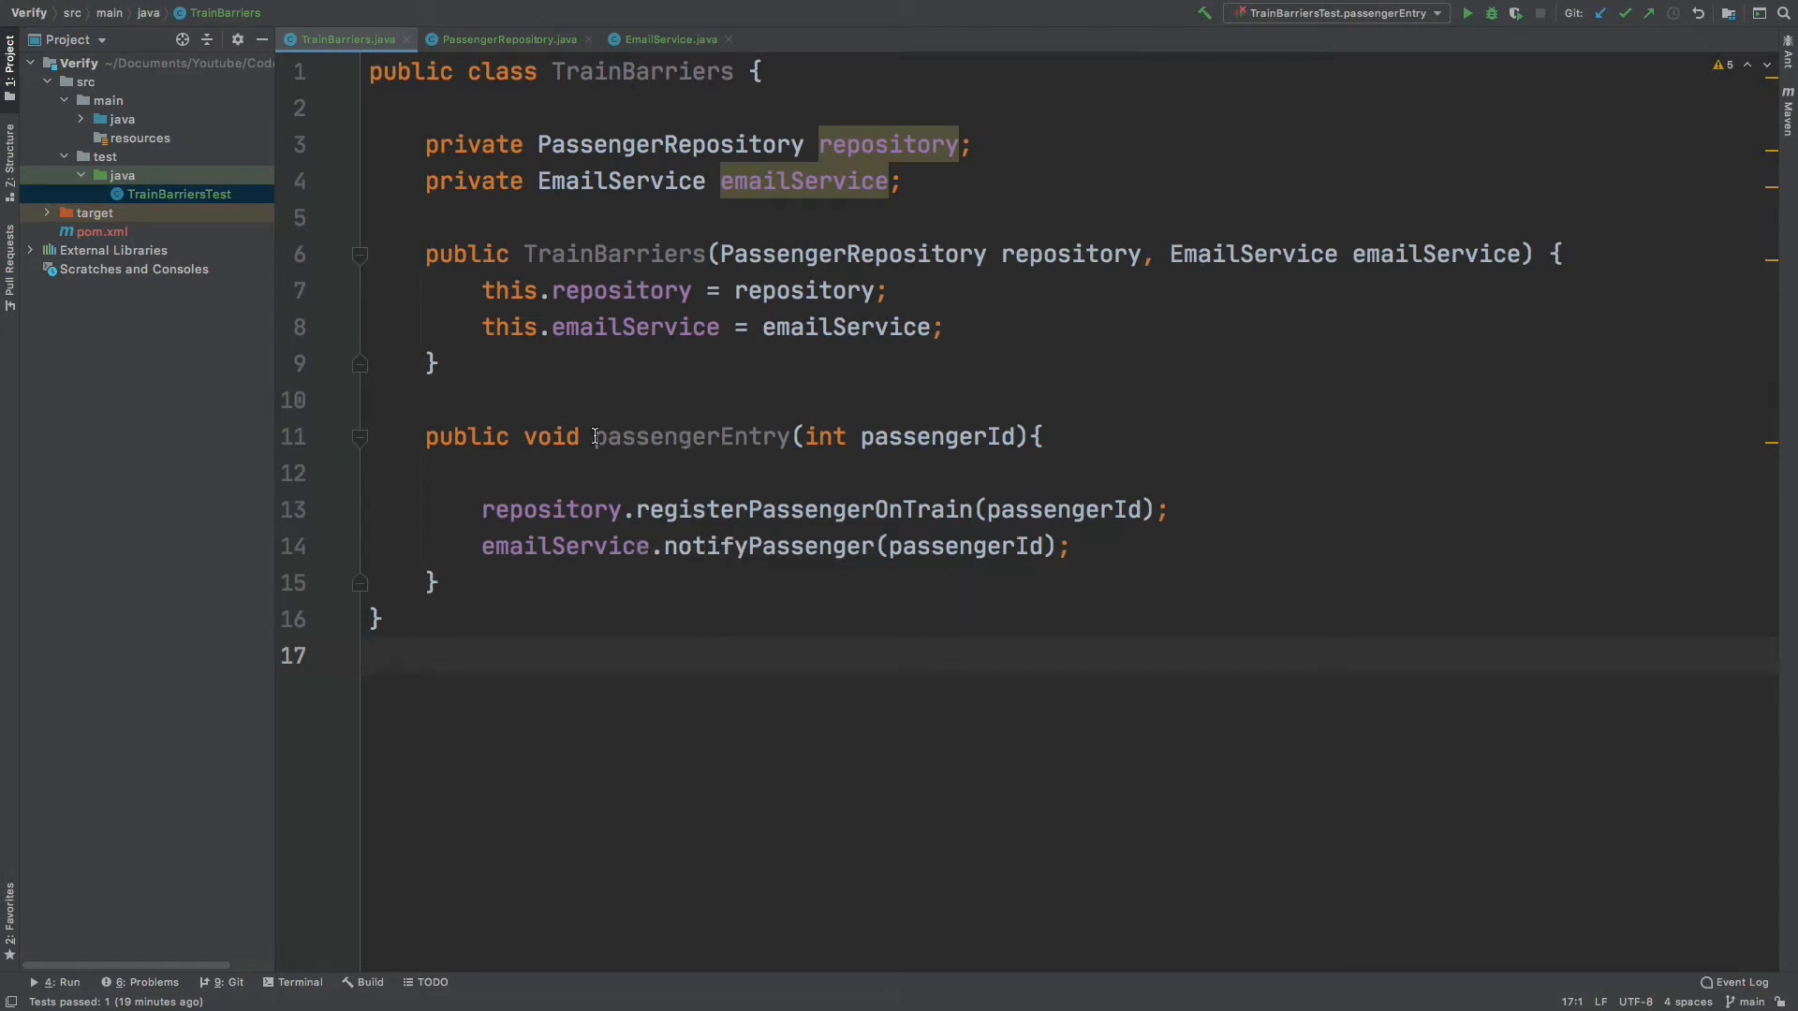
double_click(691, 436)
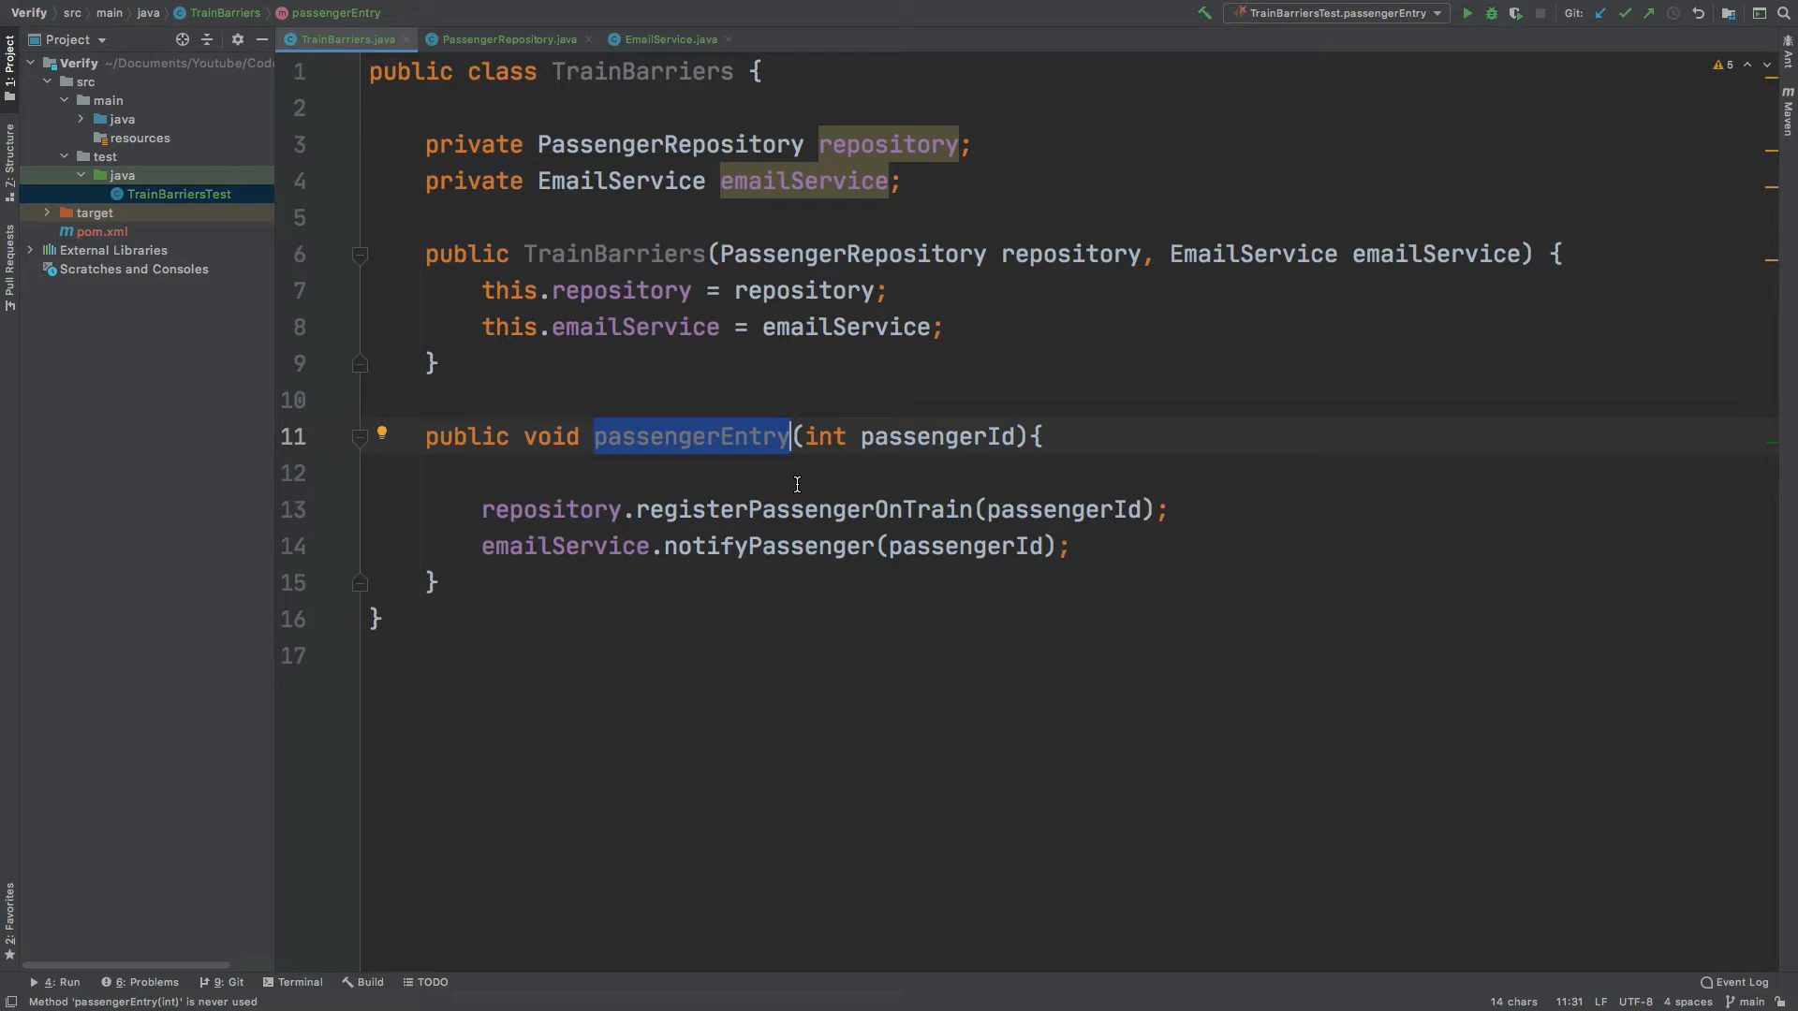
mouse_move(676, 517)
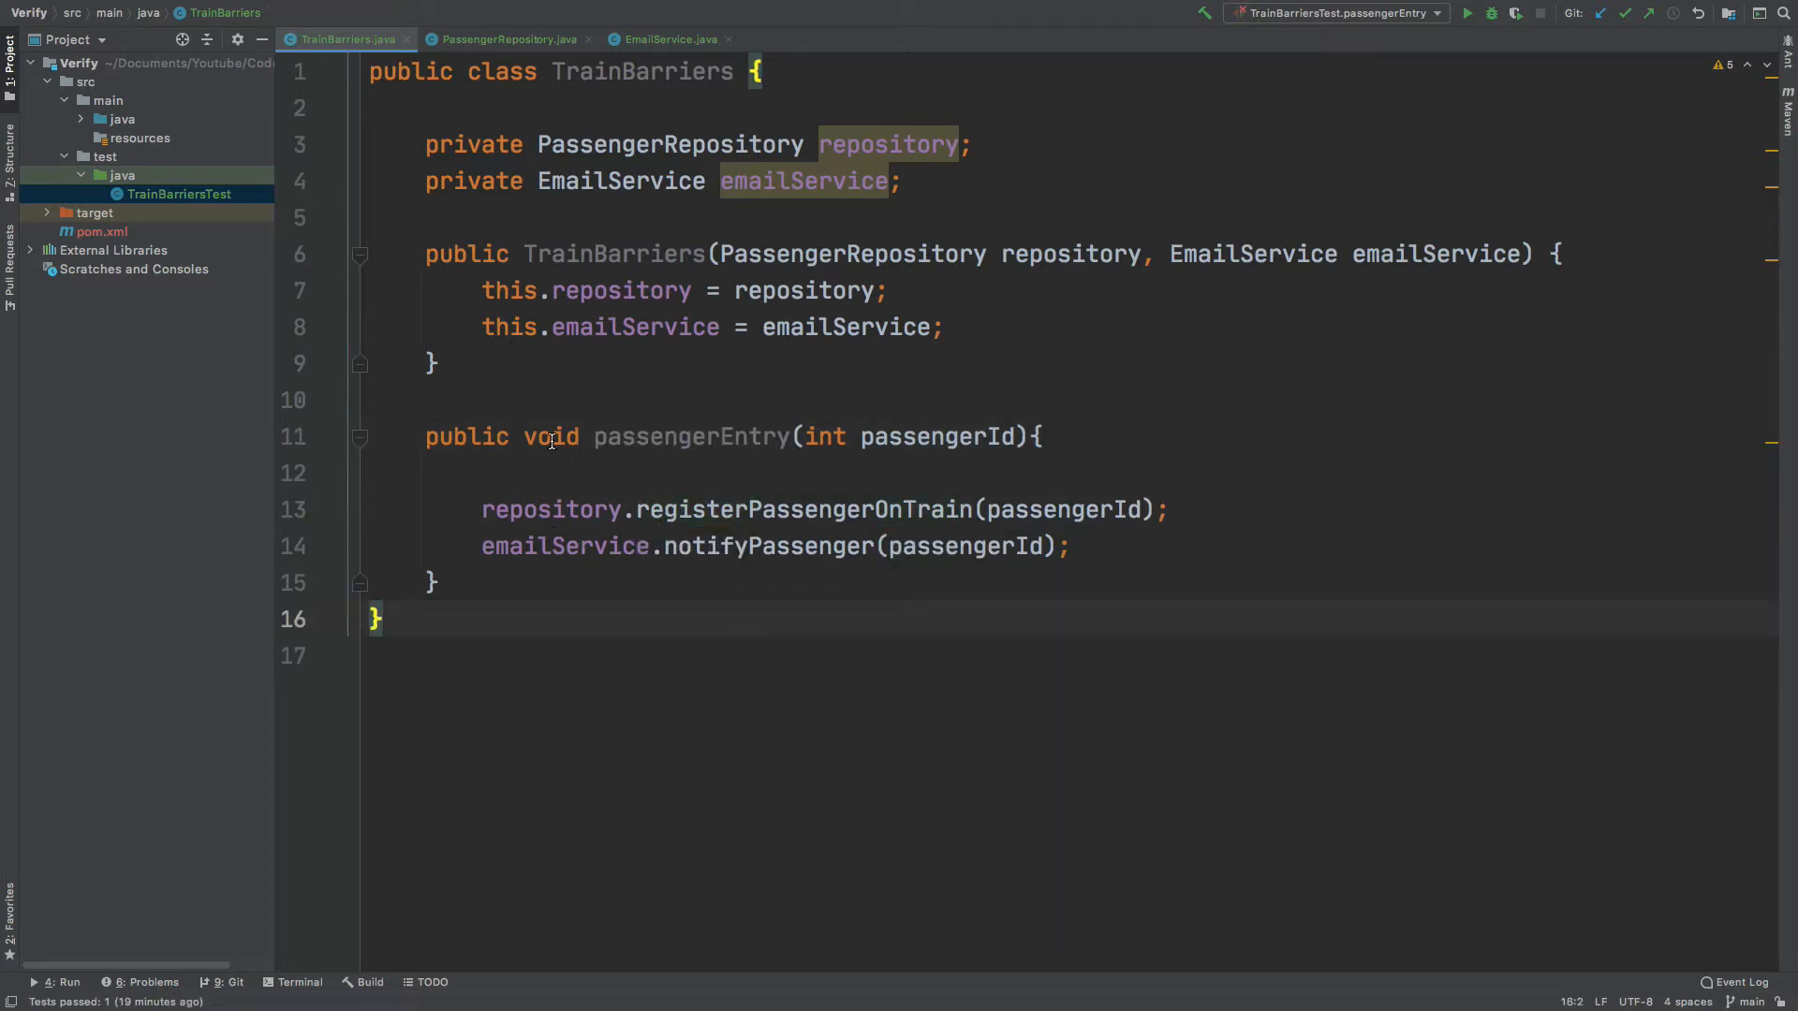
mouse_move(530, 436)
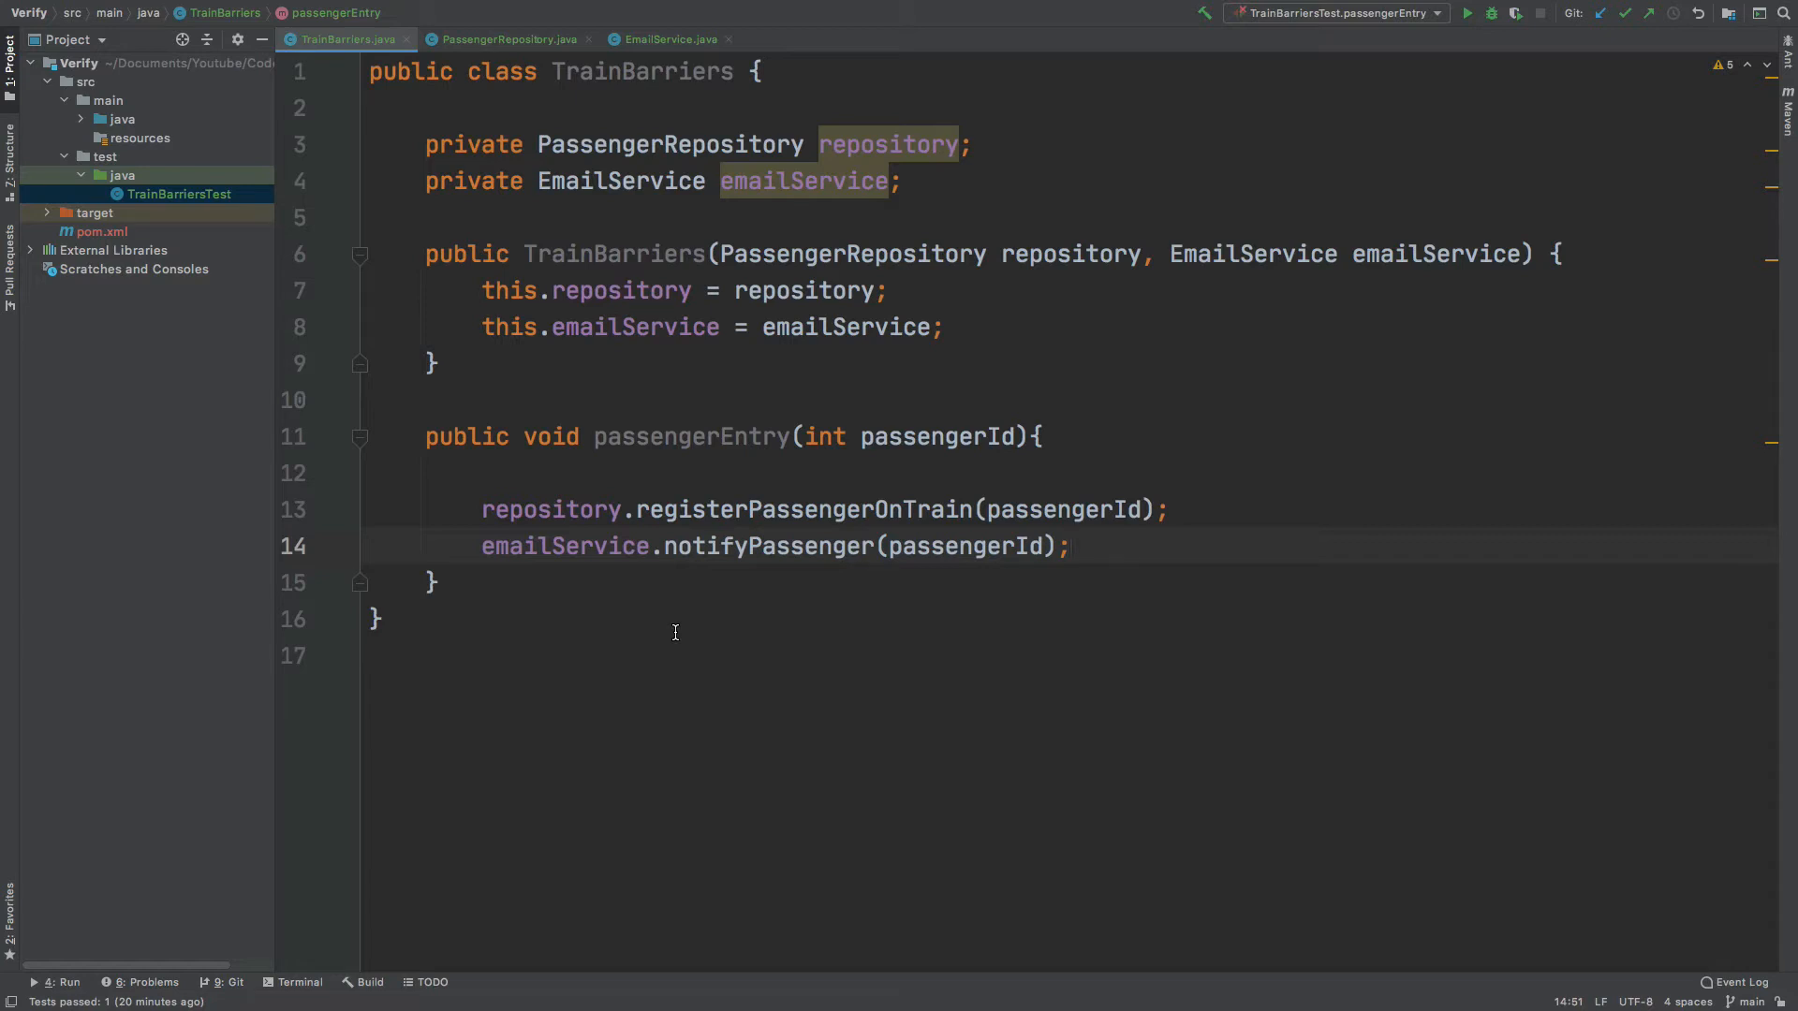
mouse_move(800, 564)
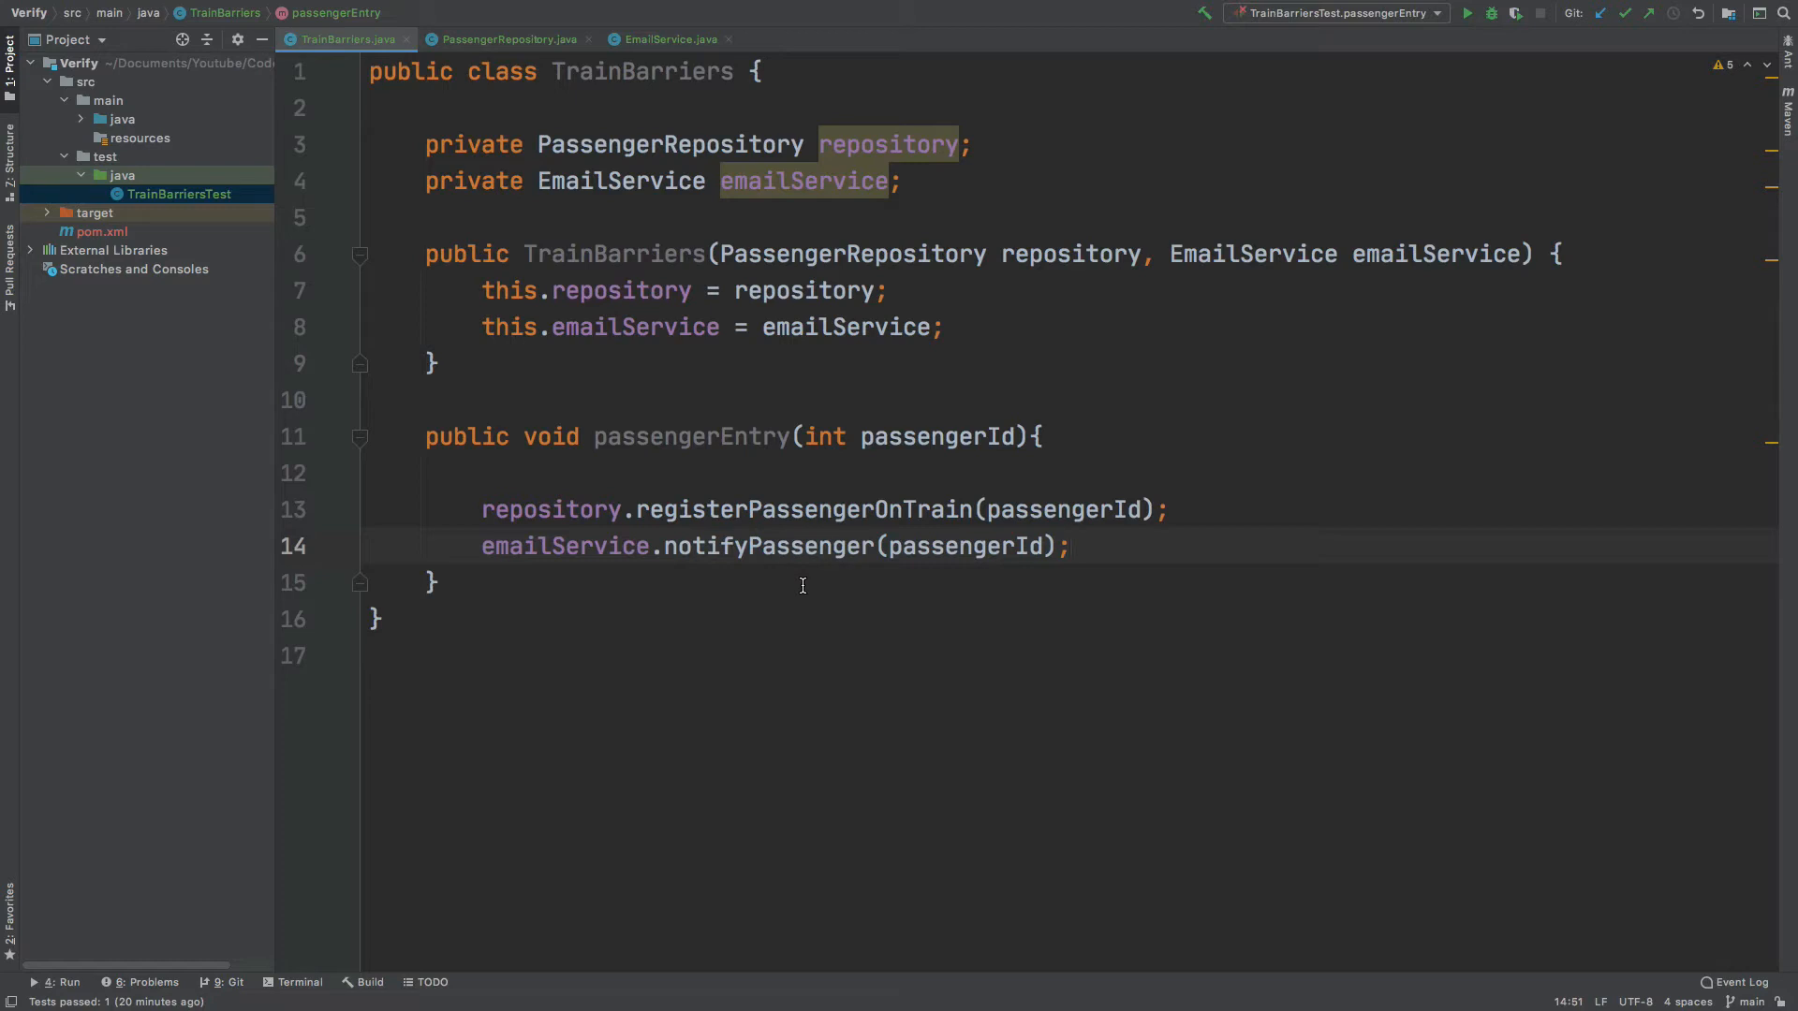
left_click(819, 38)
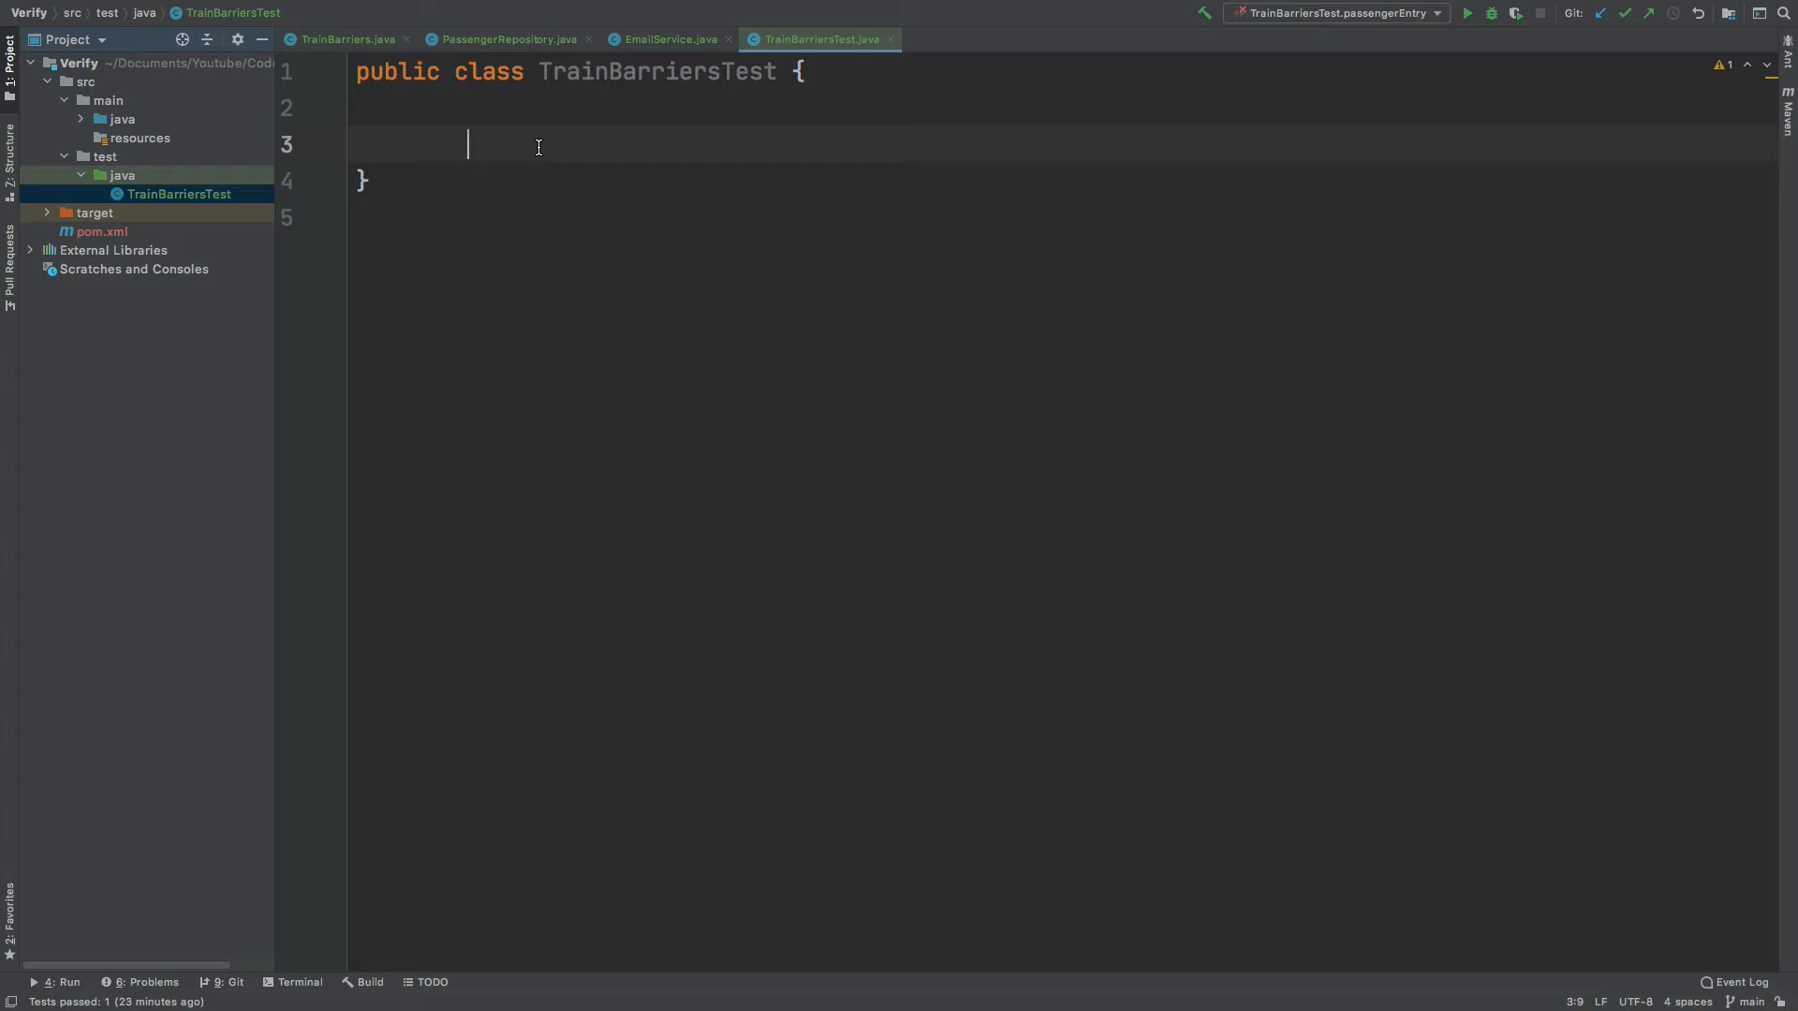
mouse_move(427, 155)
type("public void passengerEntry(){")
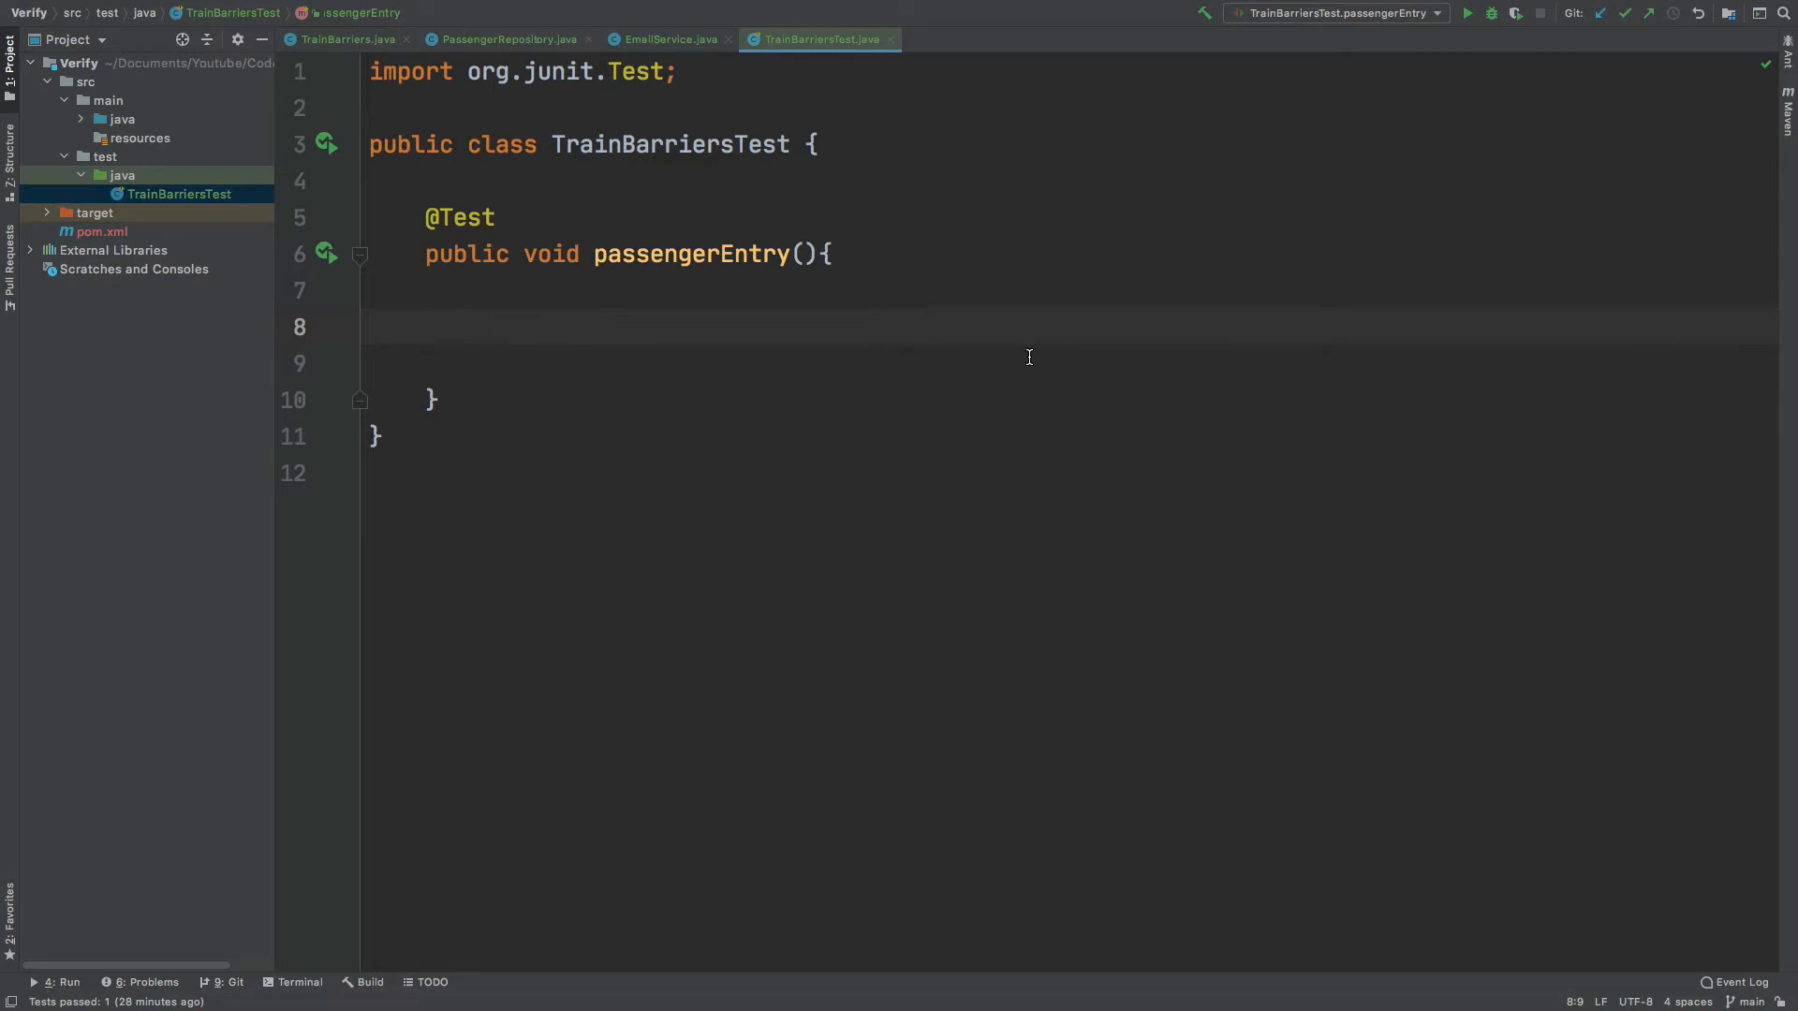
left_click(481, 326)
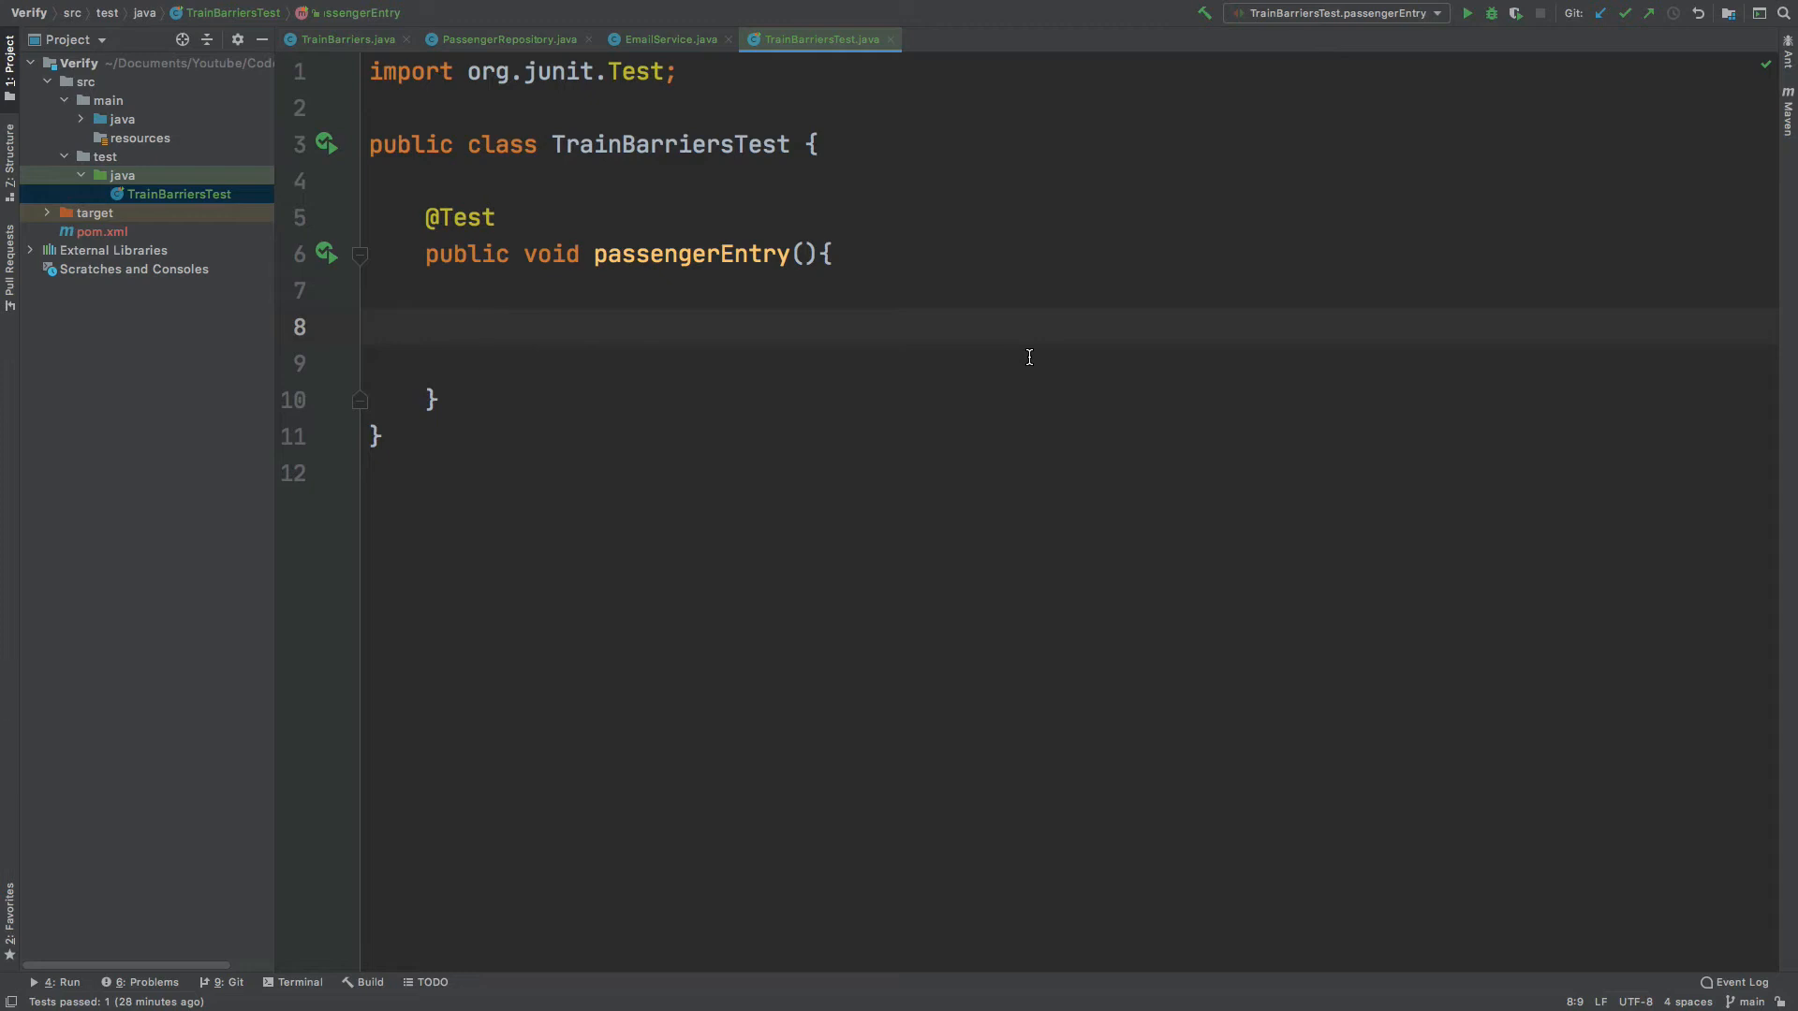
Declare passengerRepositoryMock via mock(...class), check the TrainBarriers constructor, and start calling trainBarriers.
type("PassengerRepository passengerRepositoryMock = mock(PassengerRepository")
type("EmailService emailServiceMock = mock(EmailService")
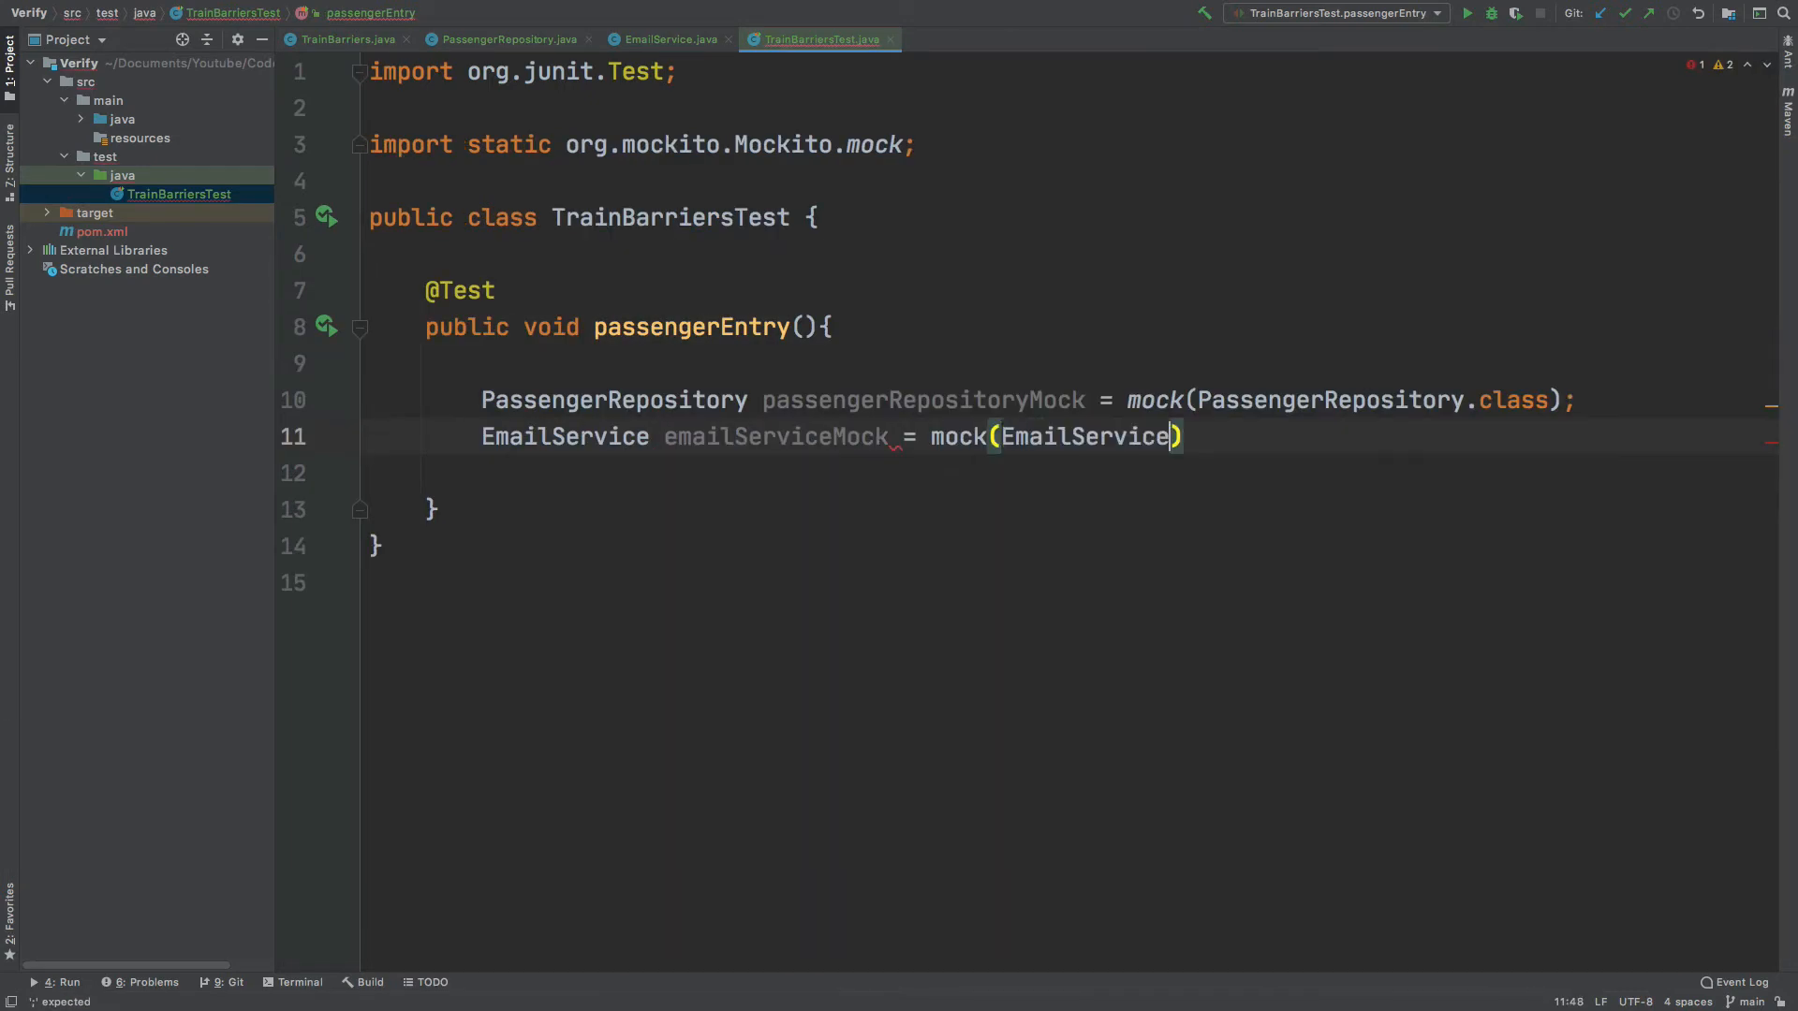
type(".class);")
left_click(1070, 472)
type("TrainBarriers trainBarriers = new TrainBarriers(passengerRepositoryMock, emailServiceMock);")
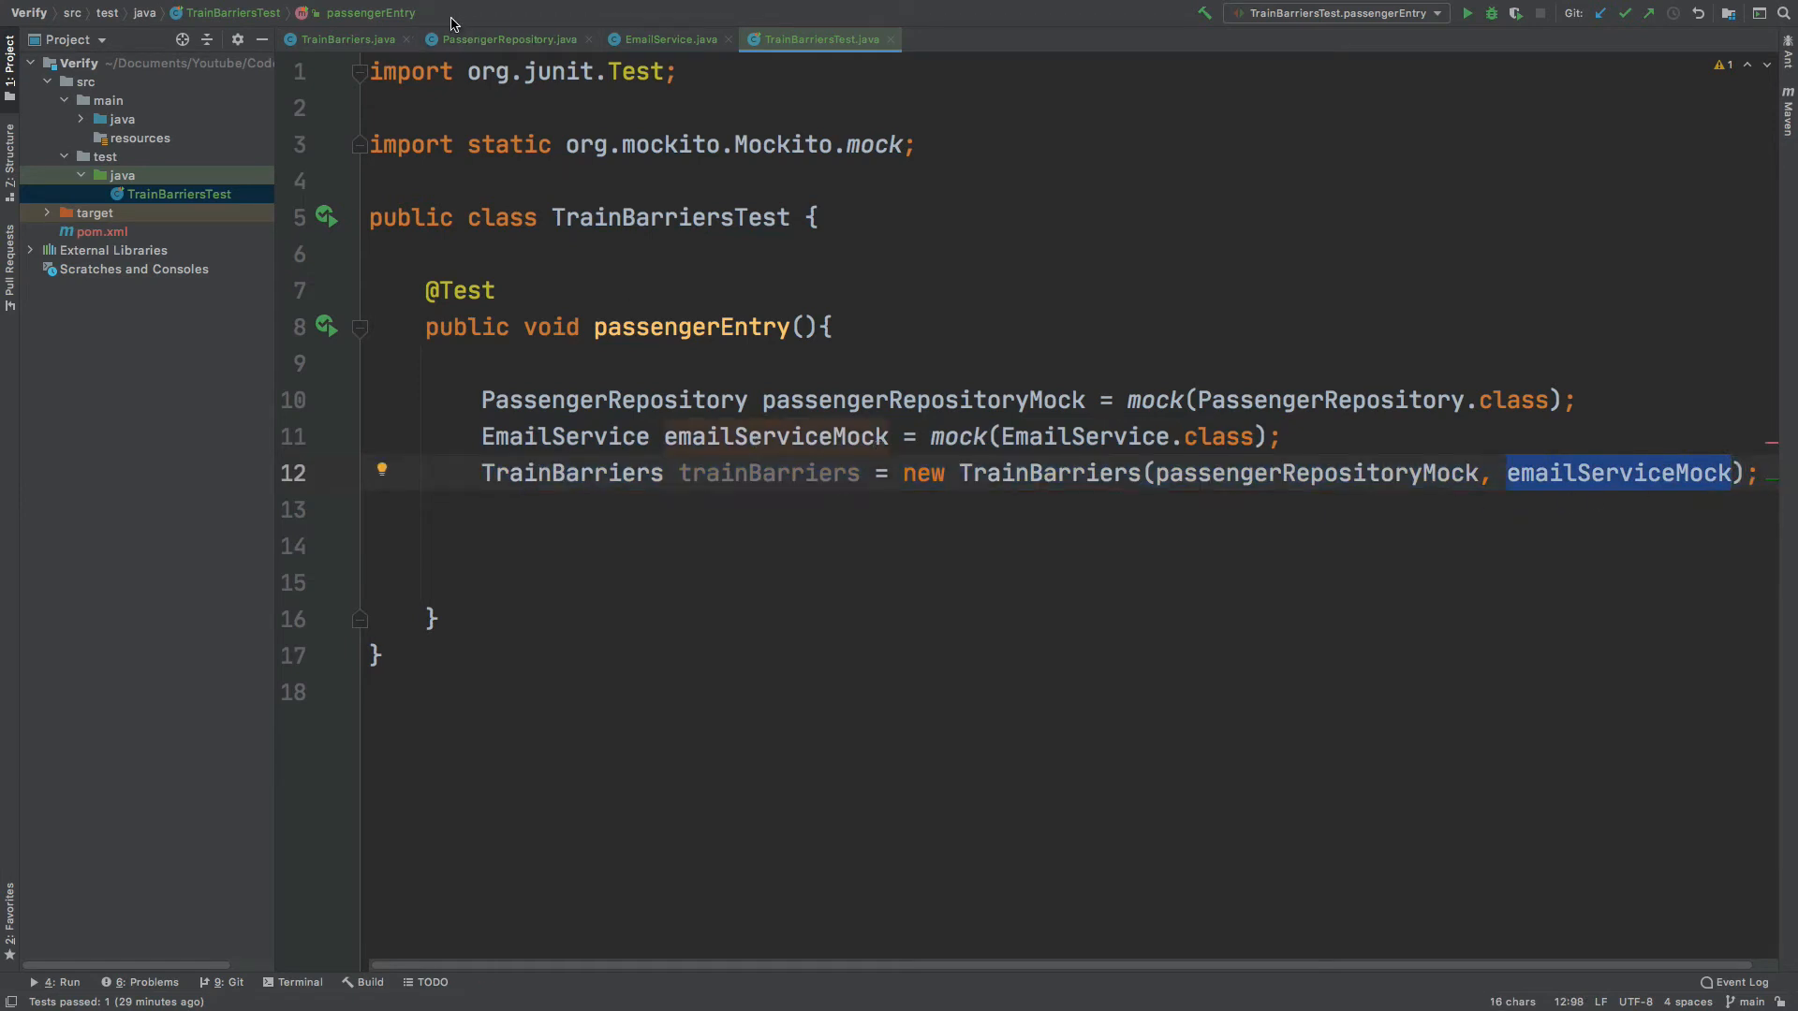
left_click(347, 39)
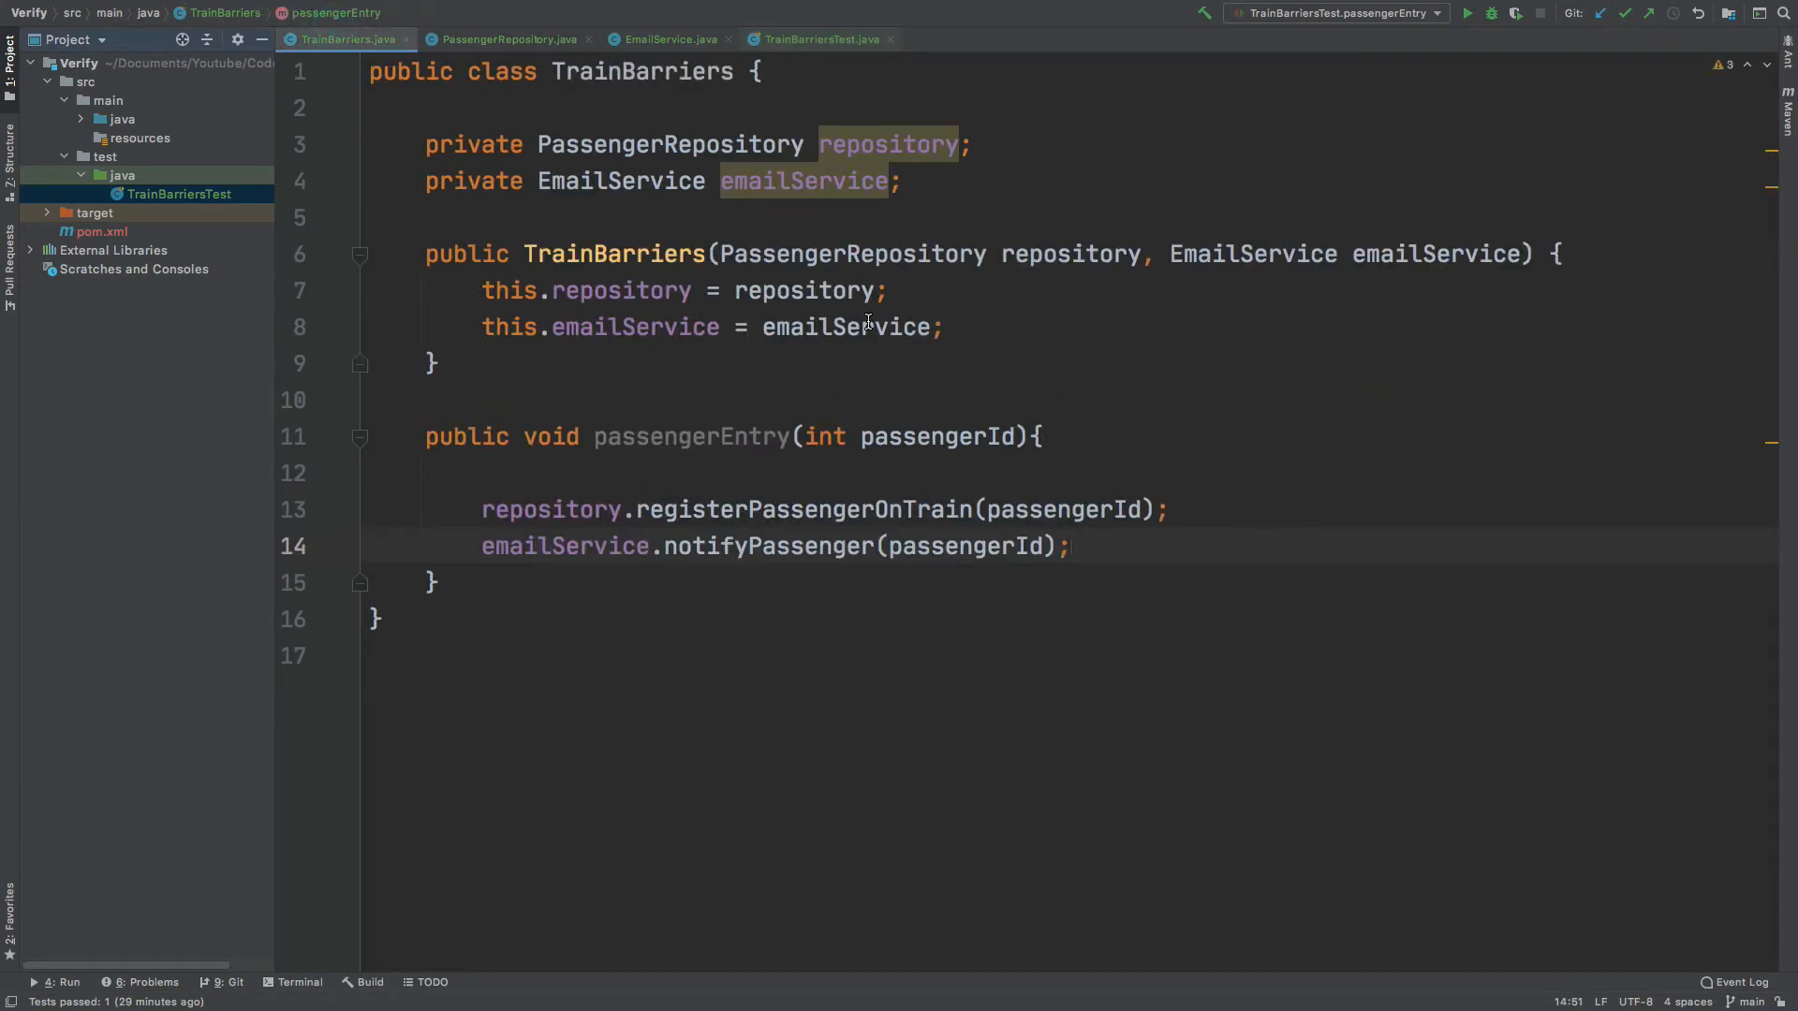
left_click(819, 39)
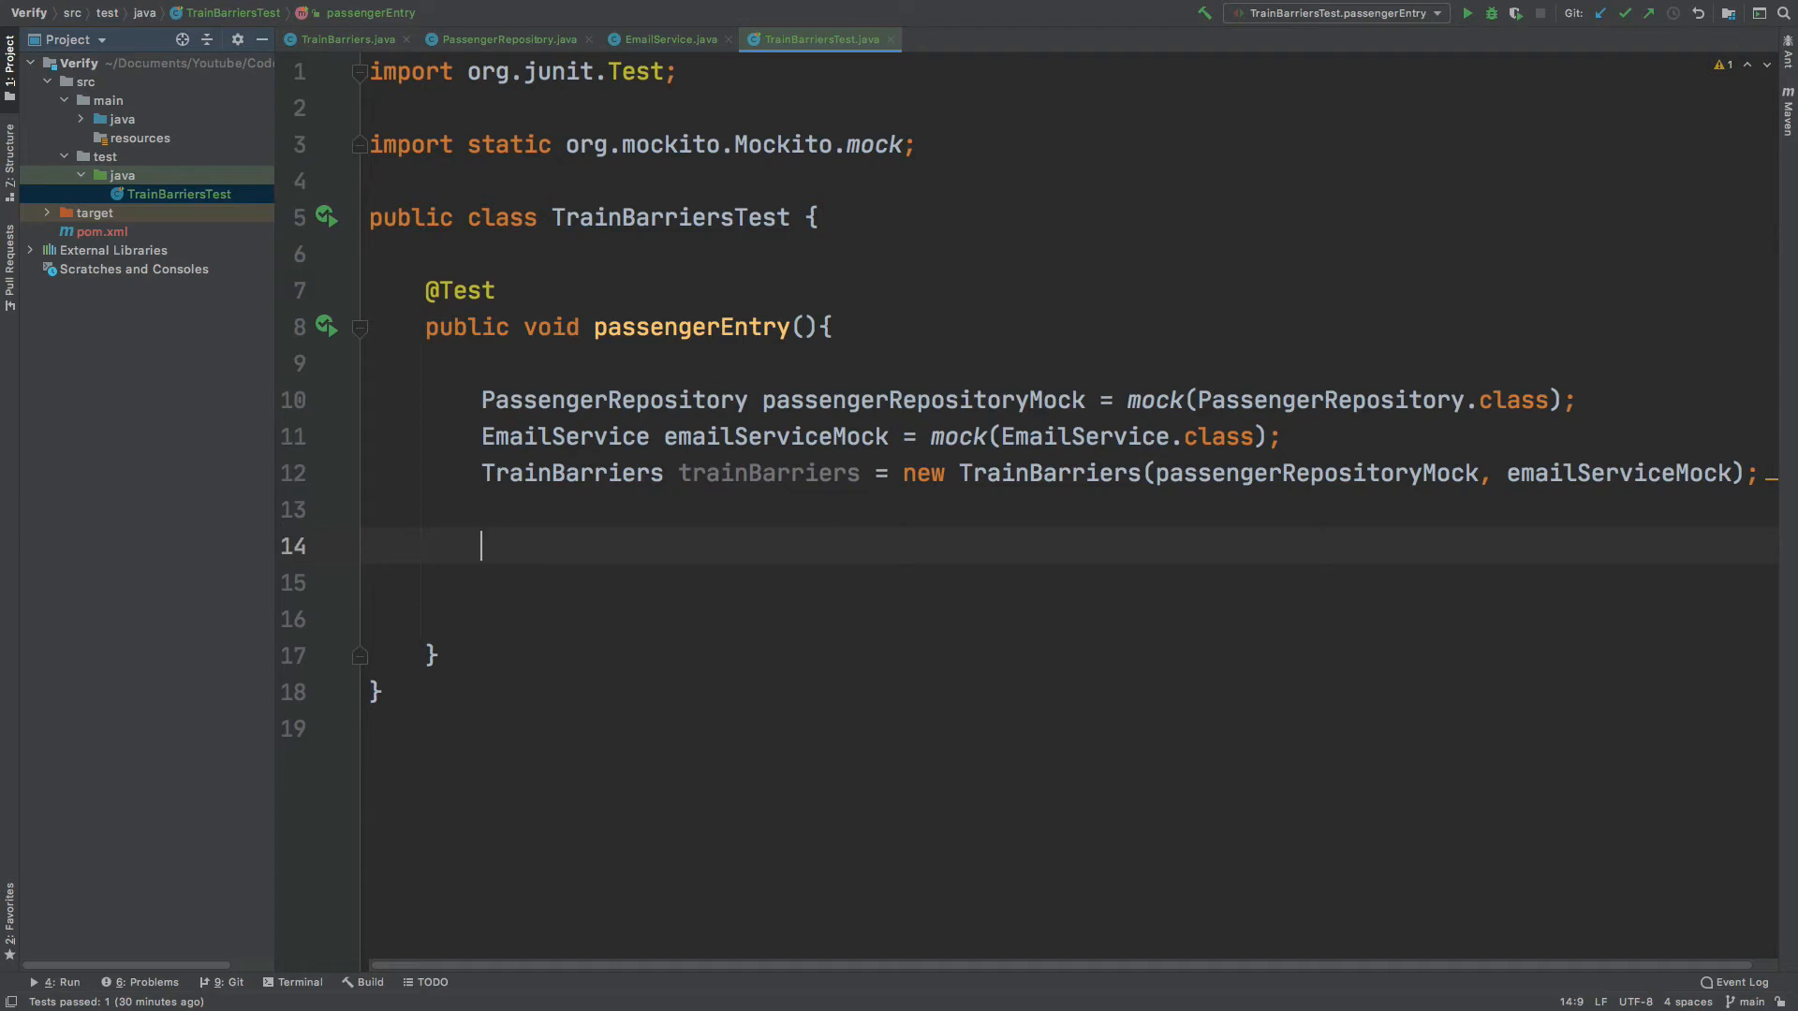
type("trainBarriers.passengerEntry(PASSENGER_ID);")
type("final int PASSENGER_ID = 3;")
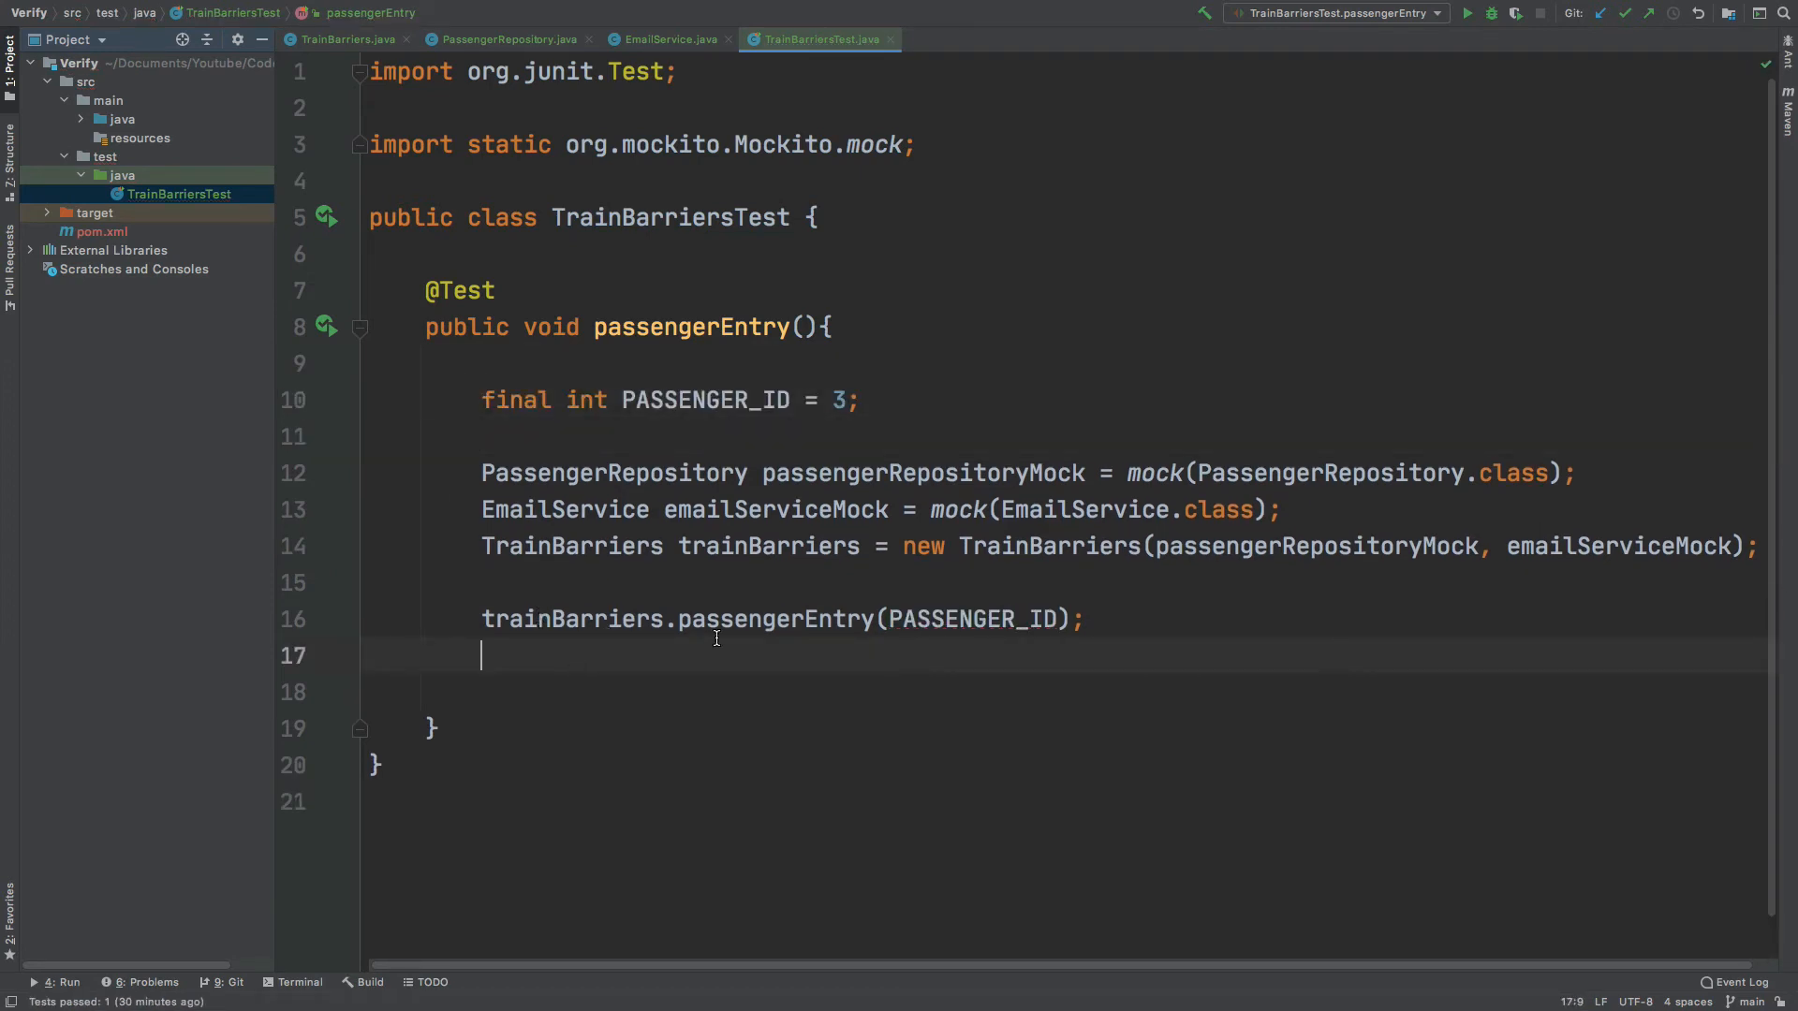
double_click(779, 620)
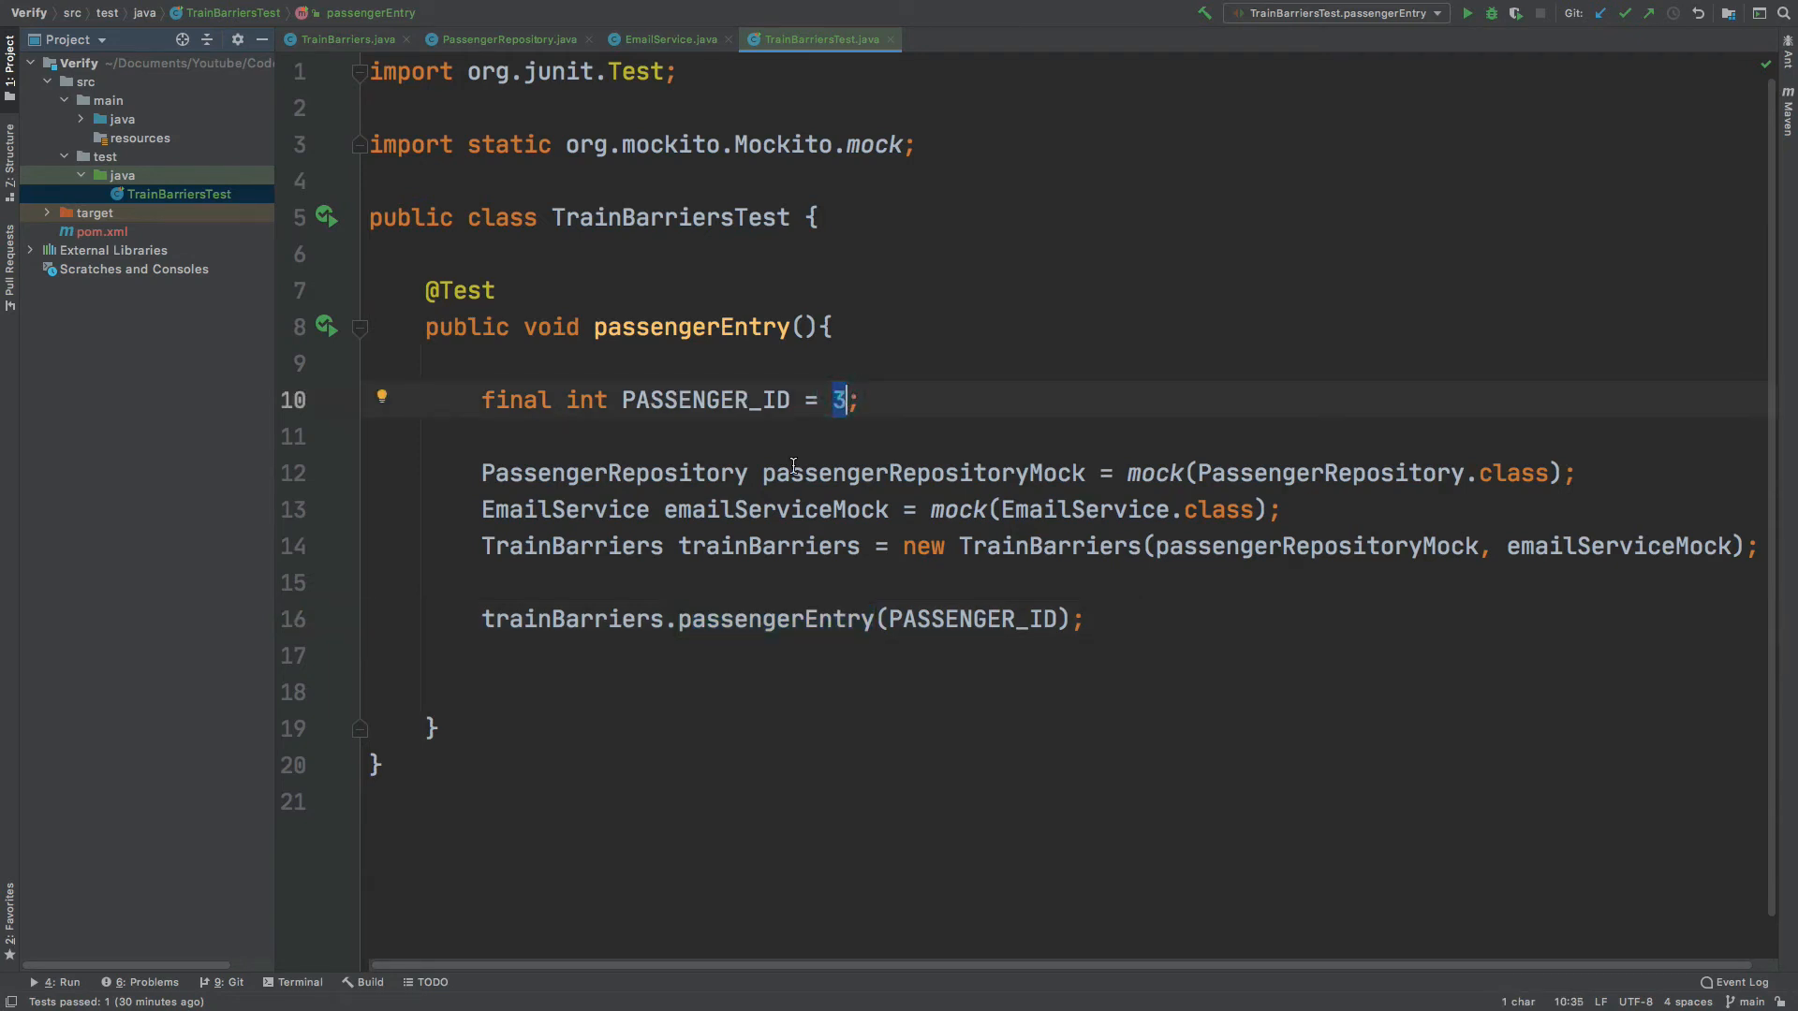
left_click(344, 40)
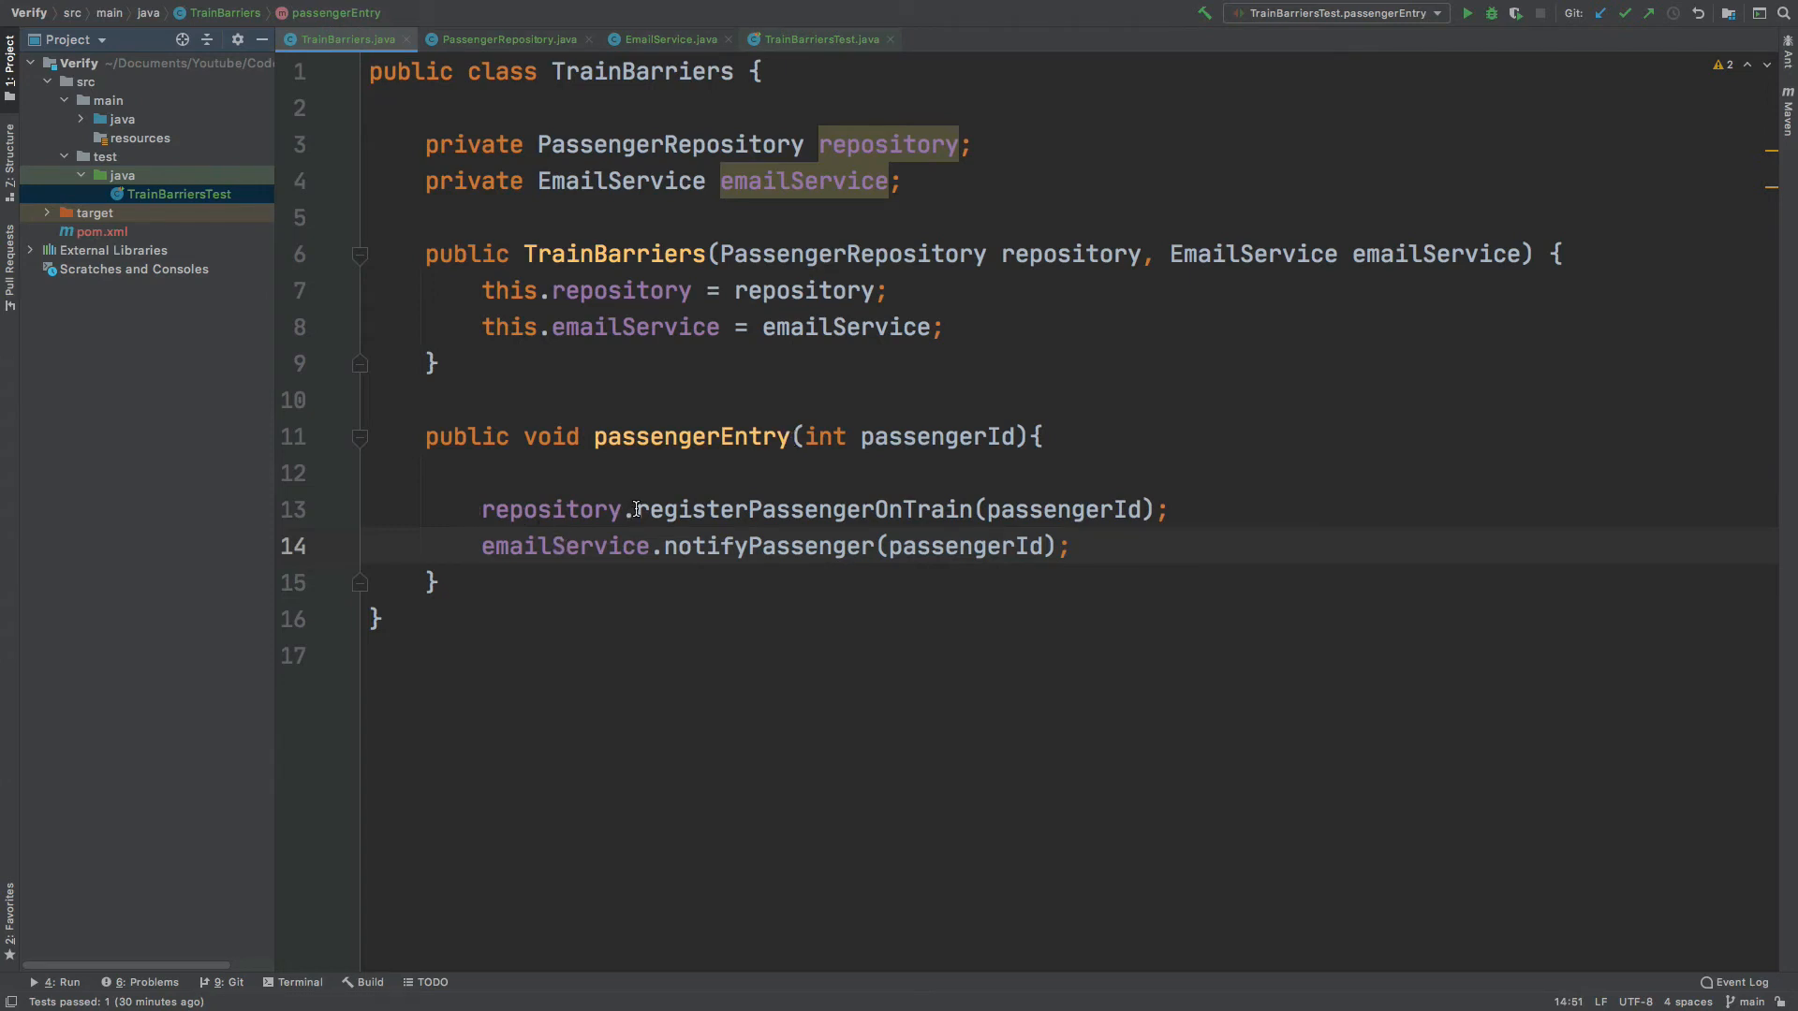
double_click(804, 510)
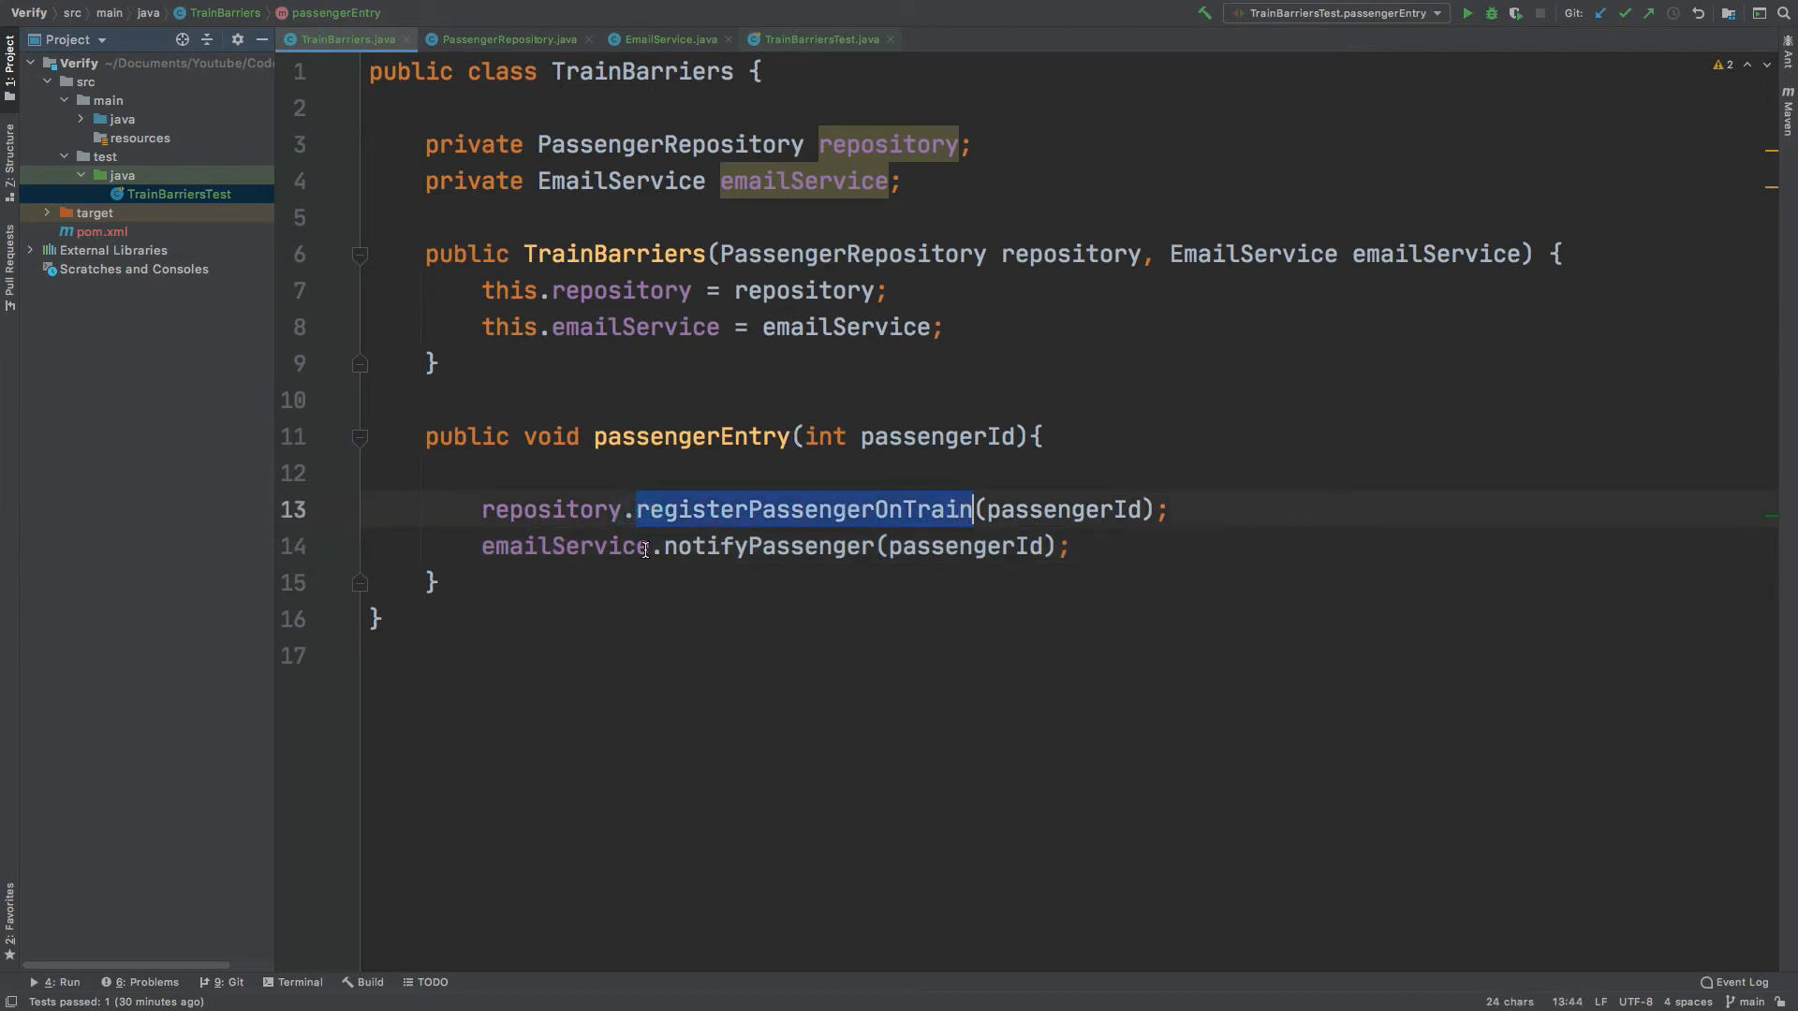
double_click(766, 545)
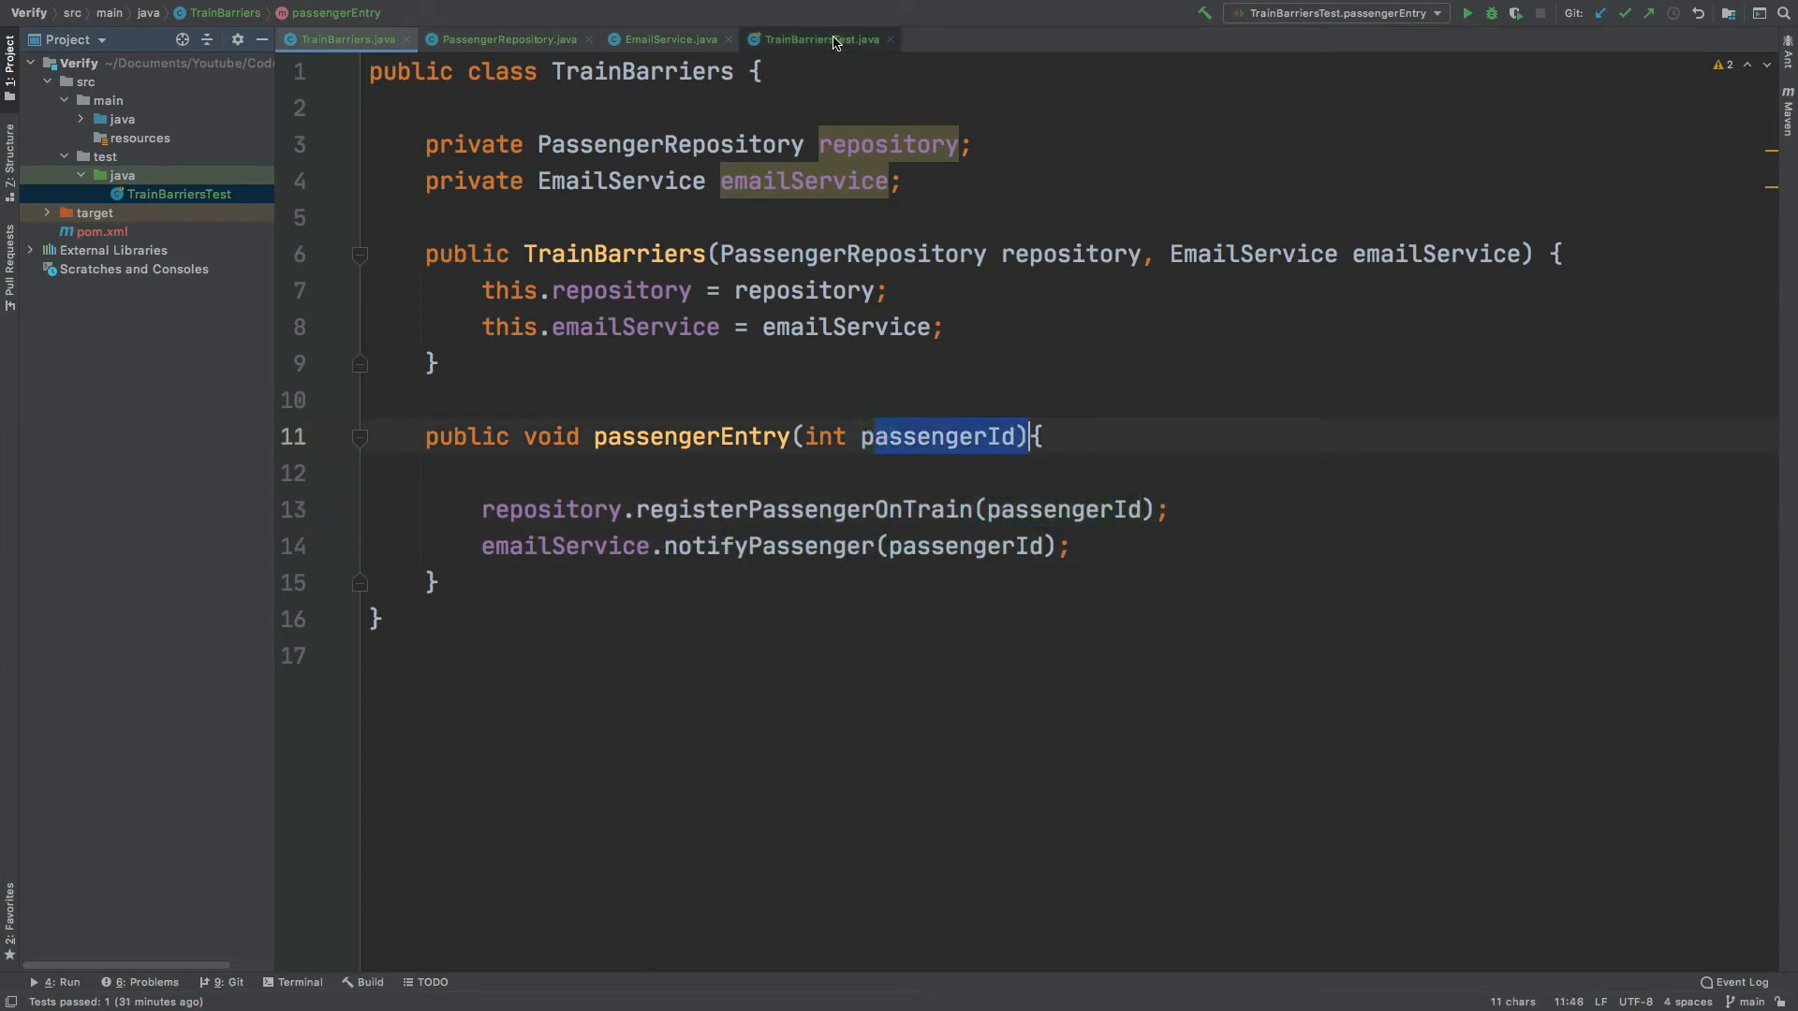
left_click(817, 38)
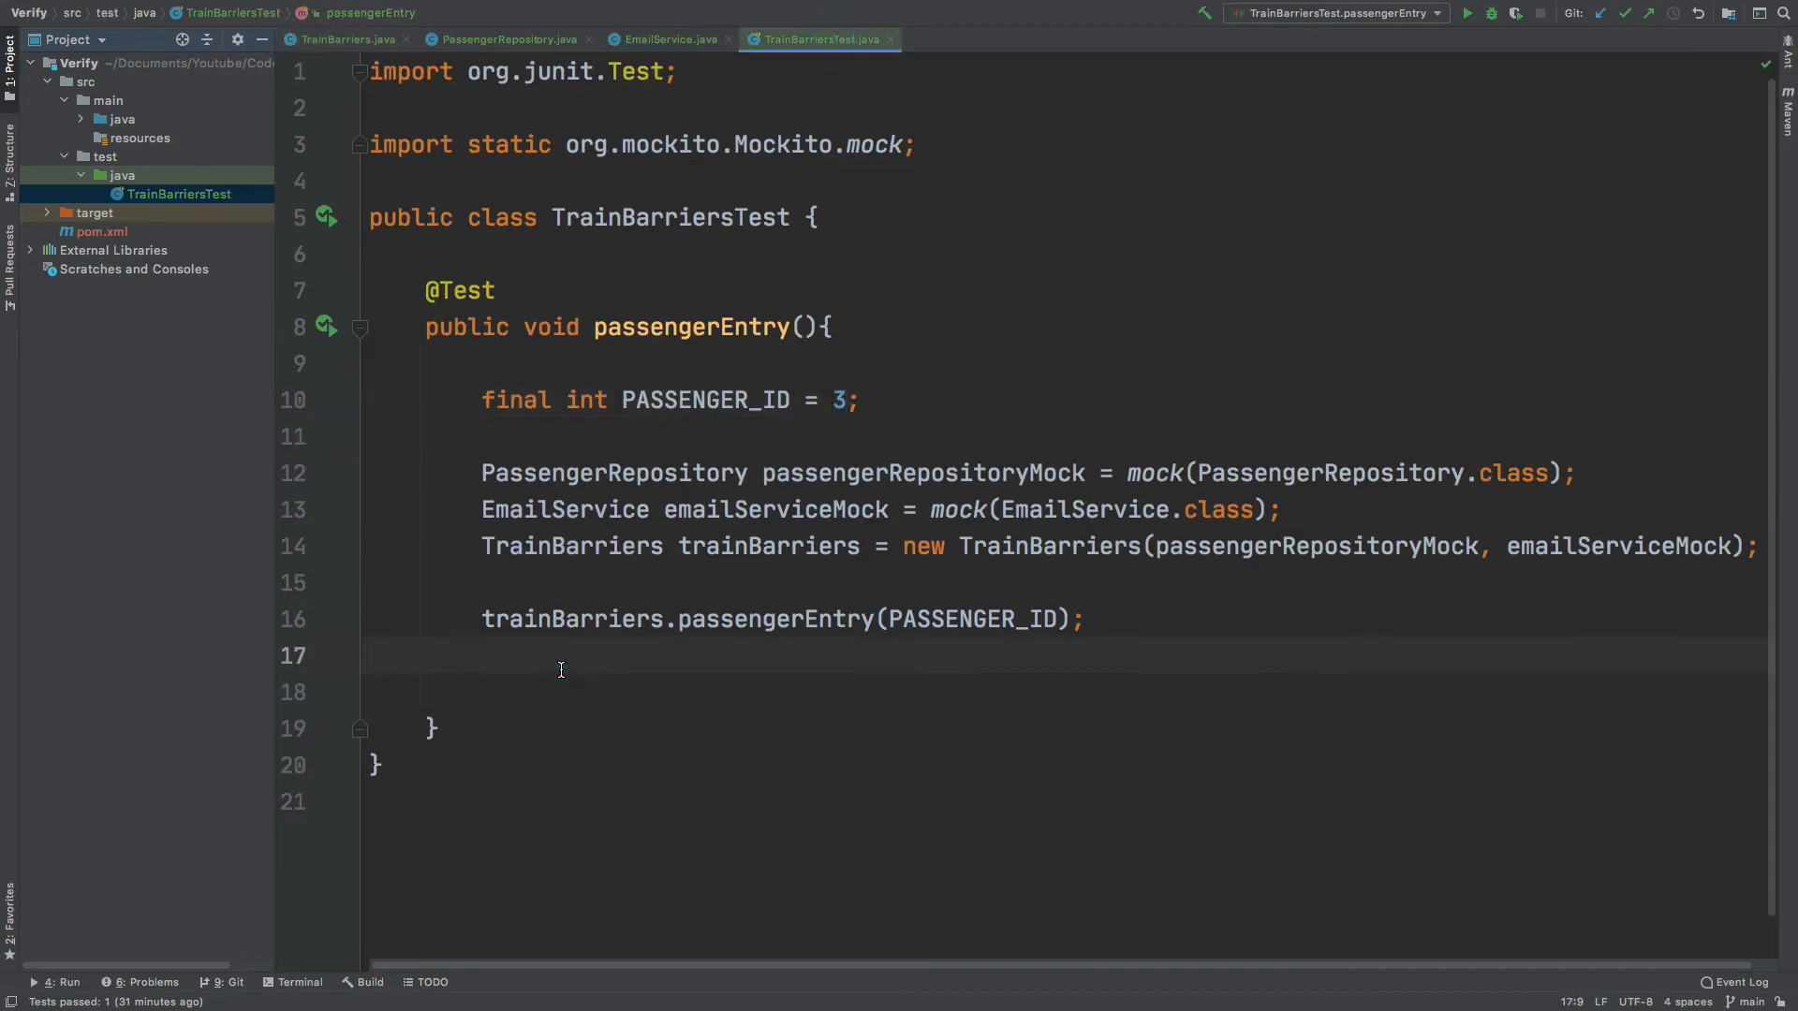
Add a new line with Mockito's verify call, importing it statically.
key("enter")
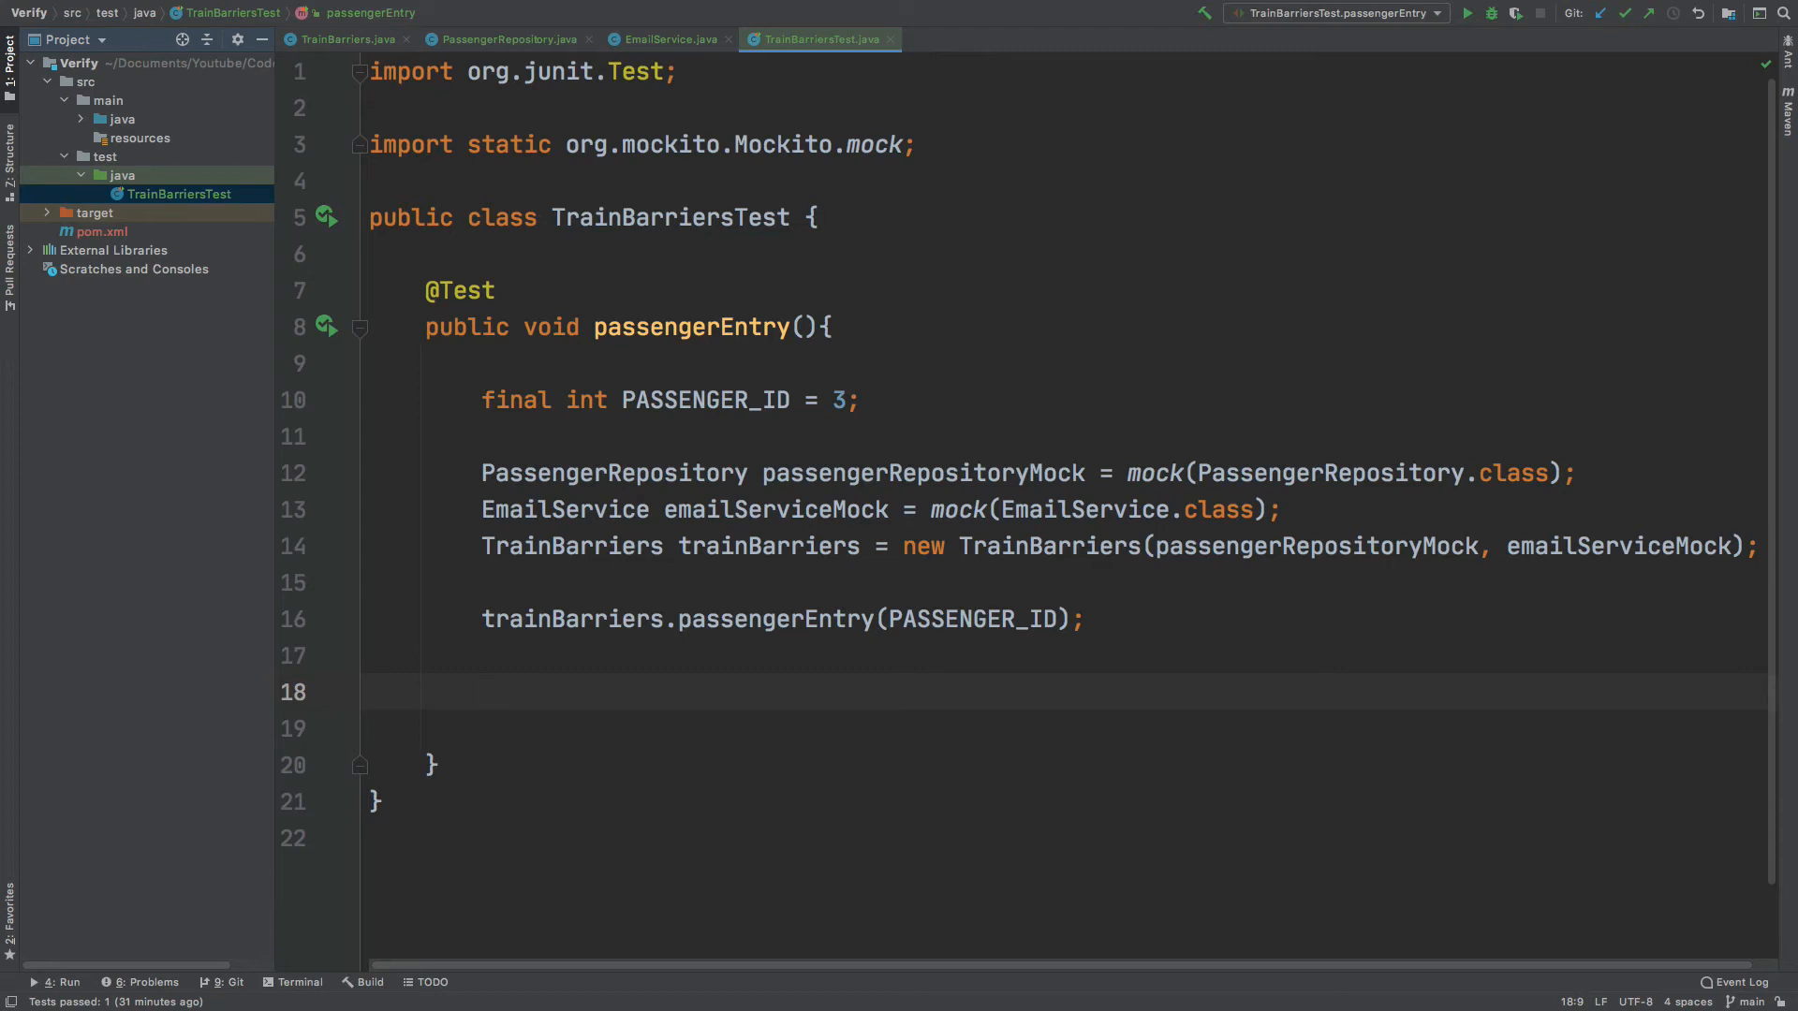
type("verify")
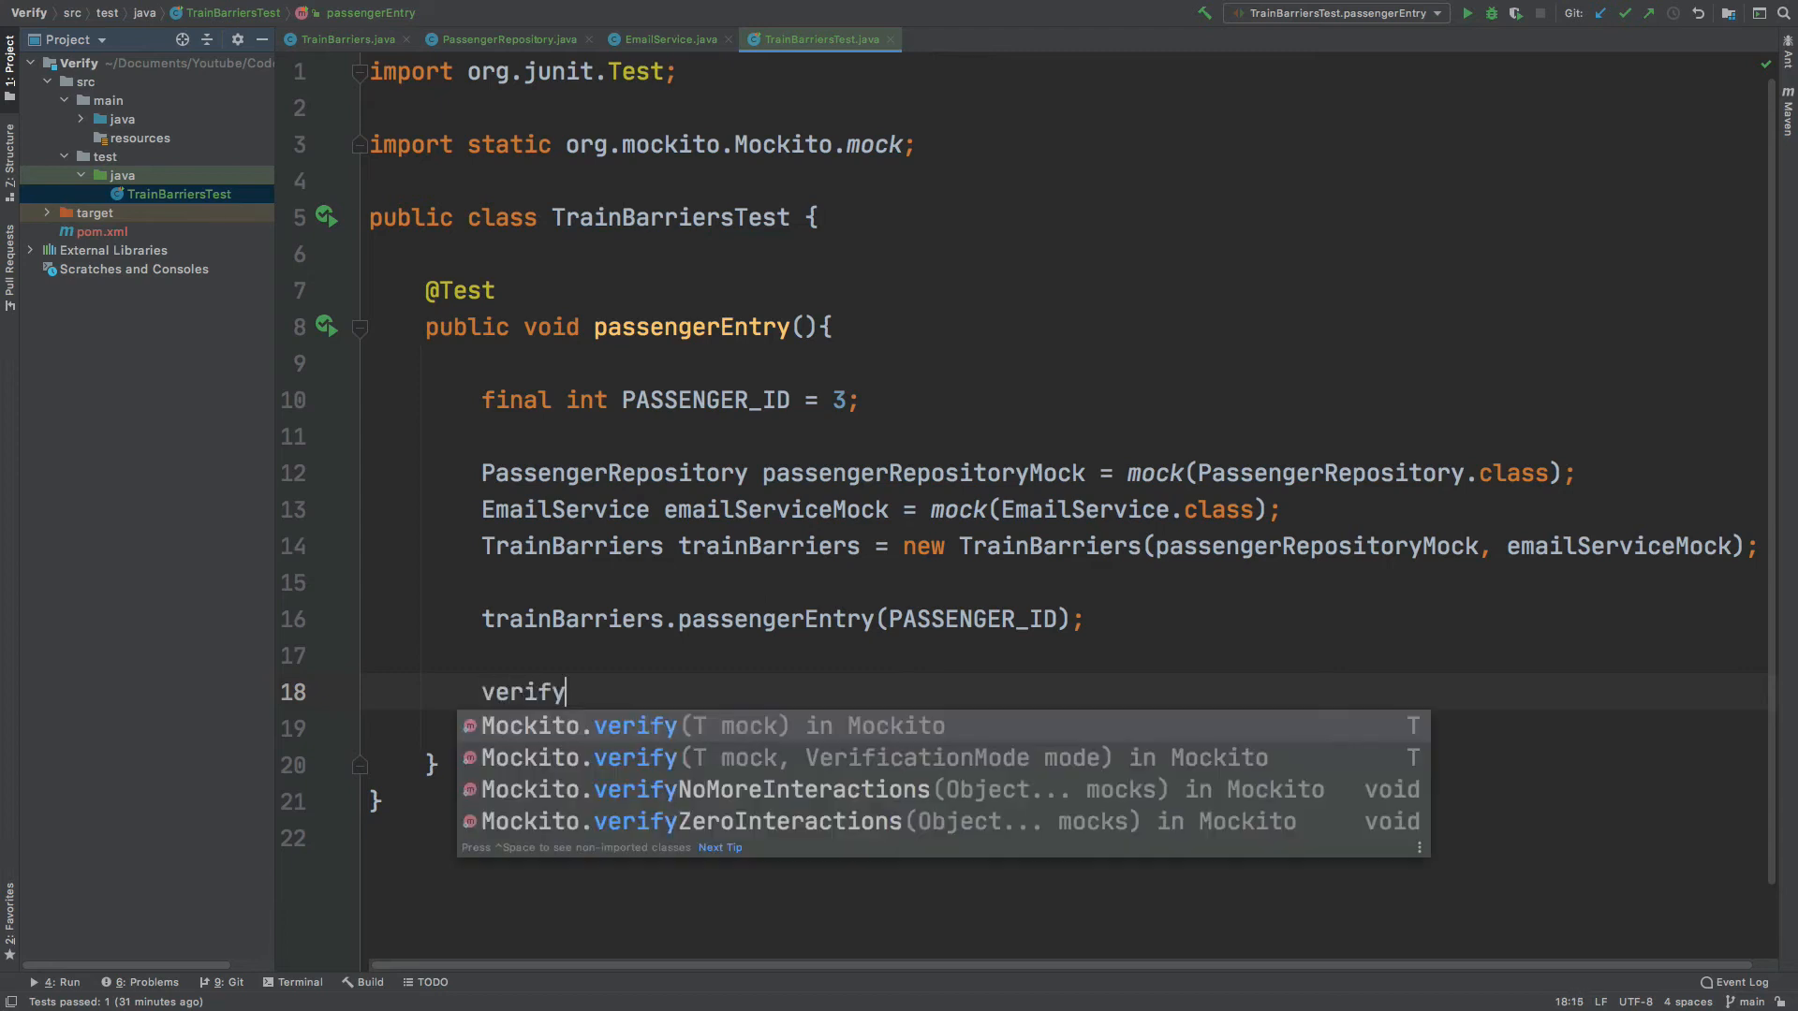
left_click(634, 725)
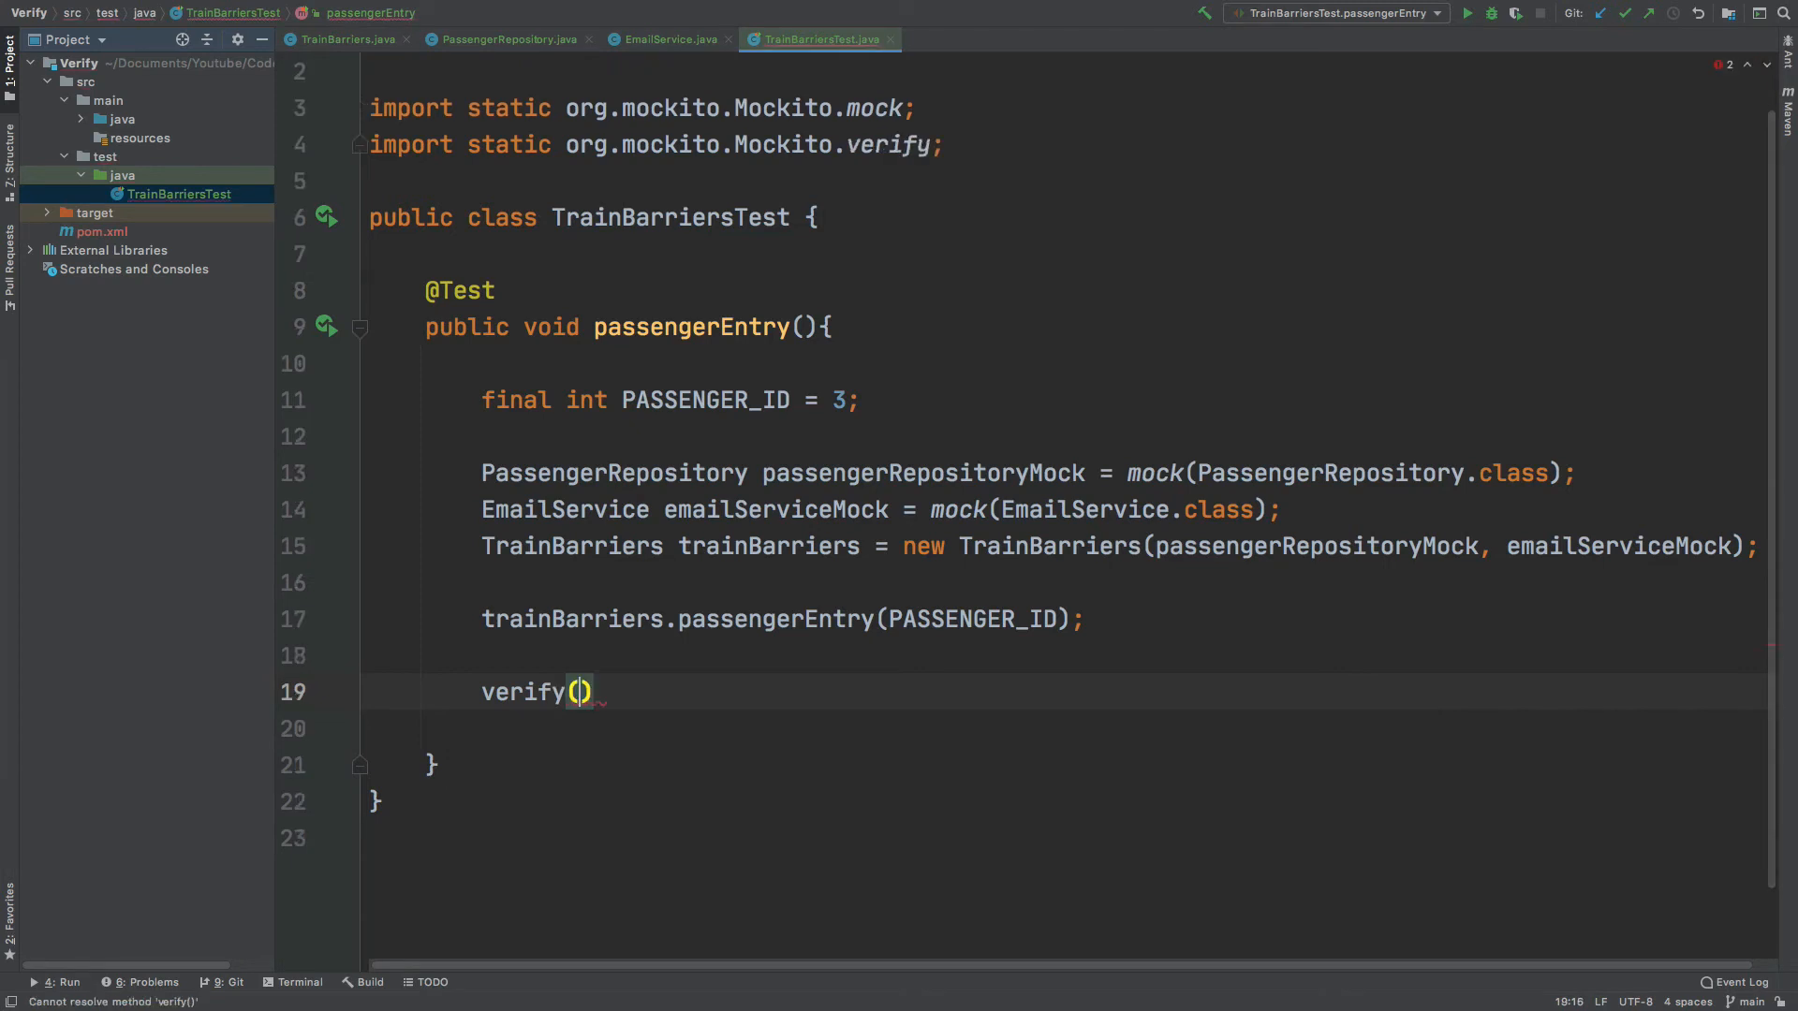
left_click(582, 691)
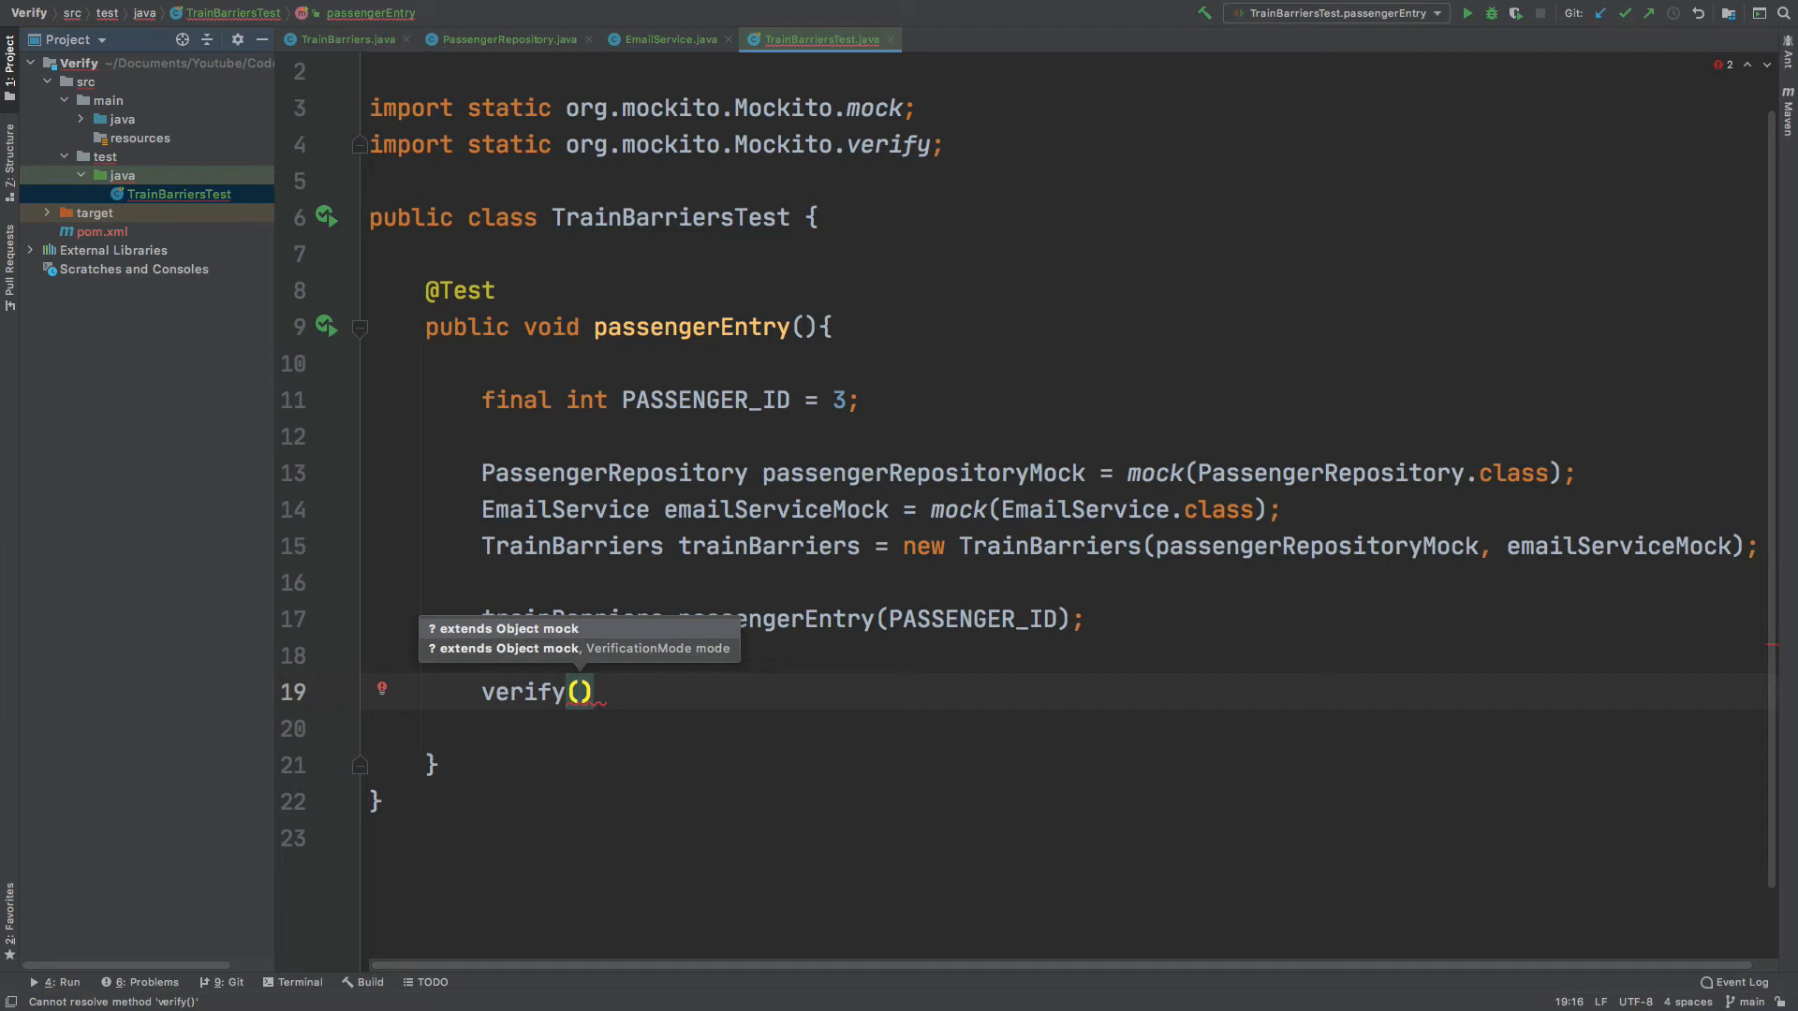
Verify passengerRepositoryMock.registerPassengerOnTrain was called with PASSENGER_ID.
type("passengerRepositoryMock")
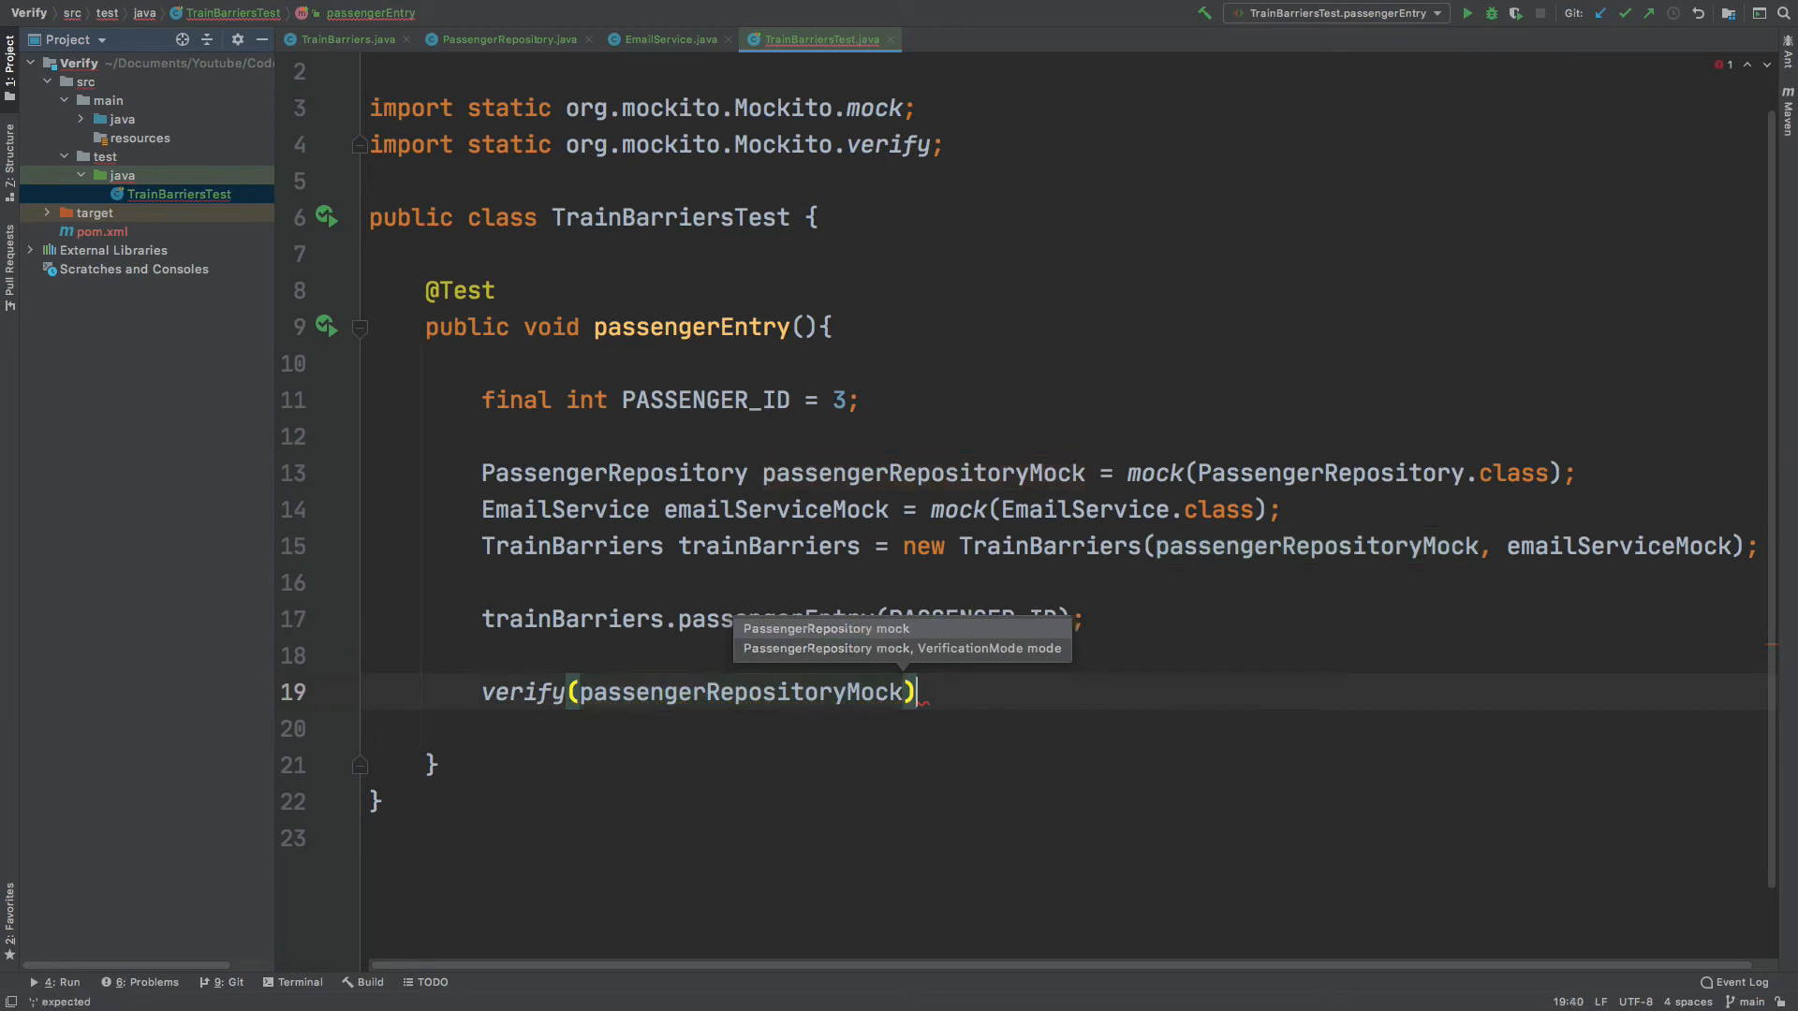
type(".")
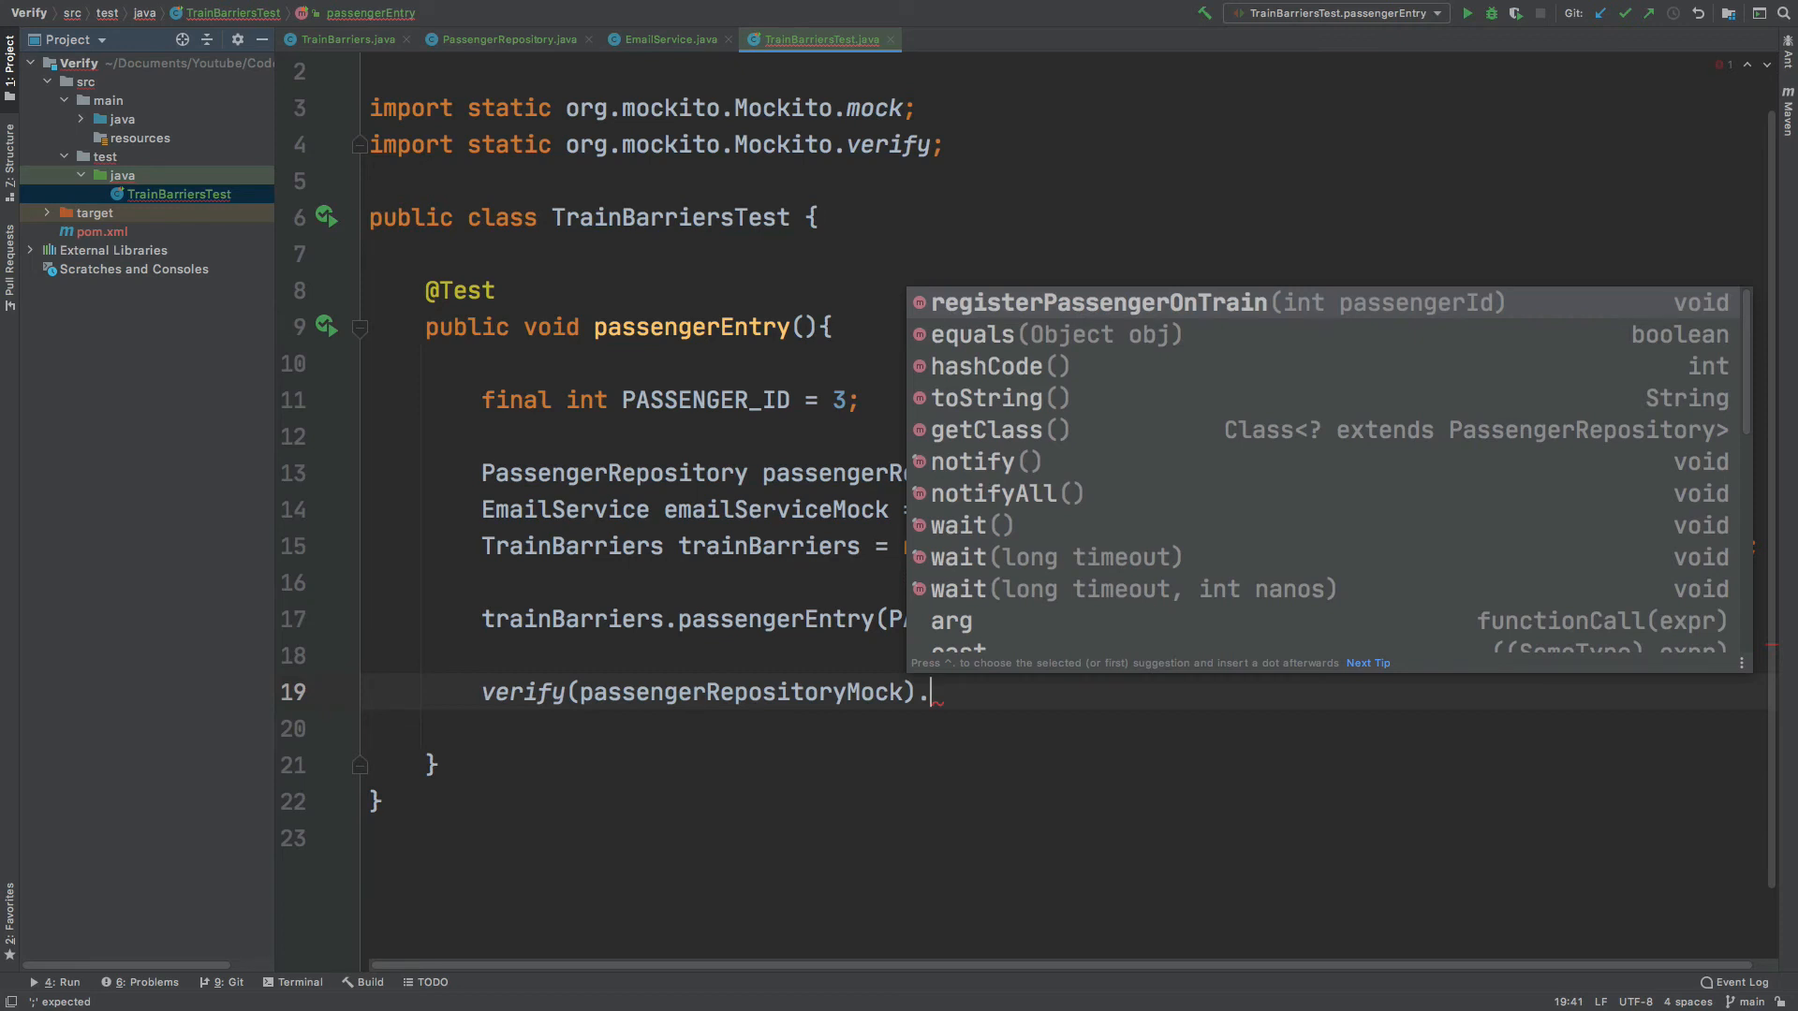
left_click(1095, 302)
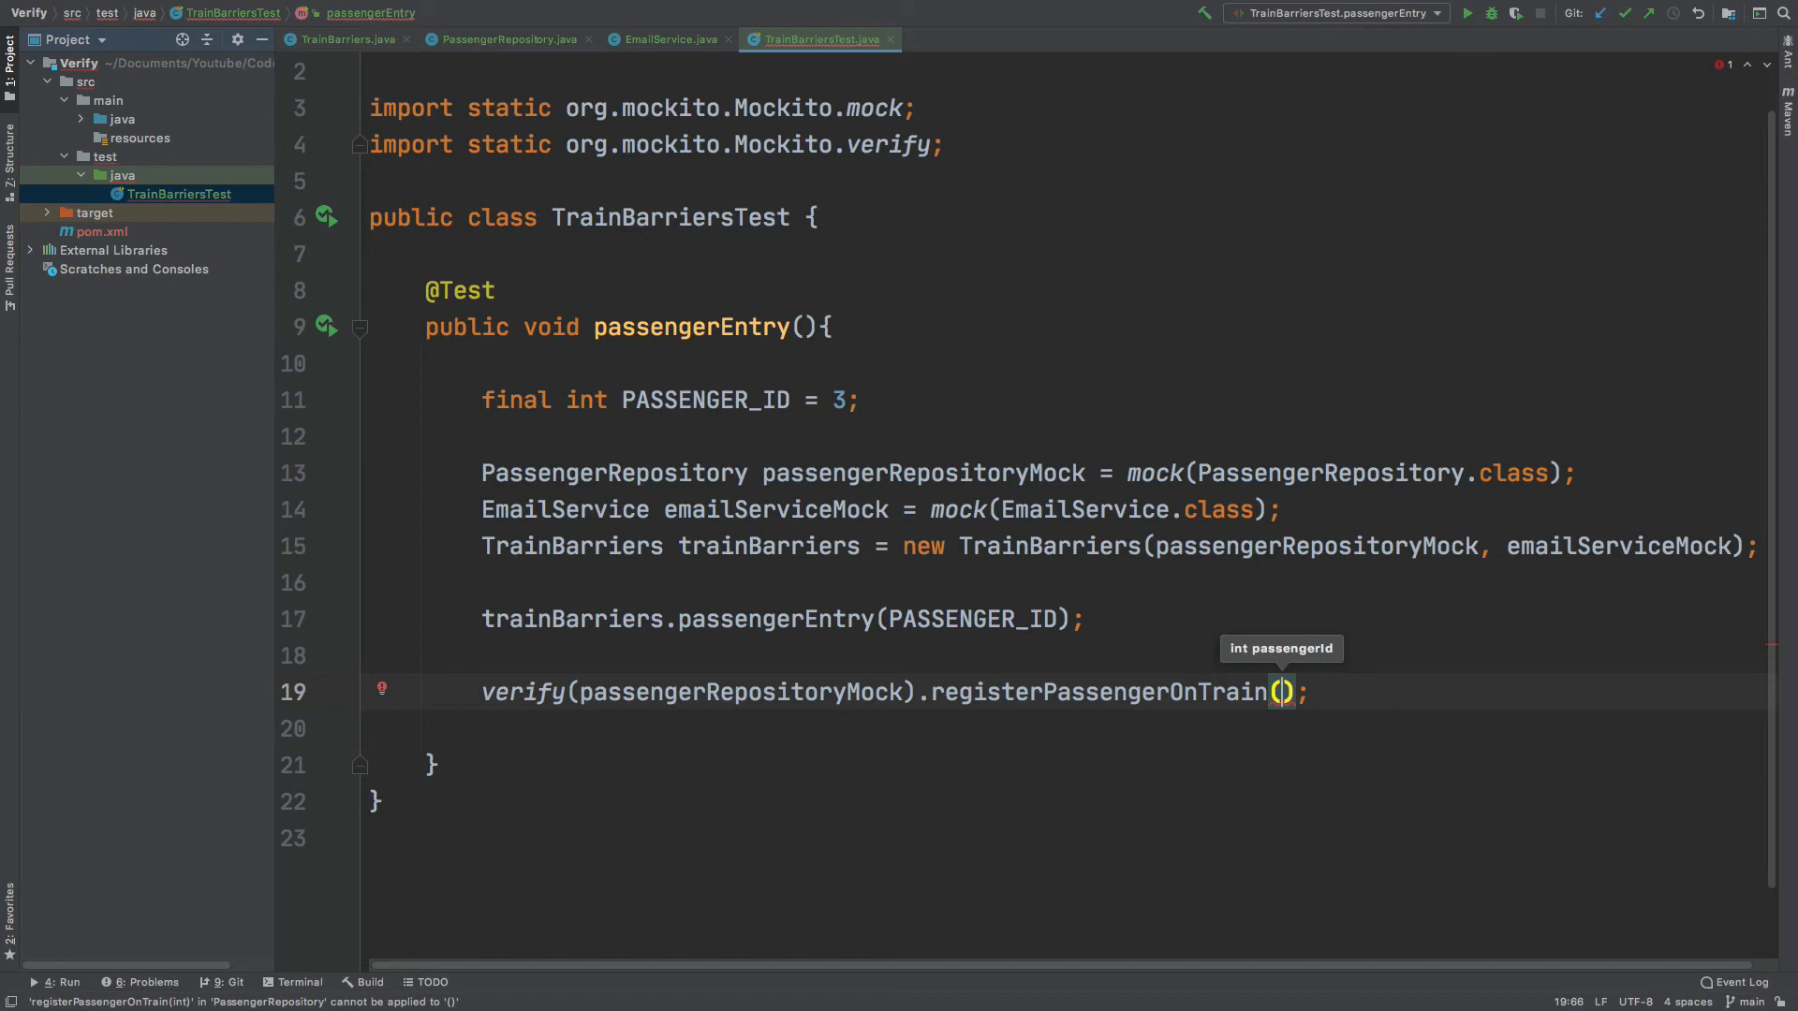
type("PASSENGER_ID")
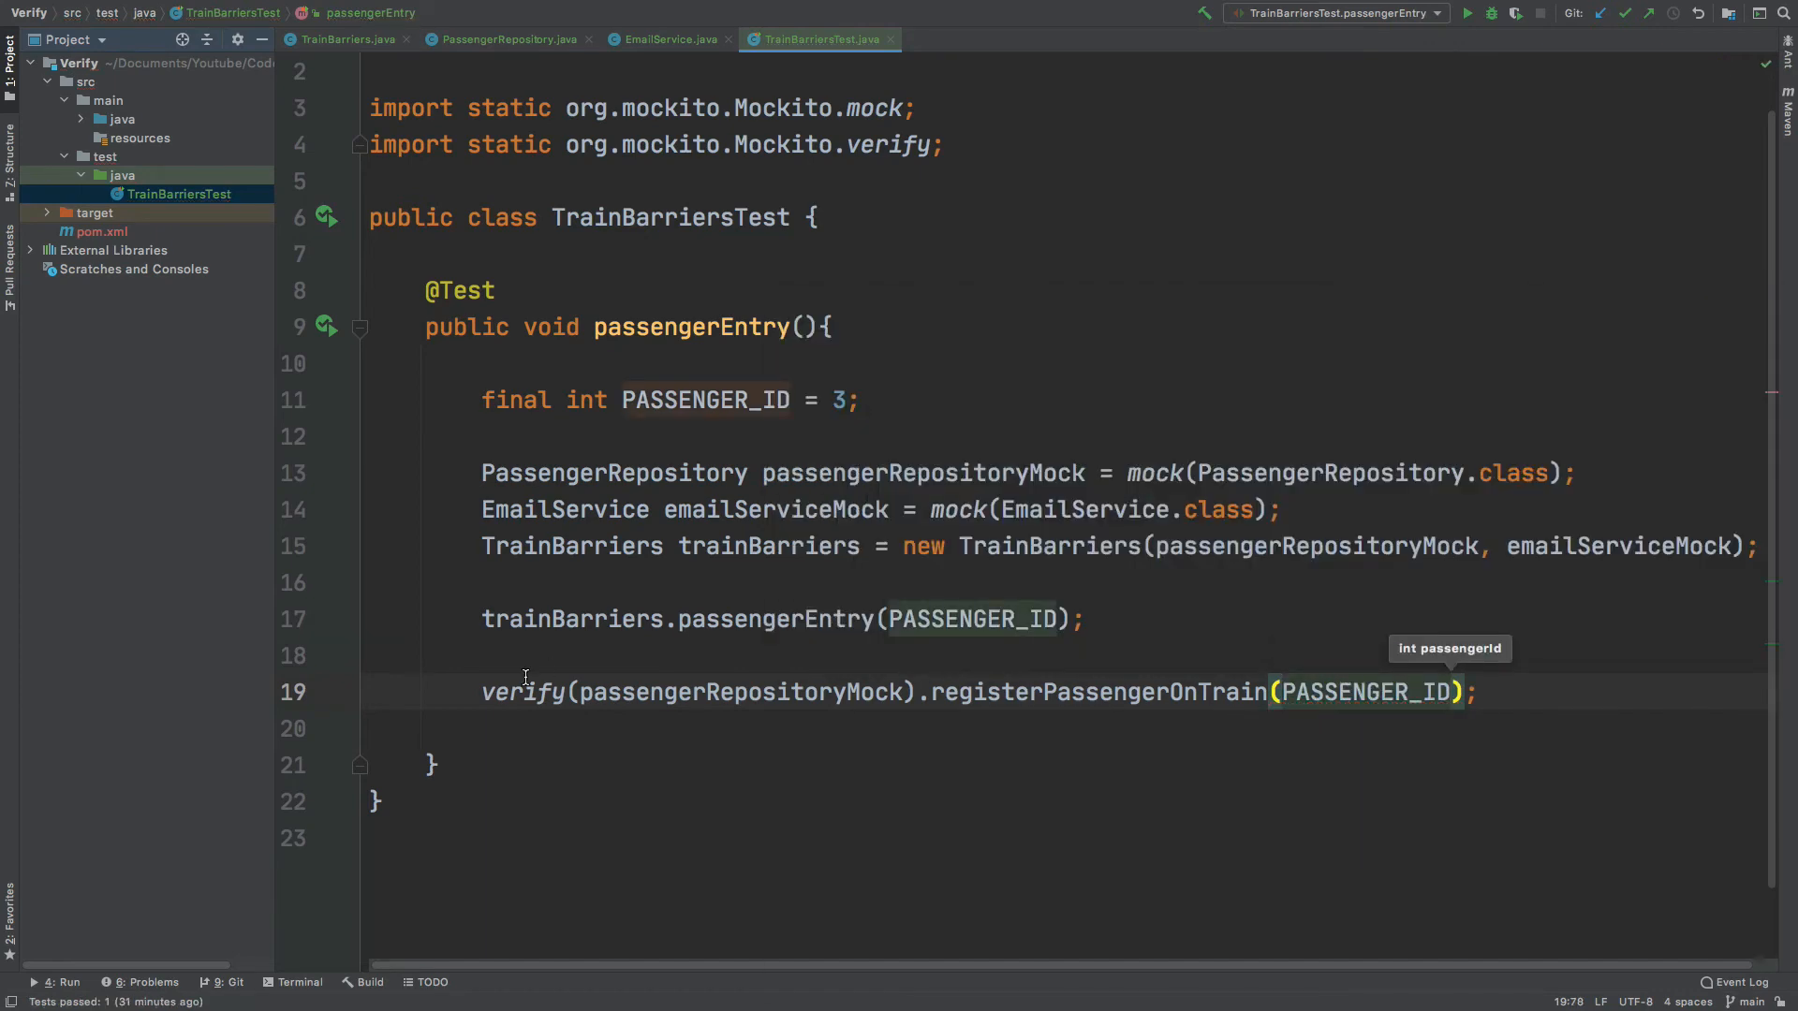
Verify emailServiceMock.notifyPassenger was called with PASSENGER_ID.
type("verify(")
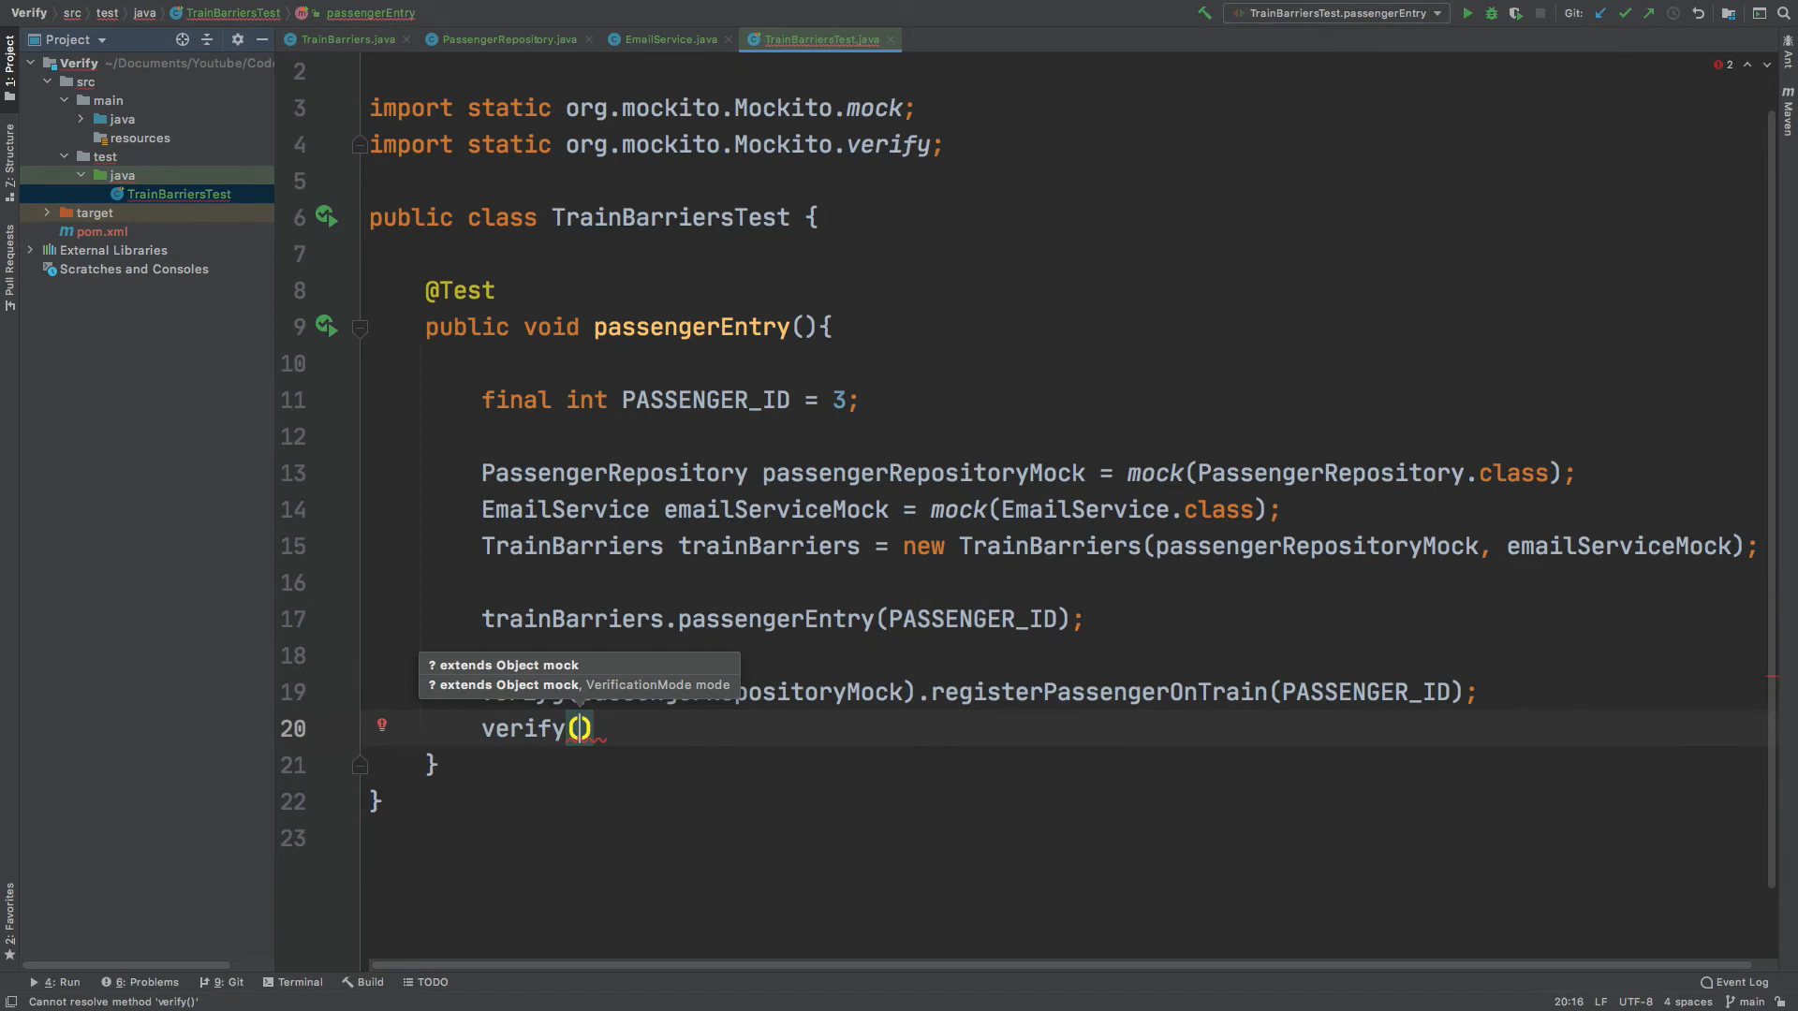
type("emailServiceMock")
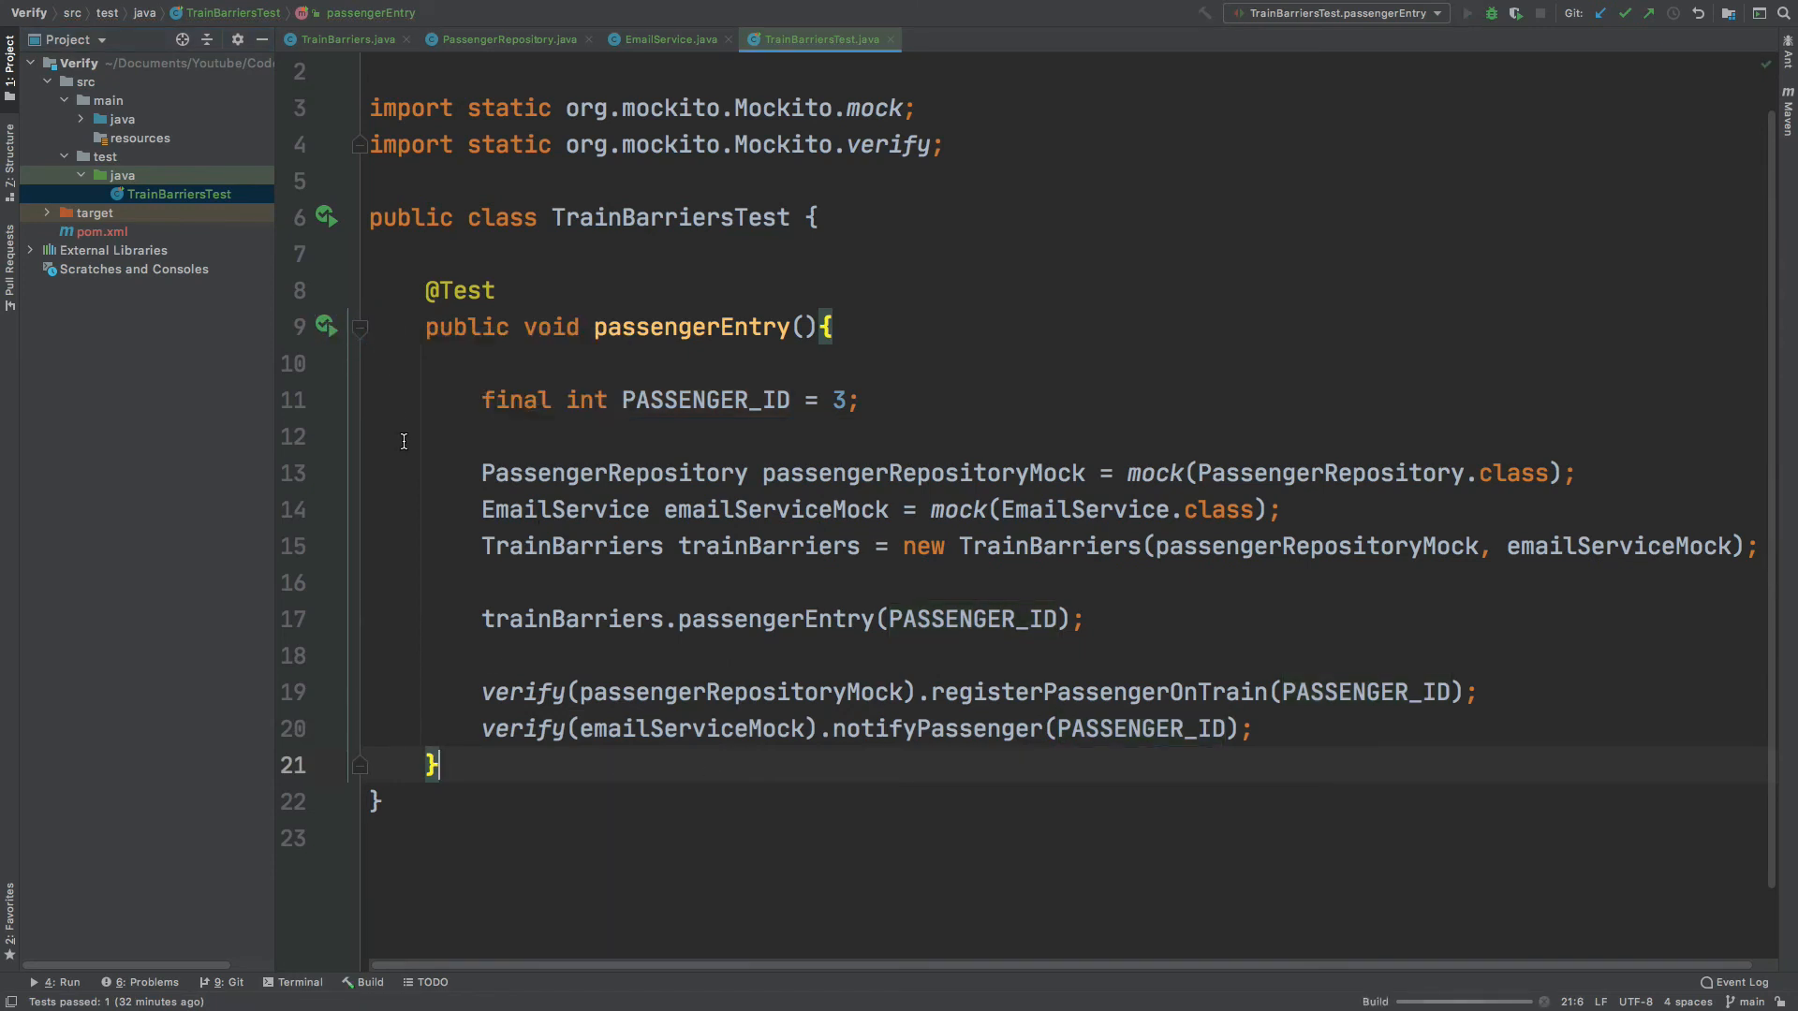
Run the passengerEntry test from the gutter Run icon.
left_click(32, 984)
type("2")
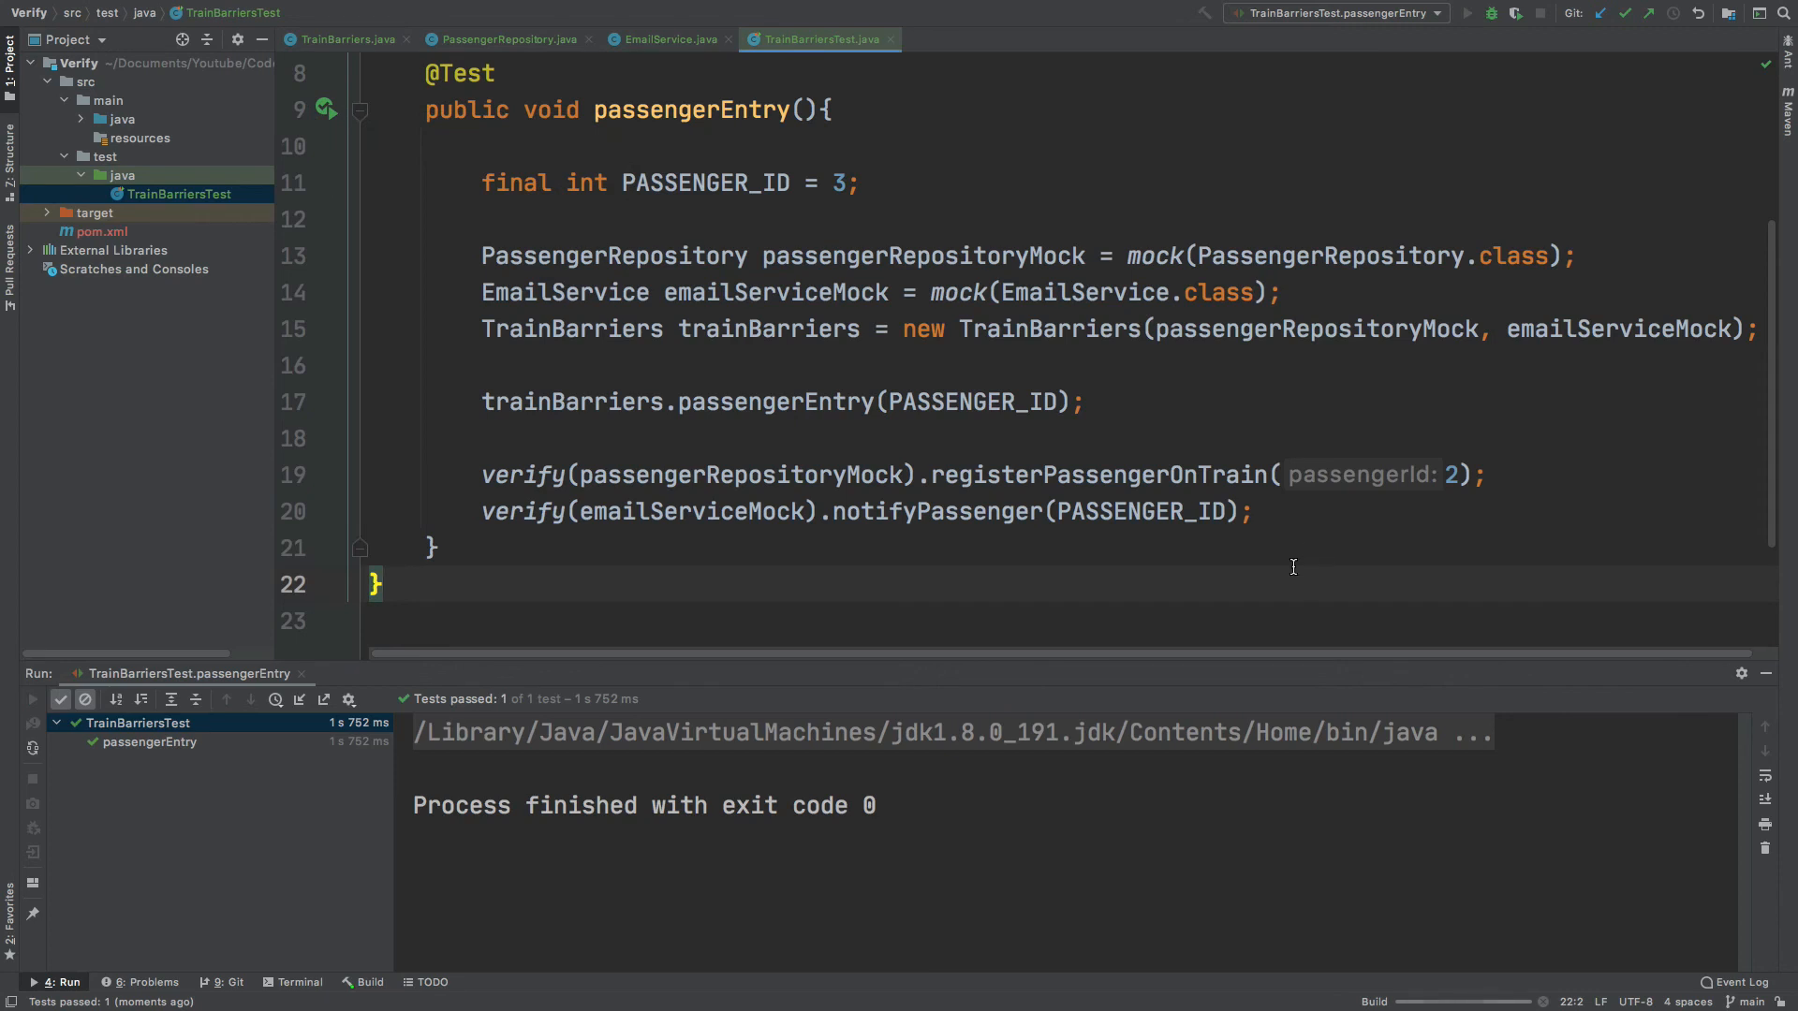
mouse_move(767, 191)
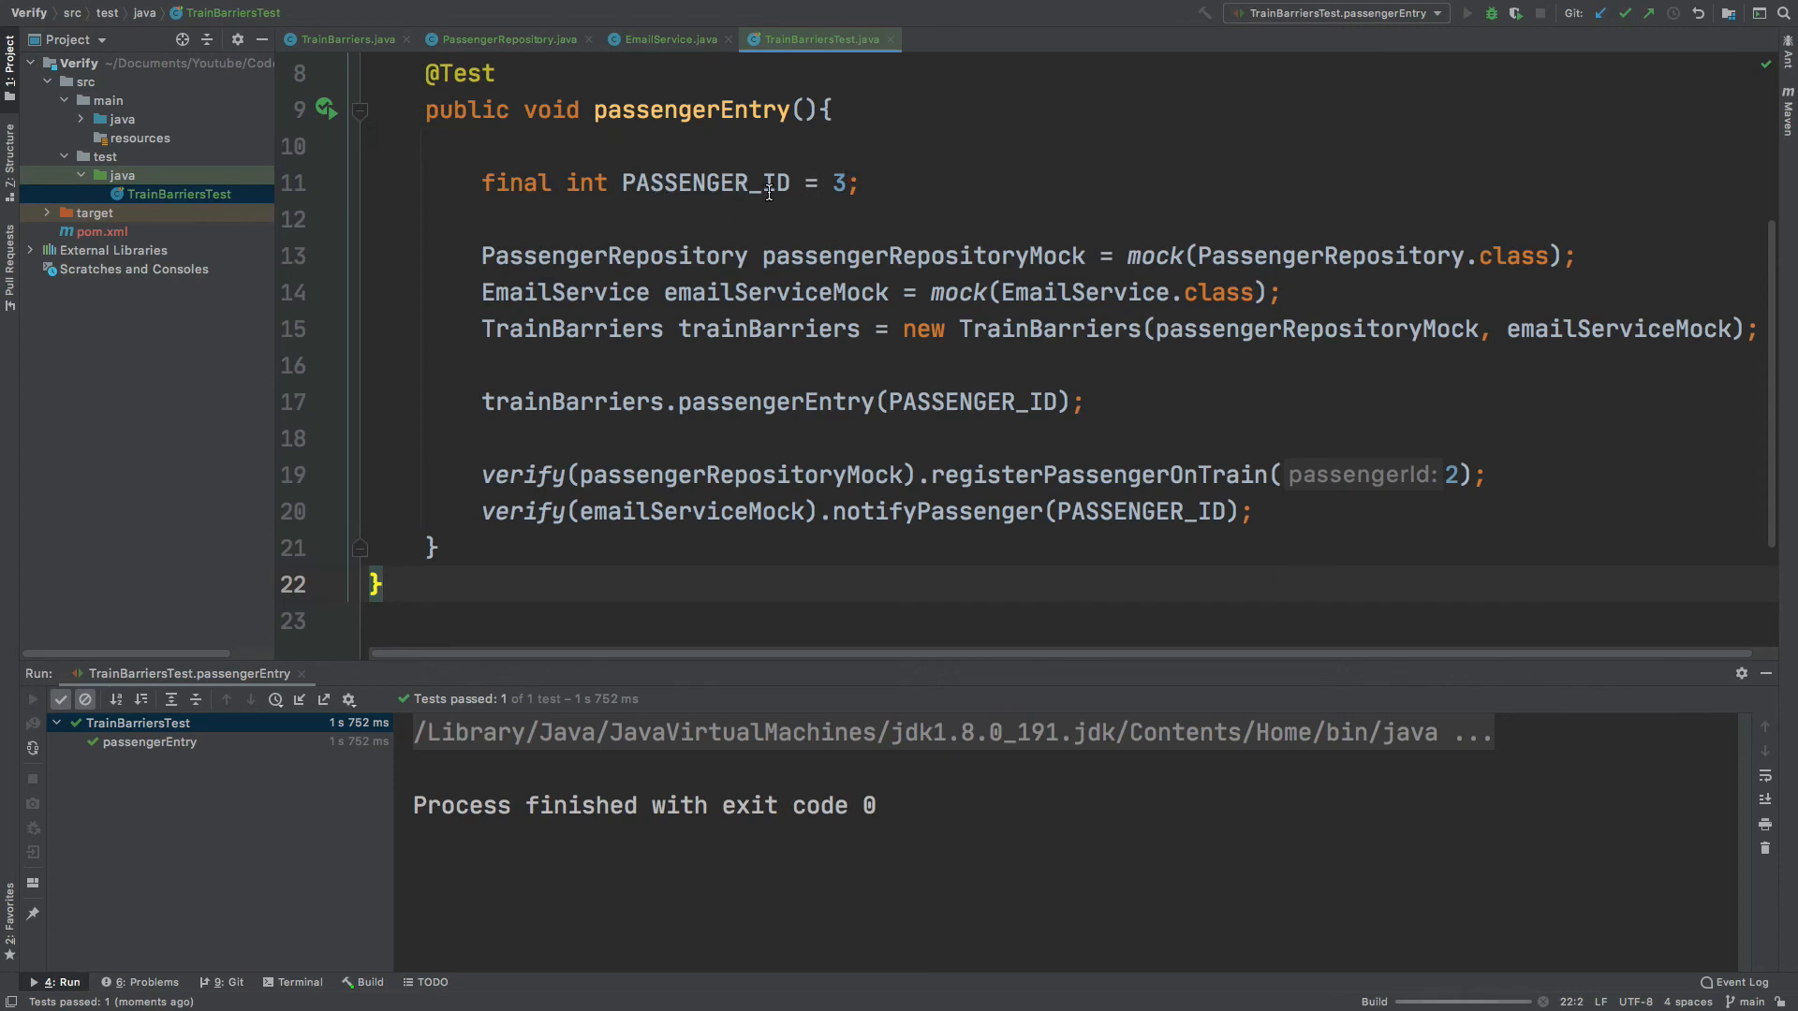
mouse_move(1133, 787)
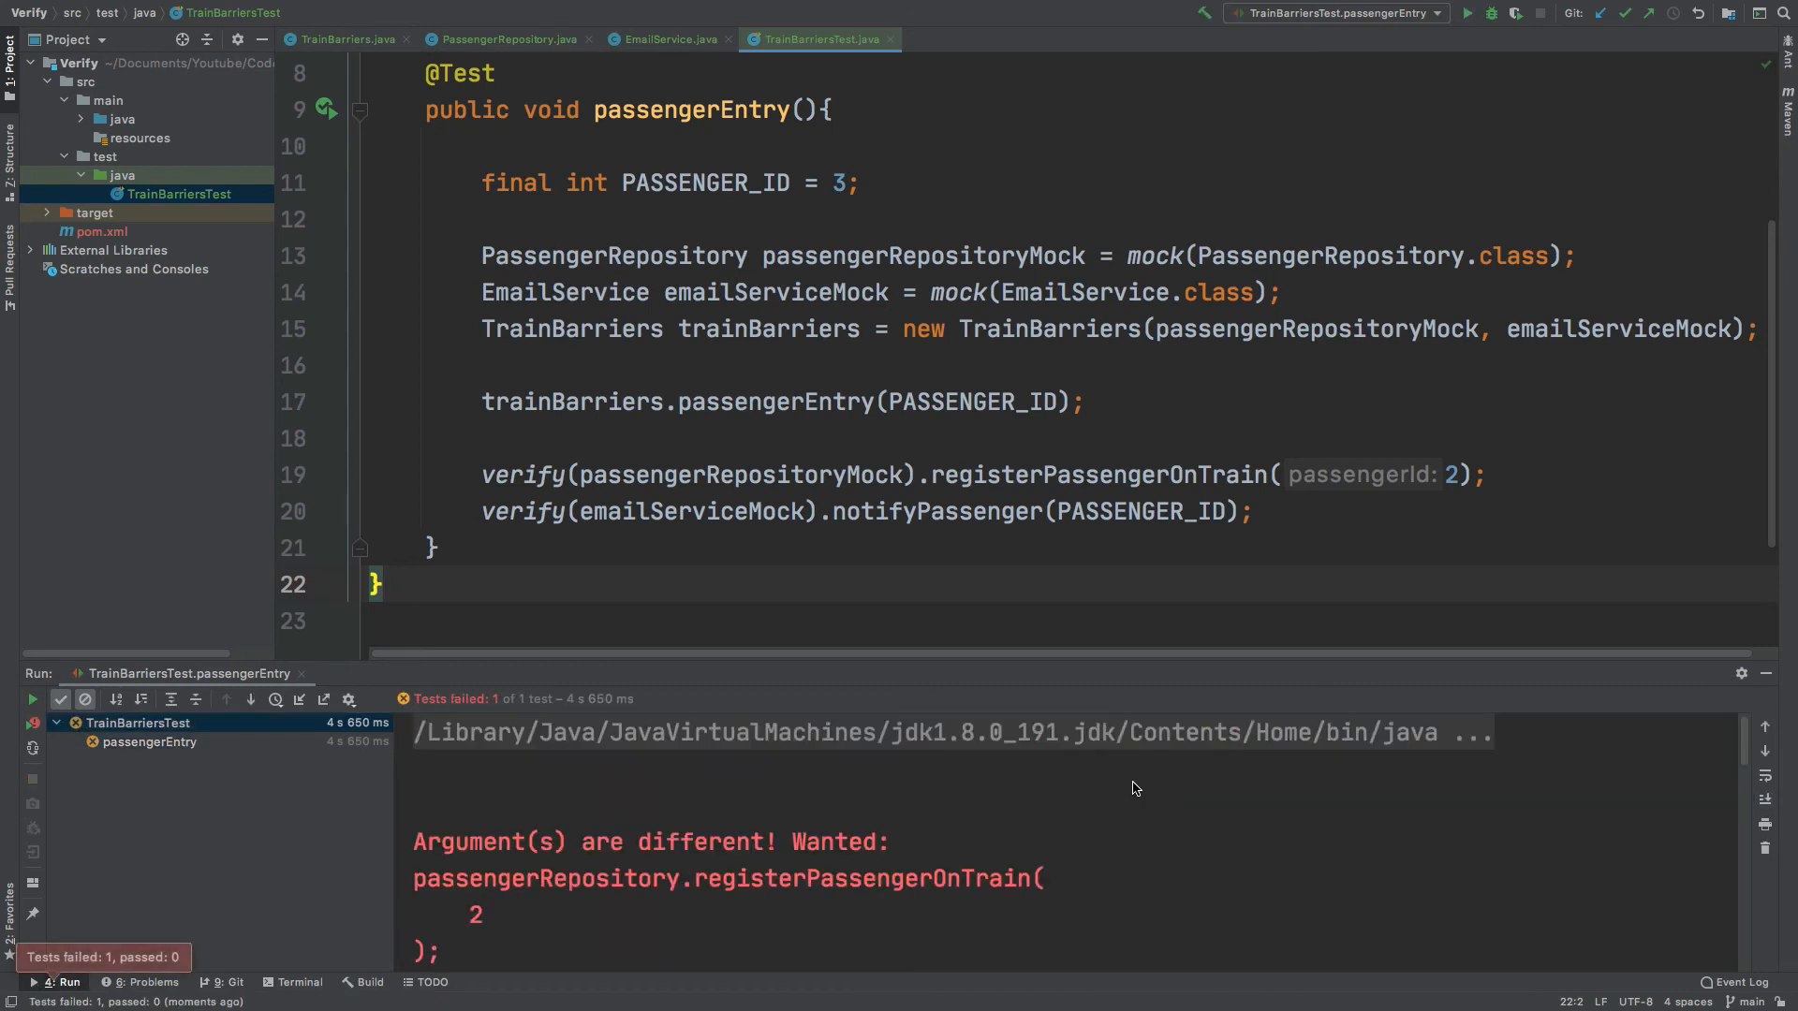
Replace the expected argument 2 with PASSENGER_ID and switch to the TrainBarriers source.
double_click(1448, 473)
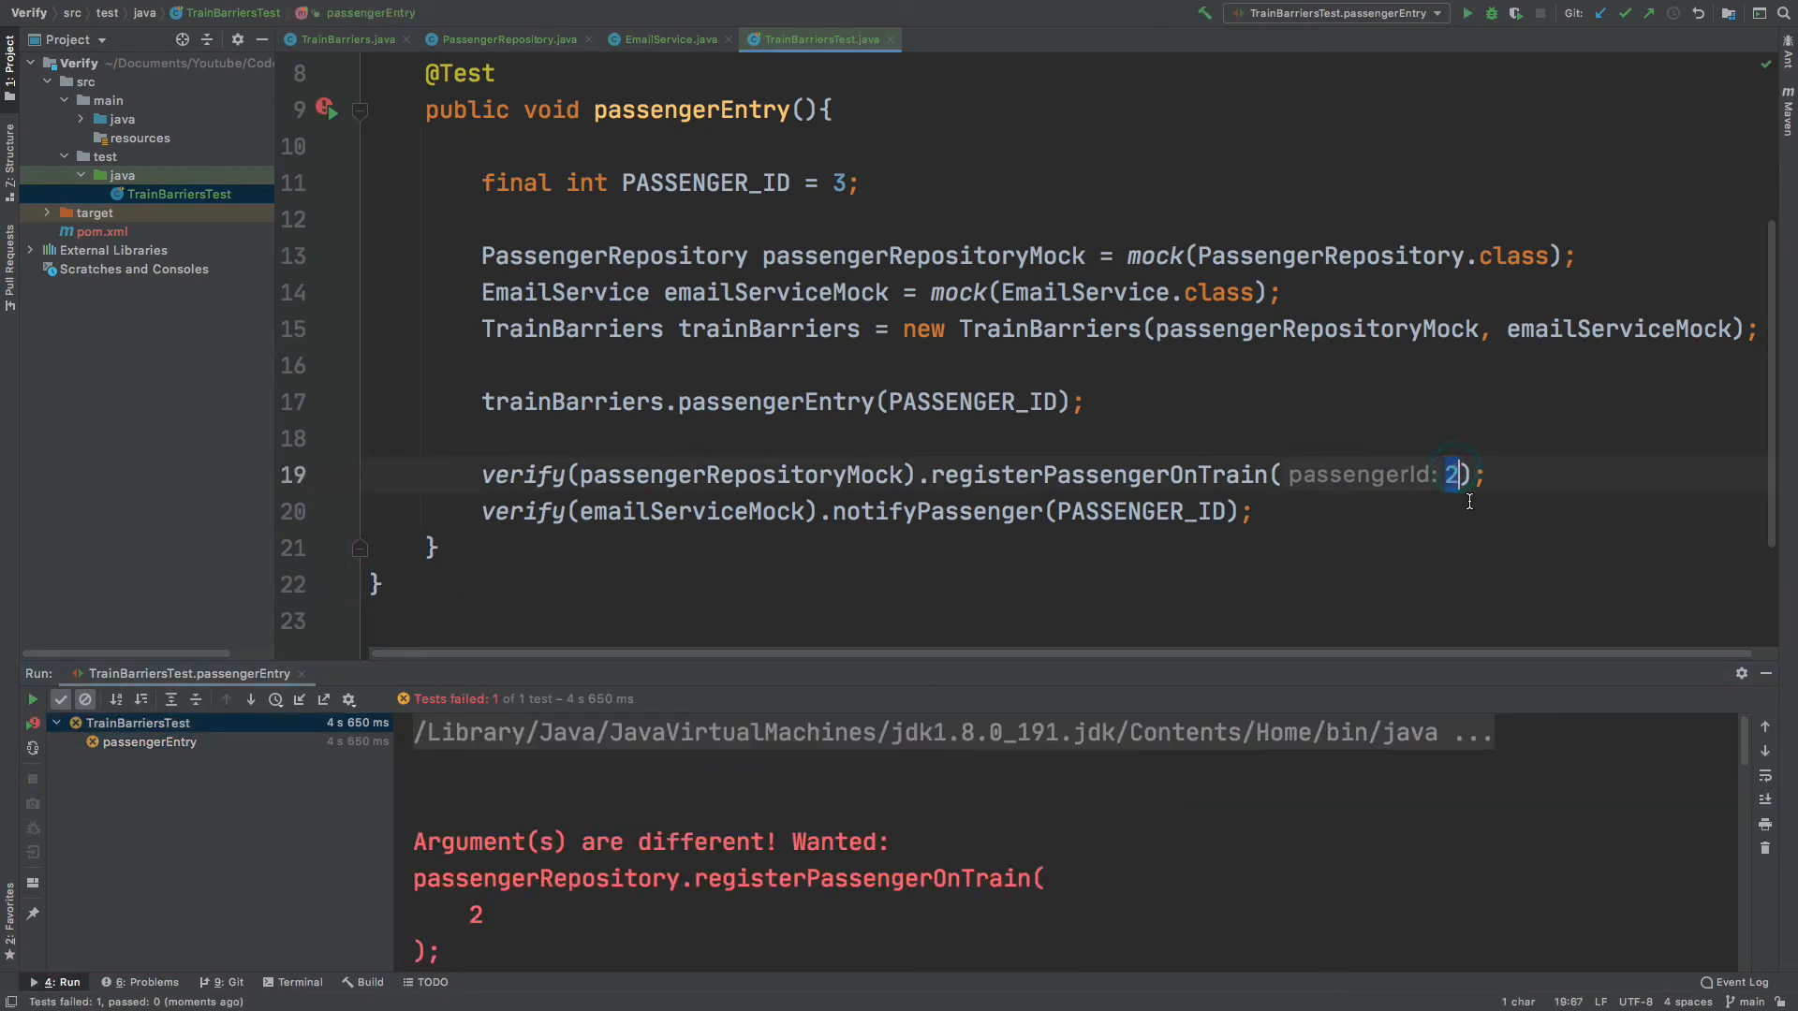
type("Pass")
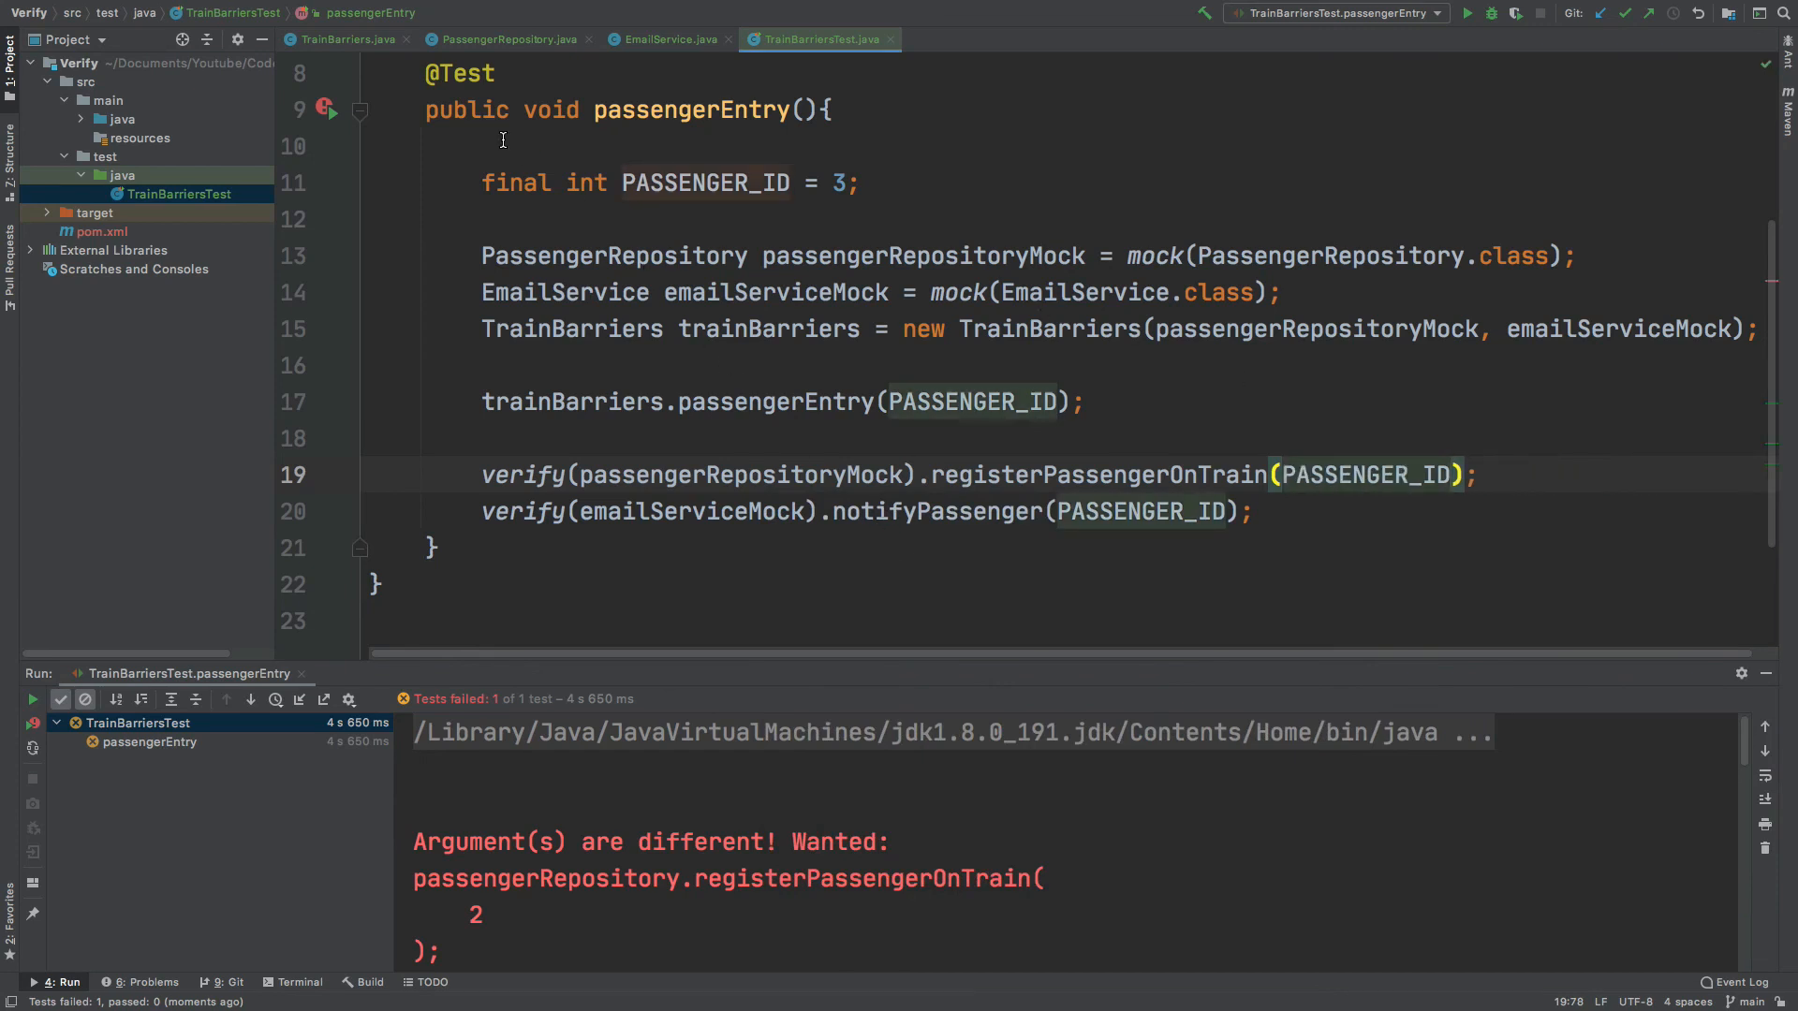
left_click(341, 40)
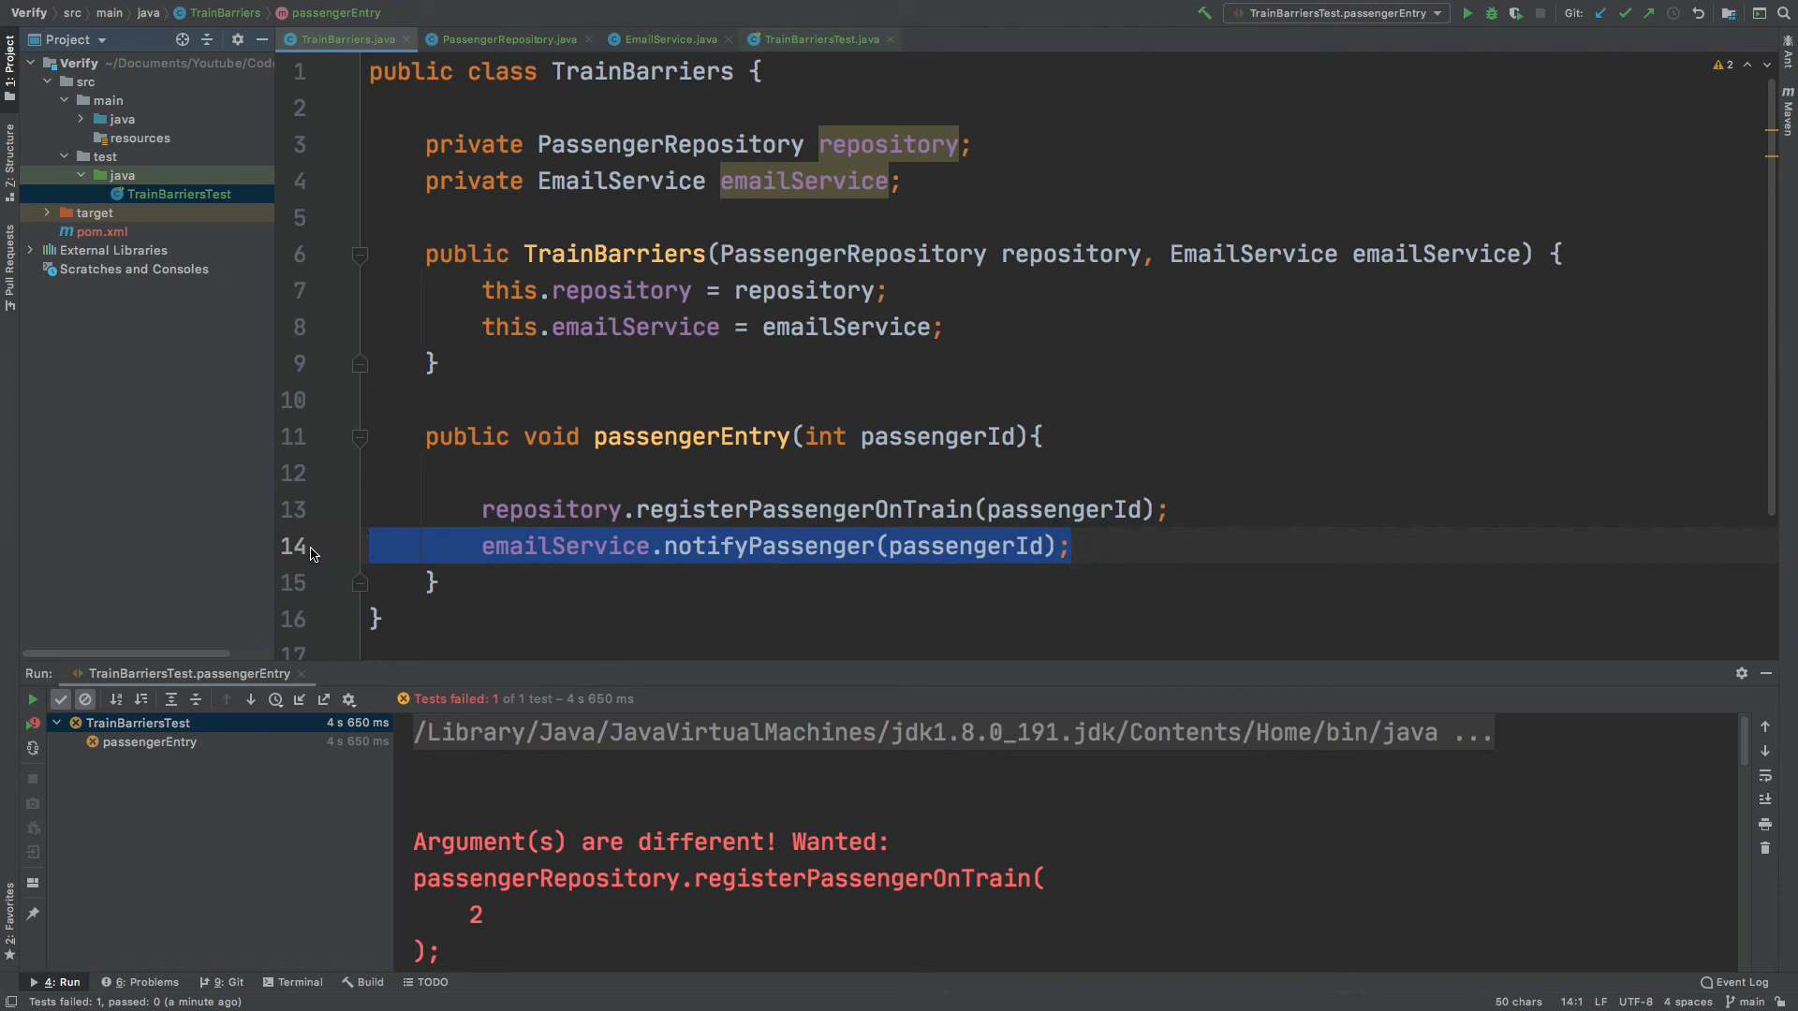
Remove the notifyPassenger line from passengerEntry and return to TrainBarriersTest after checking the class.
left_click(818, 39)
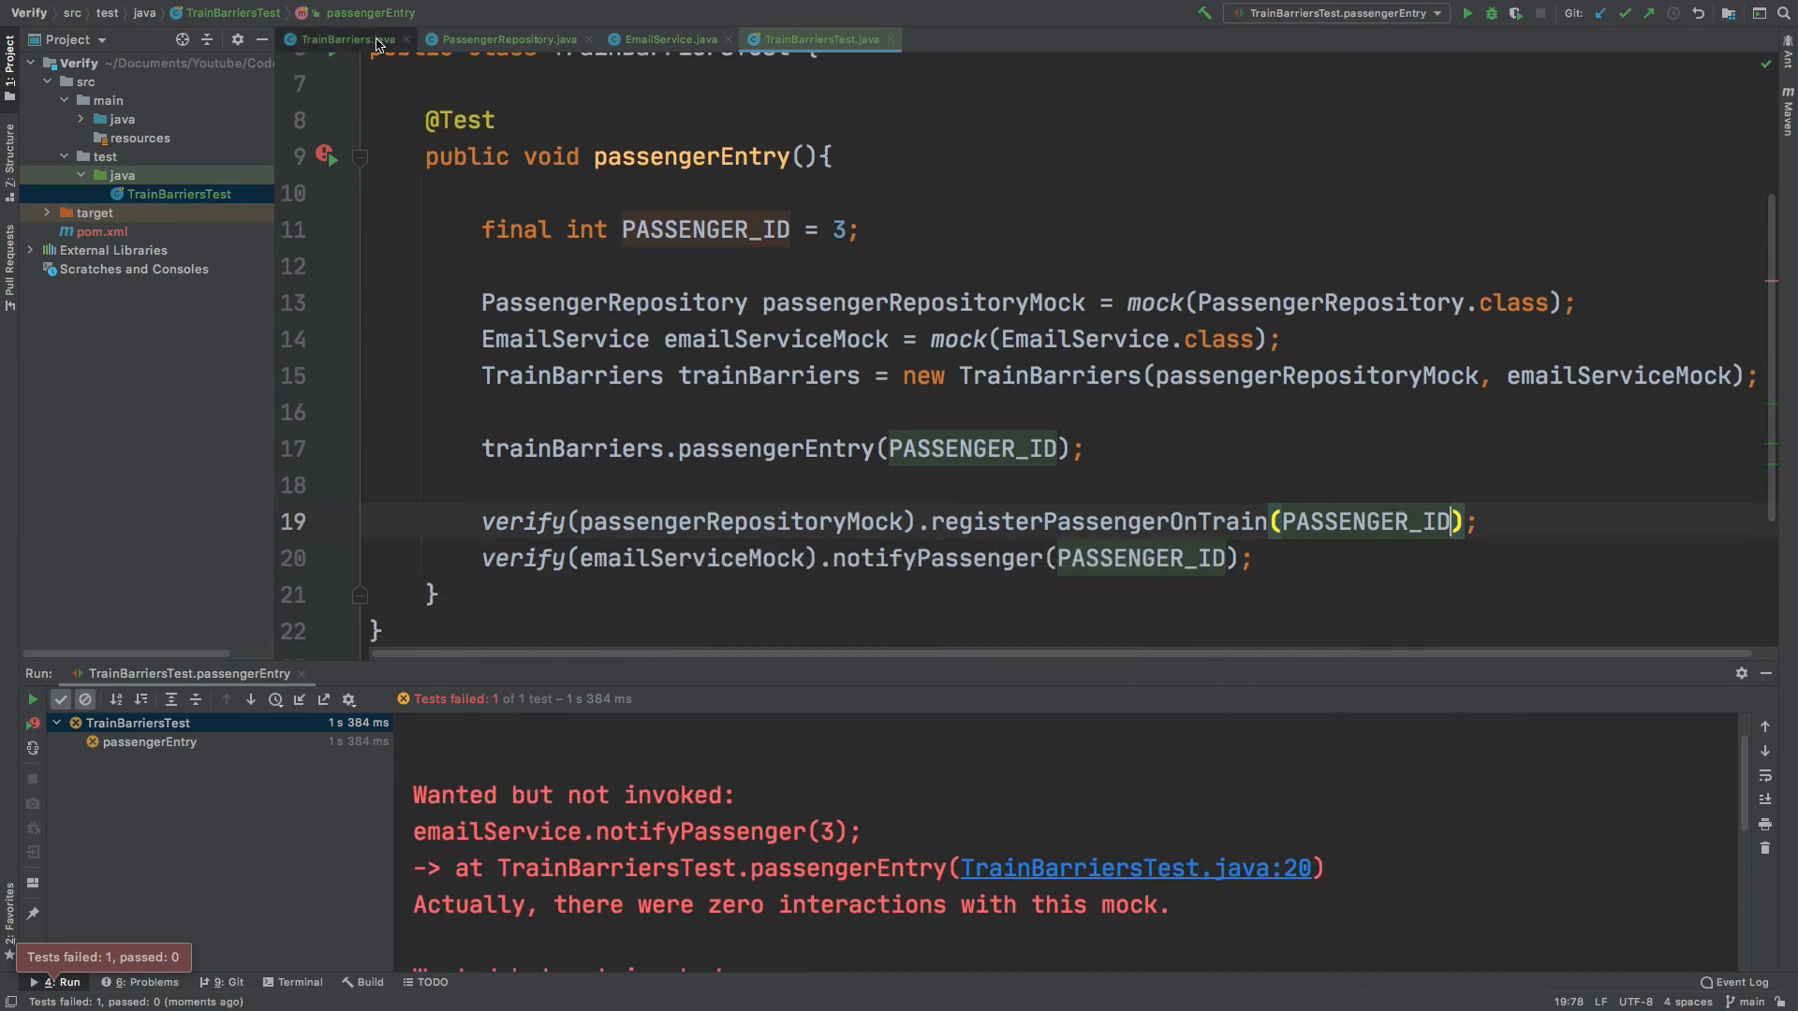
left_click(336, 39)
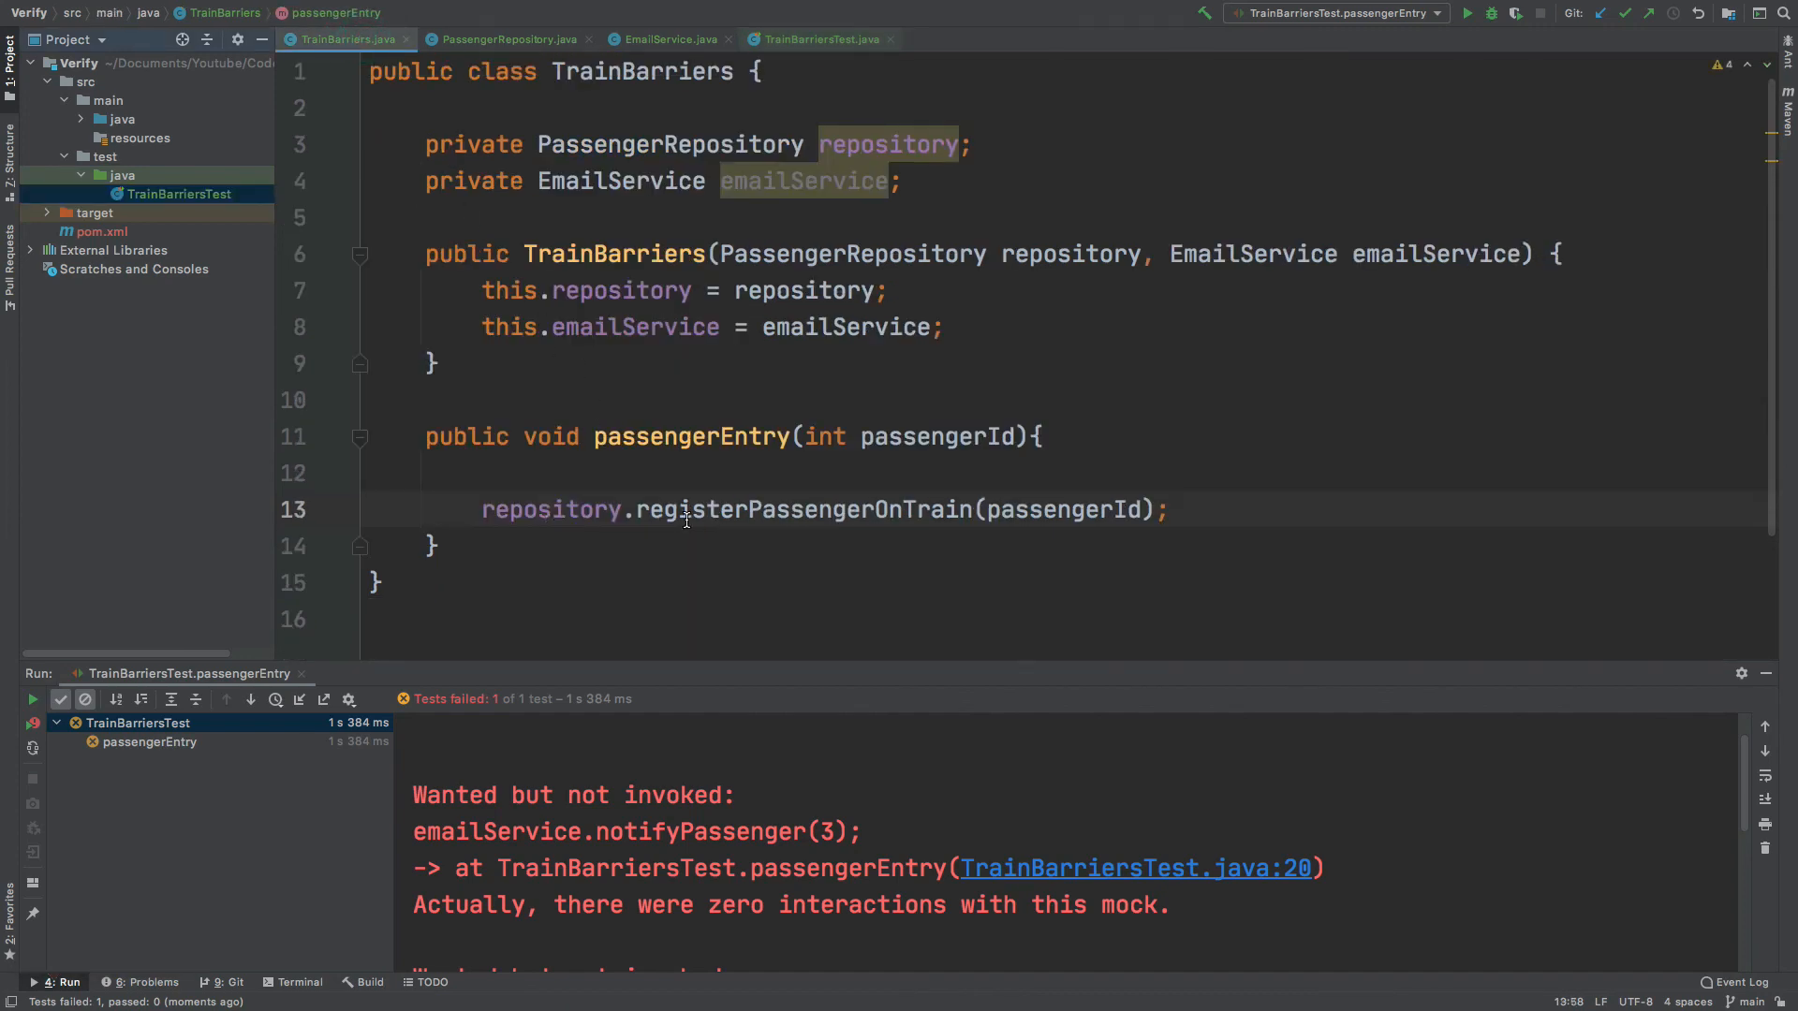
left_click(815, 39)
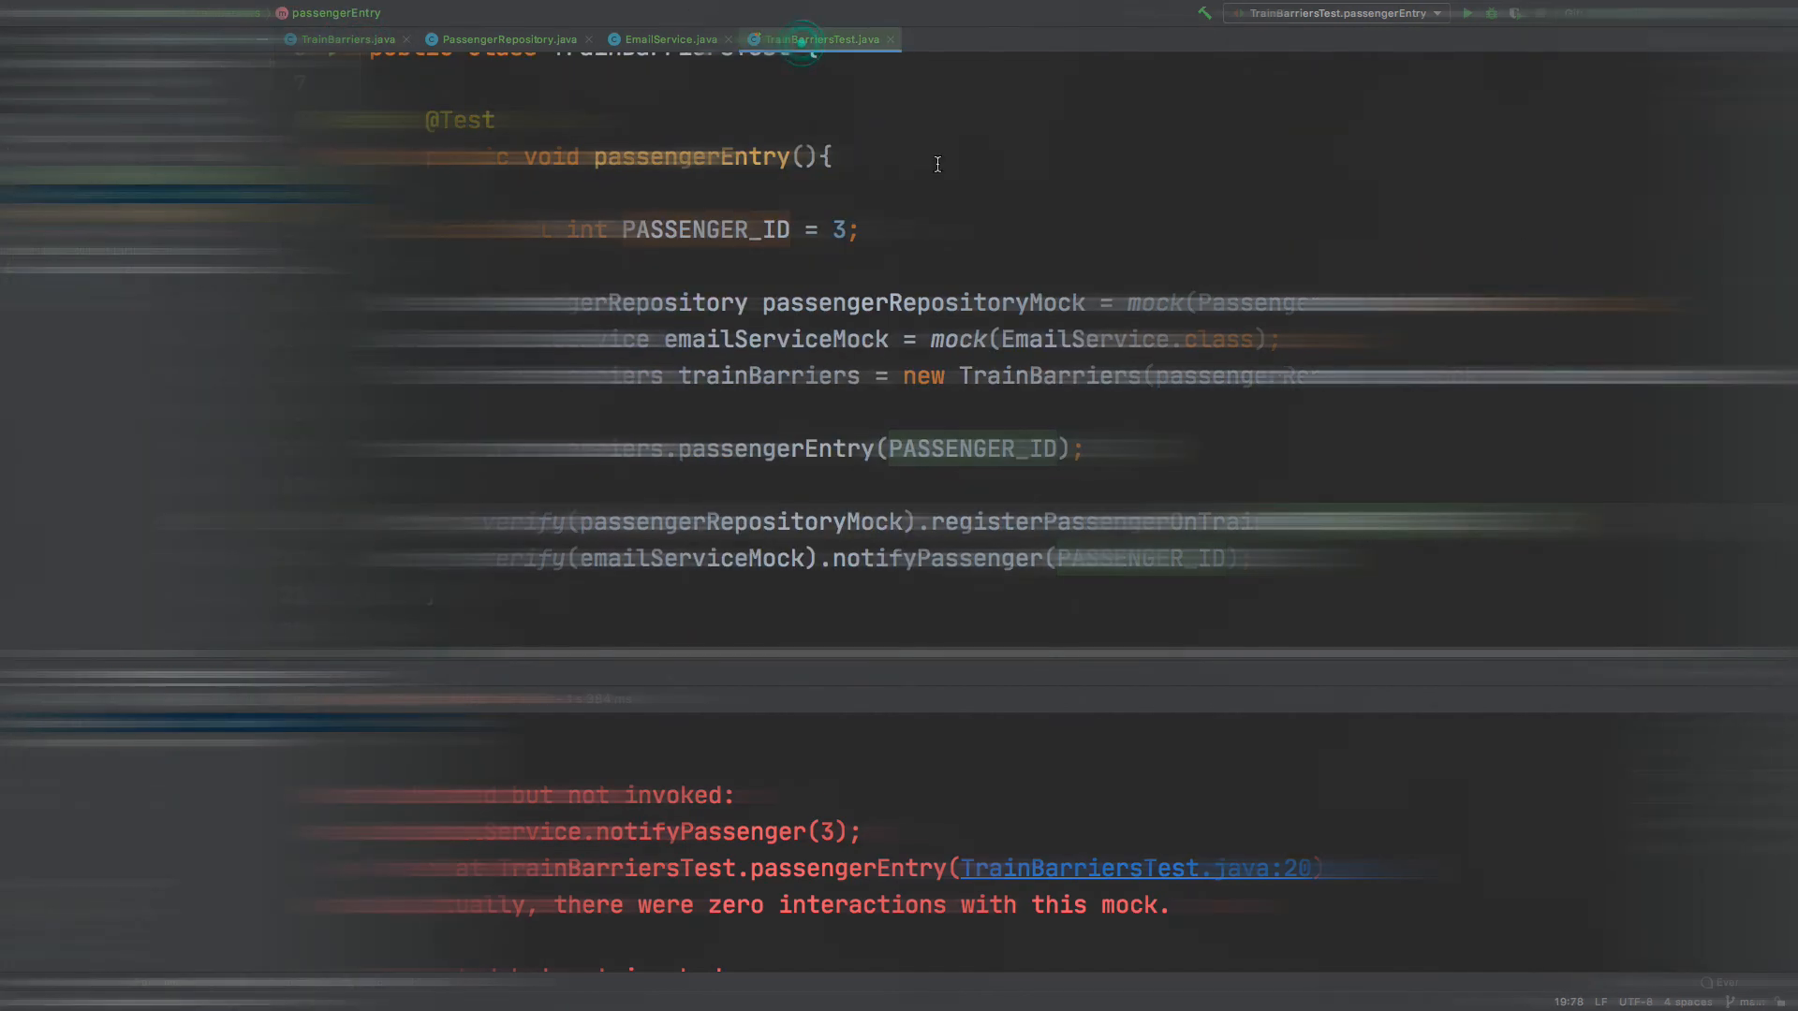